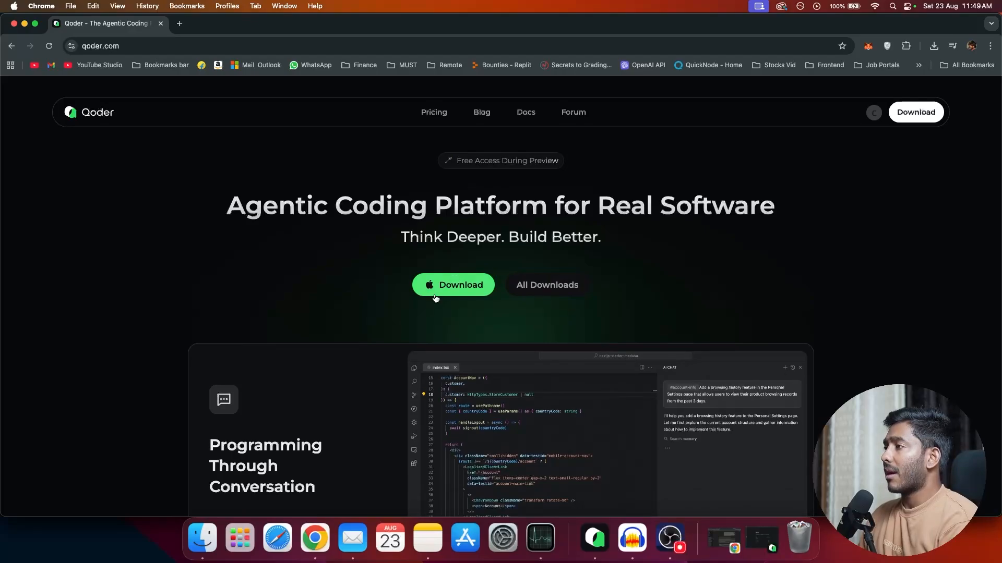
- Visit the Qoder pricing plans page briefly, then return to the homepage
scroll(down, 3)
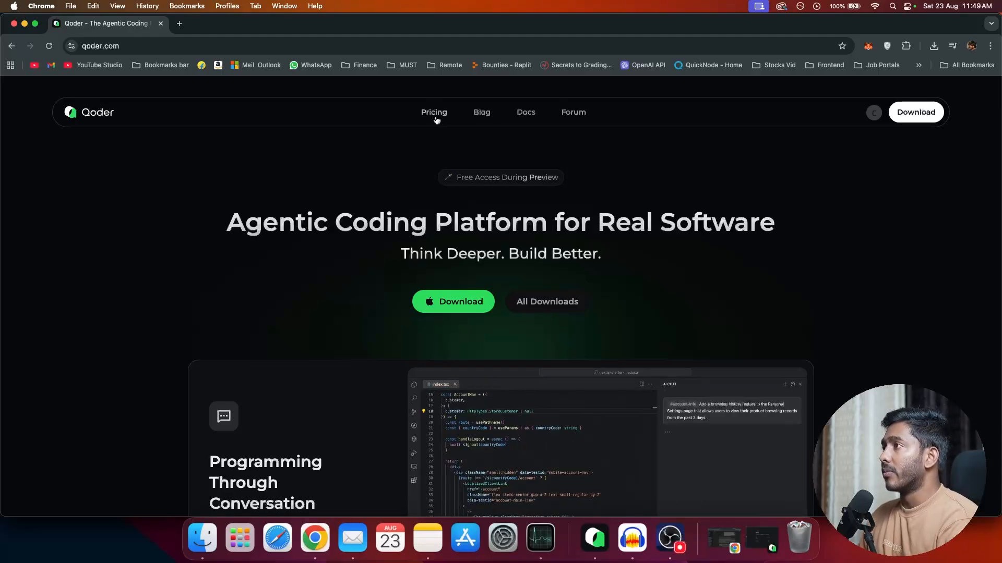
click(434, 111)
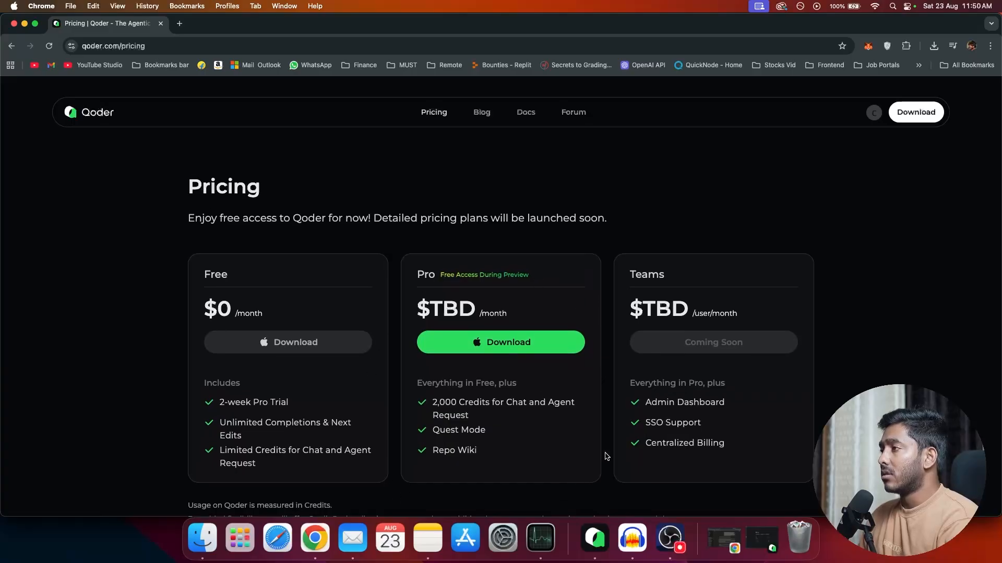
mouse_move(567, 464)
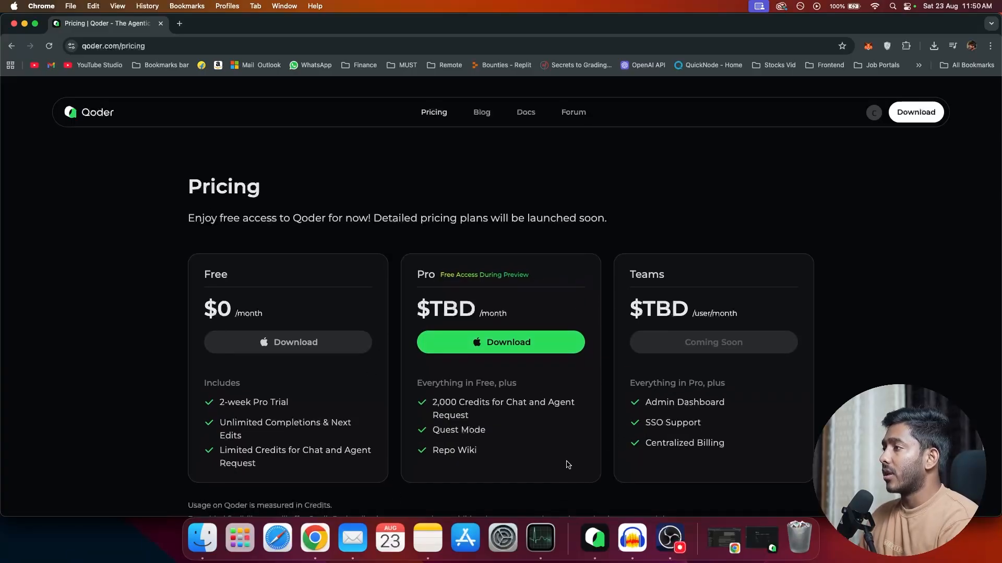
mouse_move(392, 187)
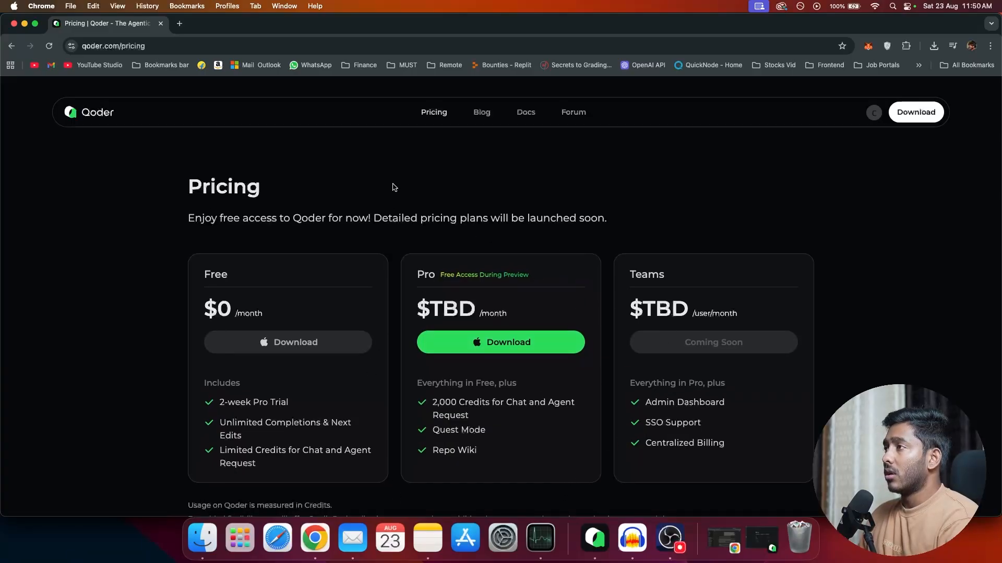
click(89, 113)
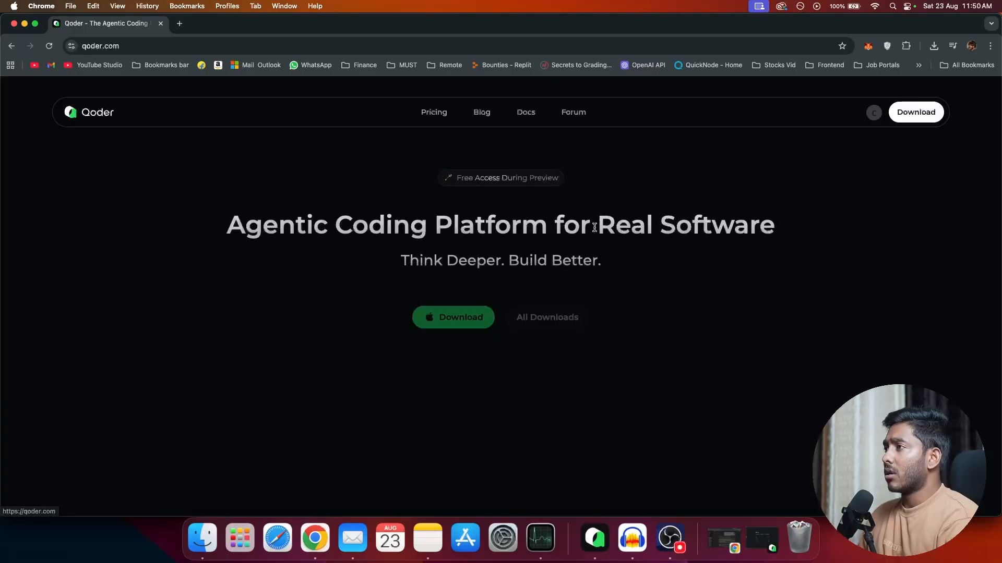
- Scroll down past Quest Mode to the AI coding capabilities feature cards
scroll(down, 3)
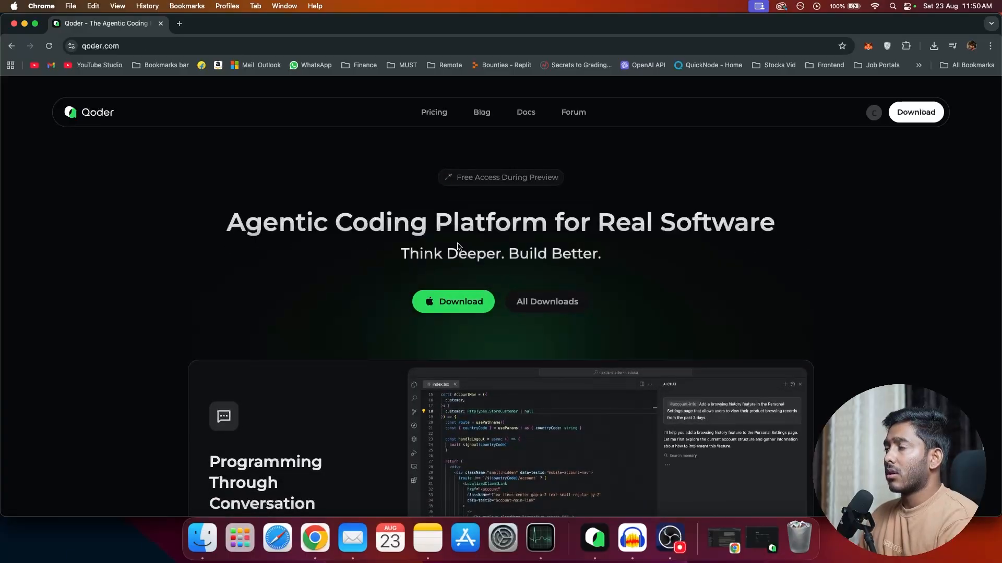
scroll(down, 3)
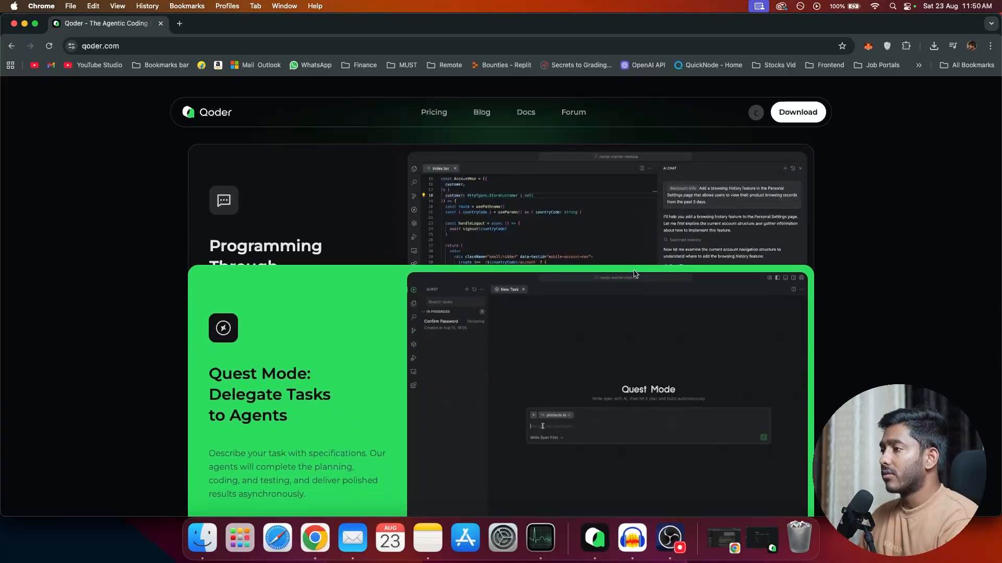
scroll(up, 3)
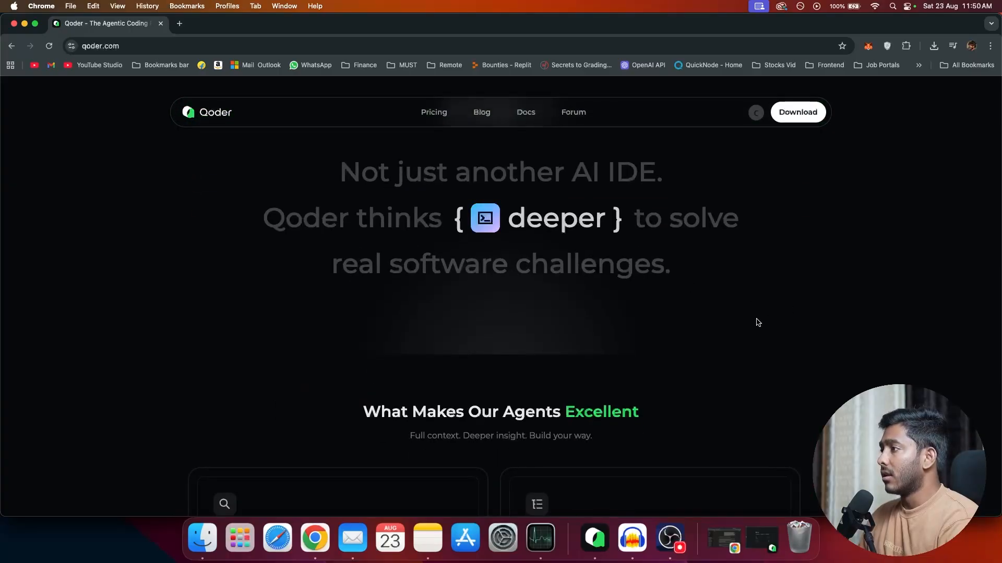
scroll(down, 3)
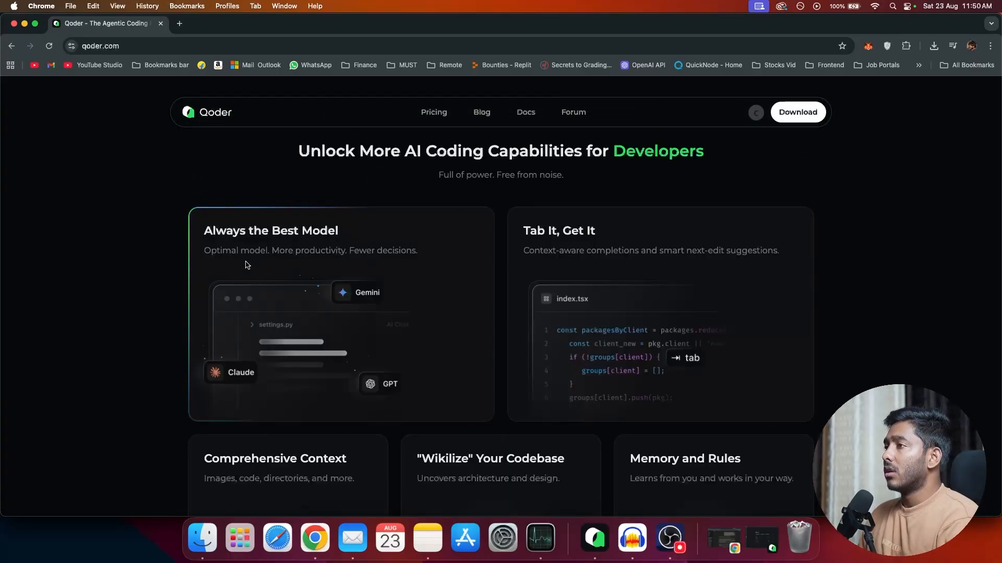
mouse_move(258, 309)
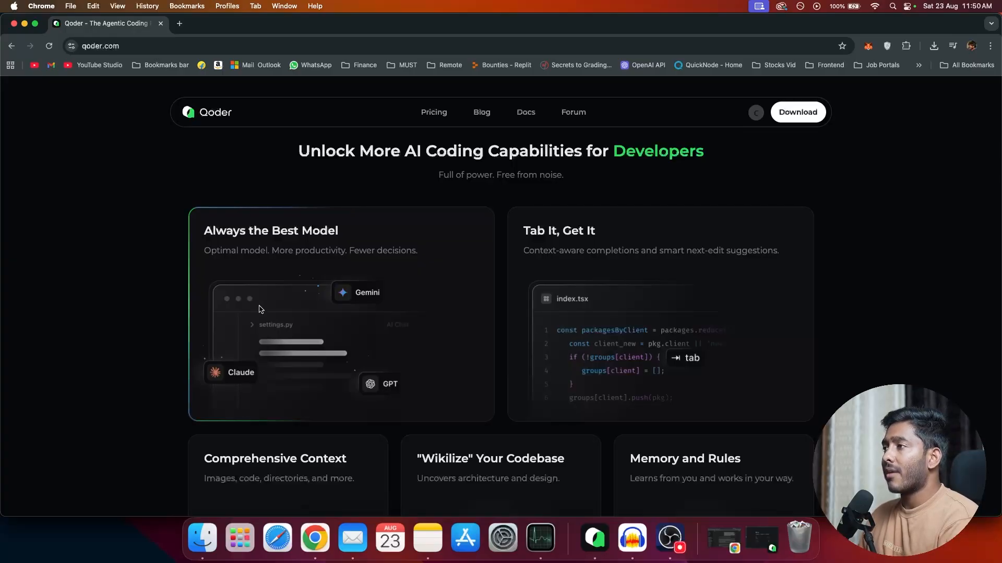
mouse_move(298, 323)
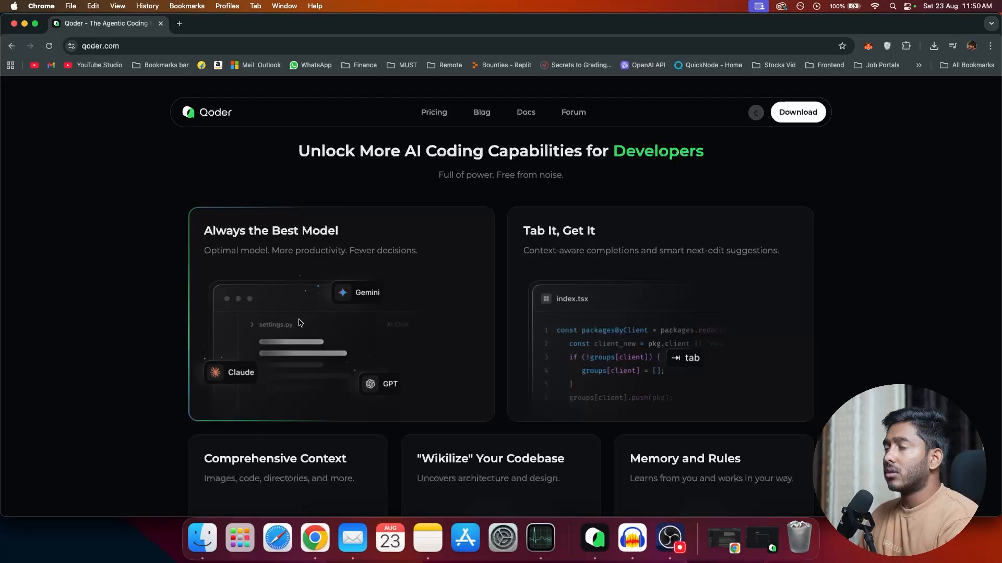
mouse_move(462, 295)
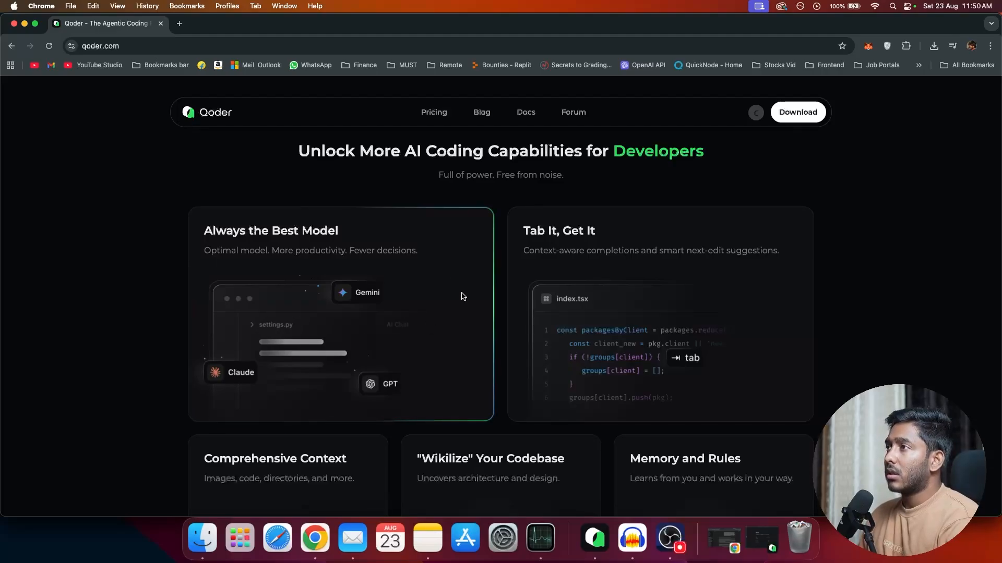
mouse_move(403, 422)
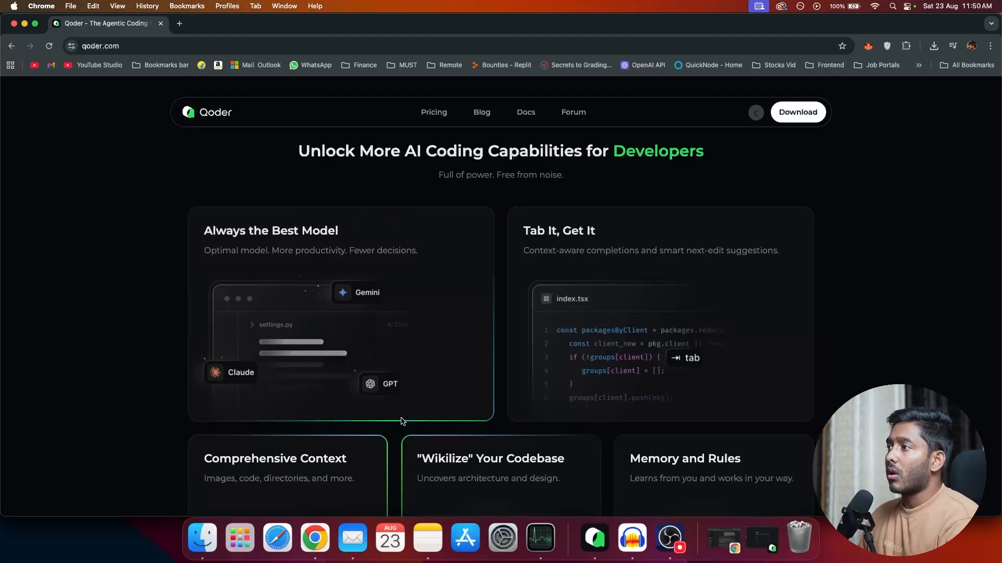
mouse_move(445, 414)
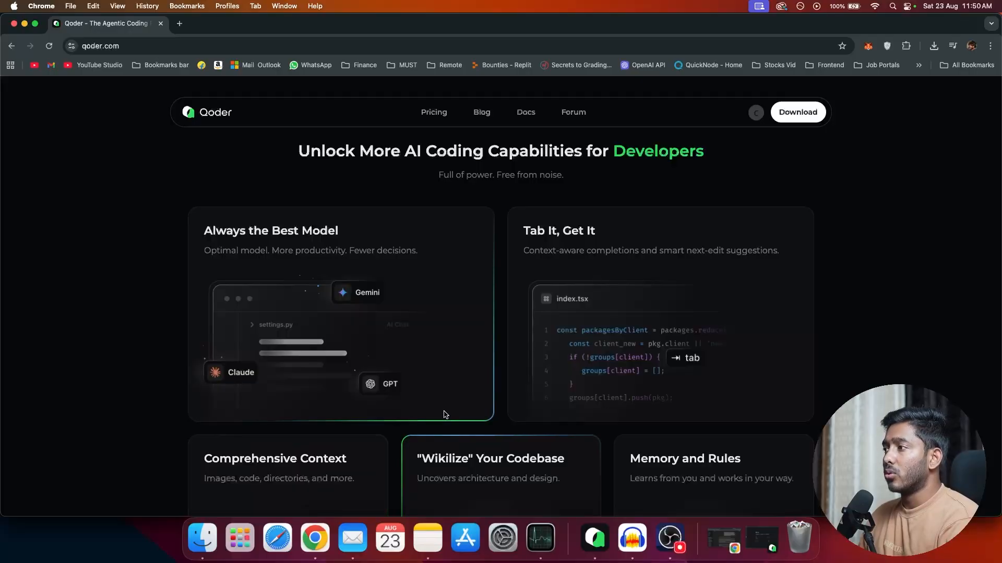
- Scroll through the Inline Chat and MCP feature cards down to the Key Concepts heading
scroll(down, 3)
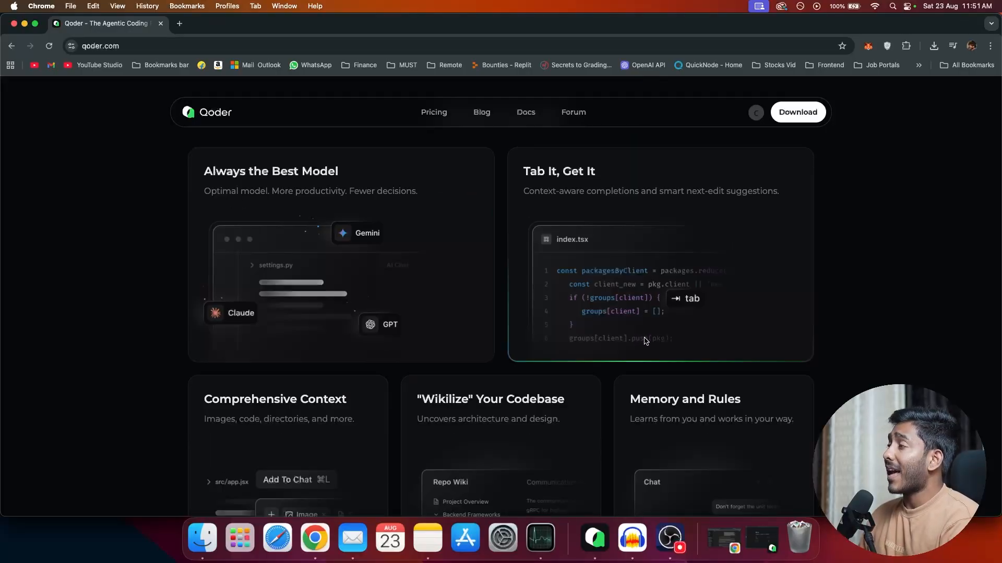
mouse_move(792, 221)
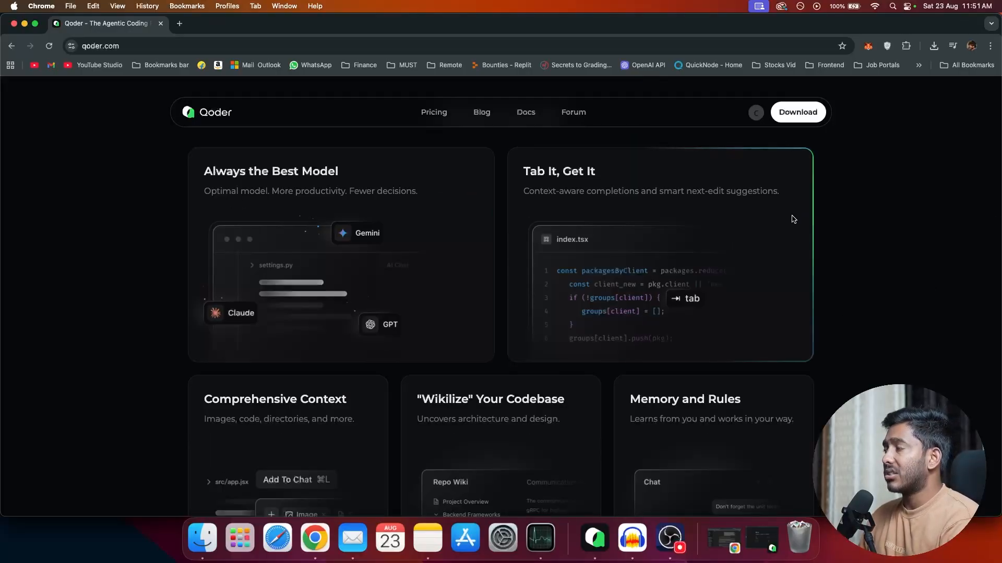
scroll(down, 3)
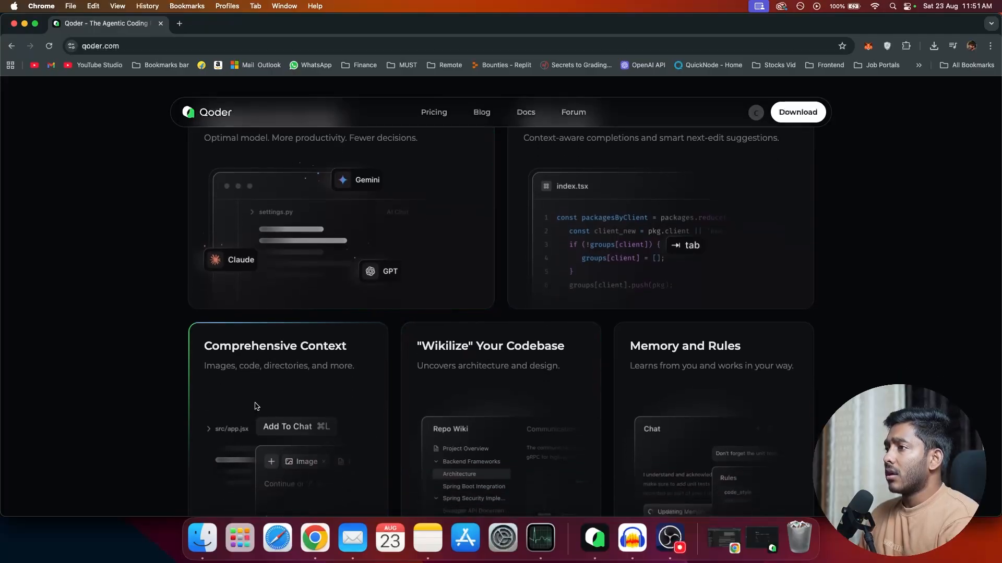
mouse_move(282, 389)
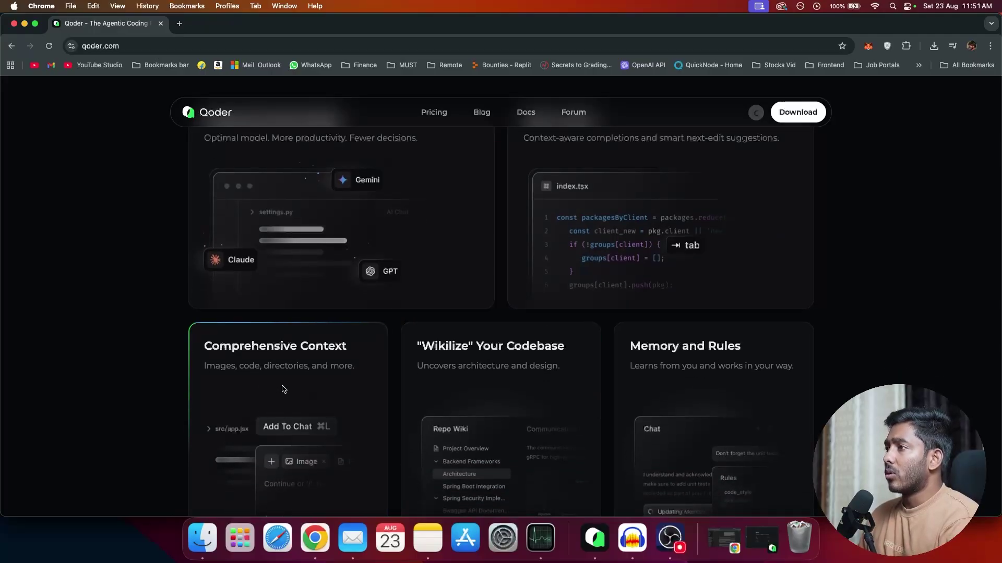
scroll(down, 3)
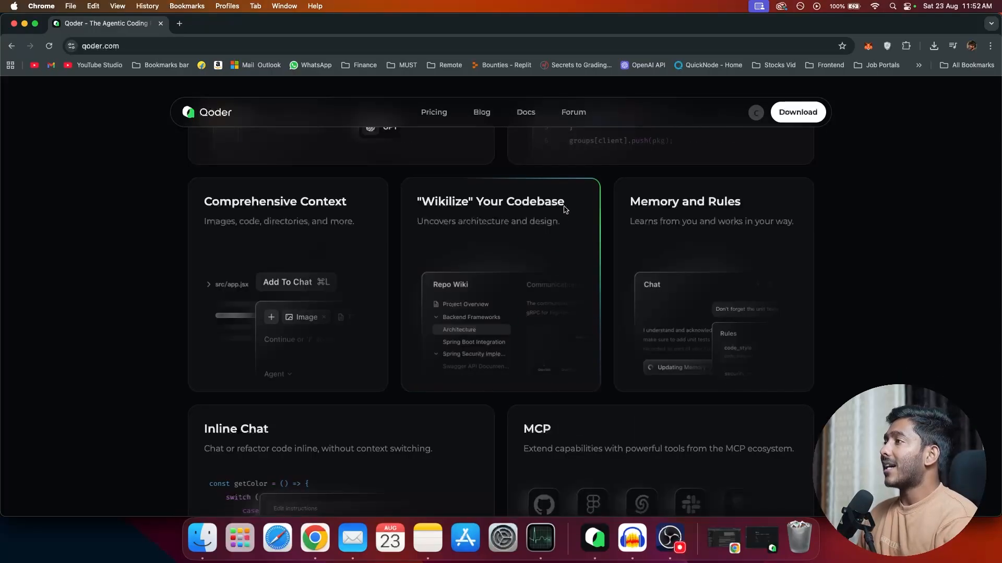
mouse_move(569, 330)
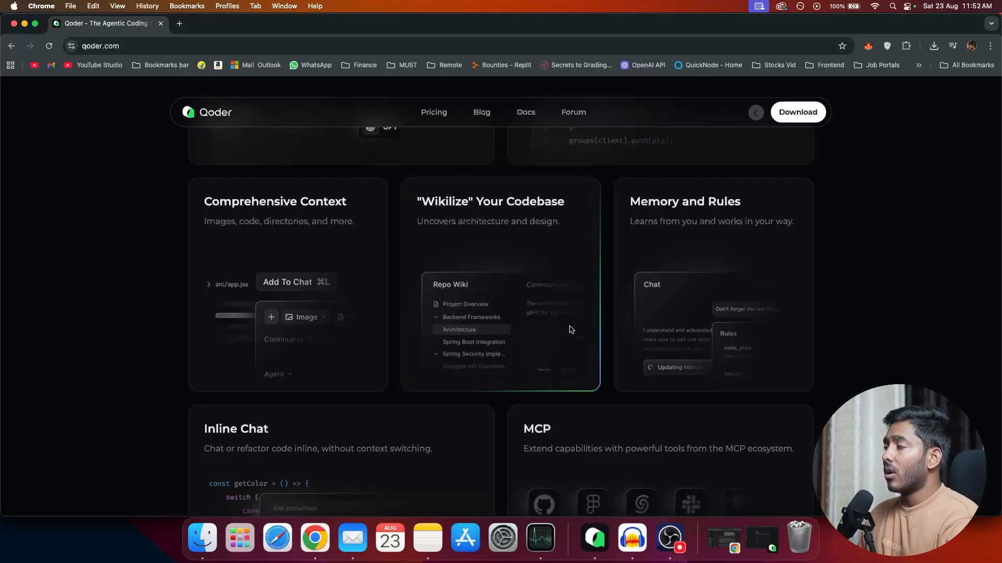
scroll(down, 3)
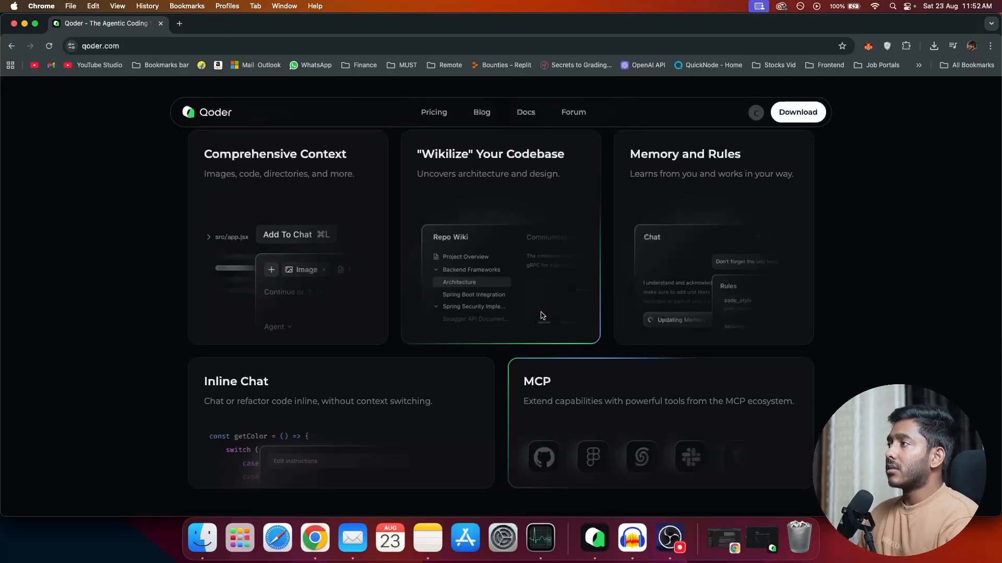
scroll(down, 3)
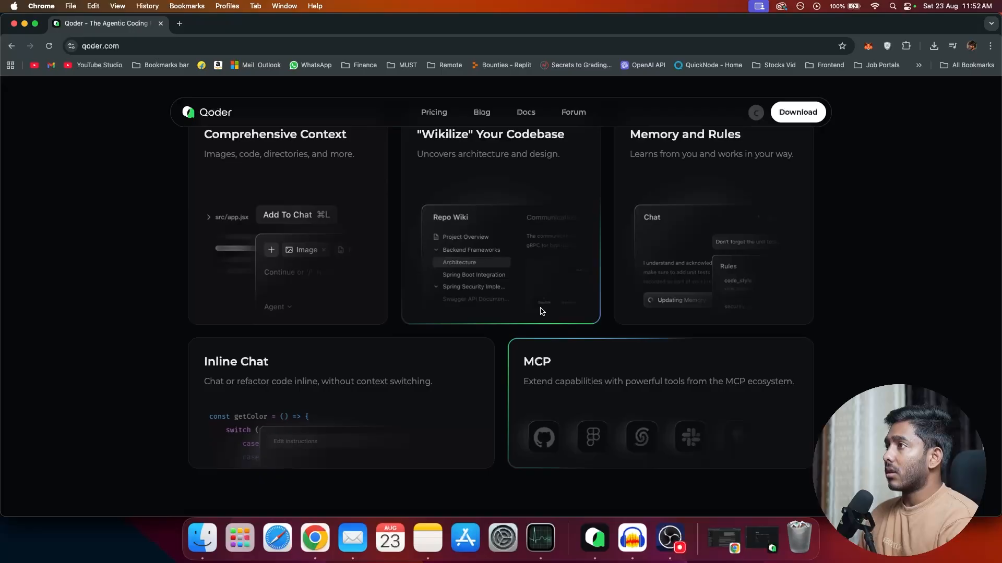
scroll(up, 3)
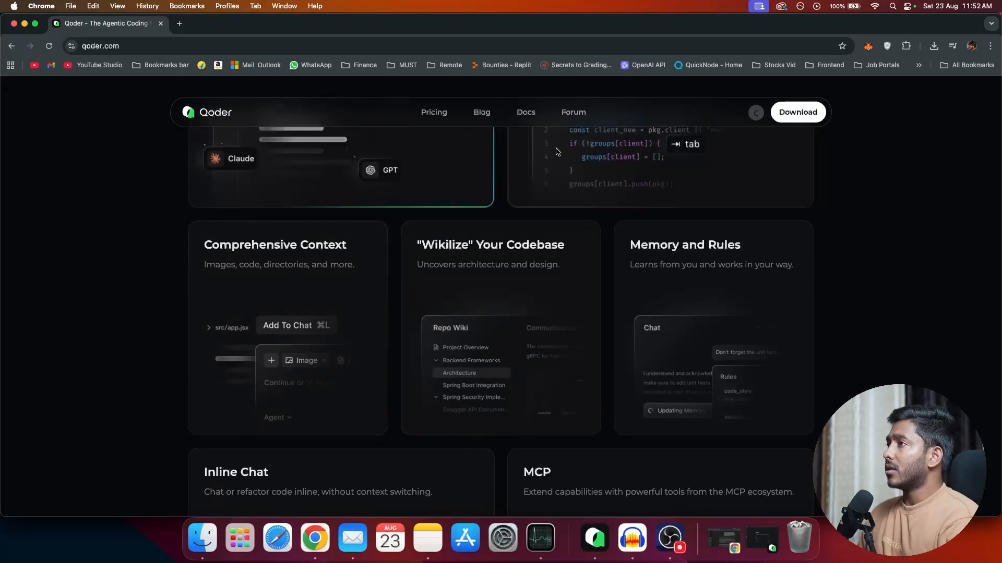
mouse_move(477, 407)
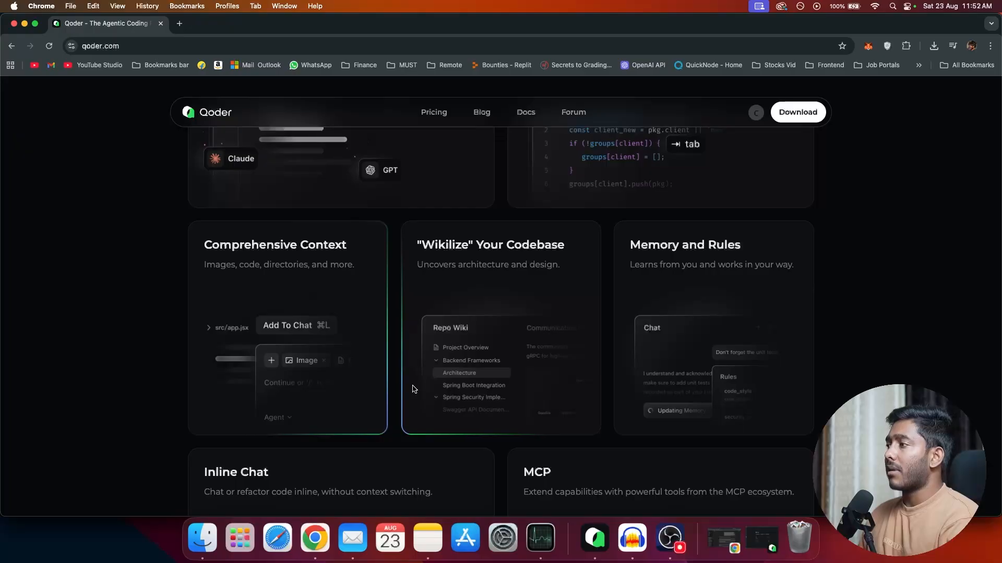
mouse_move(635, 340)
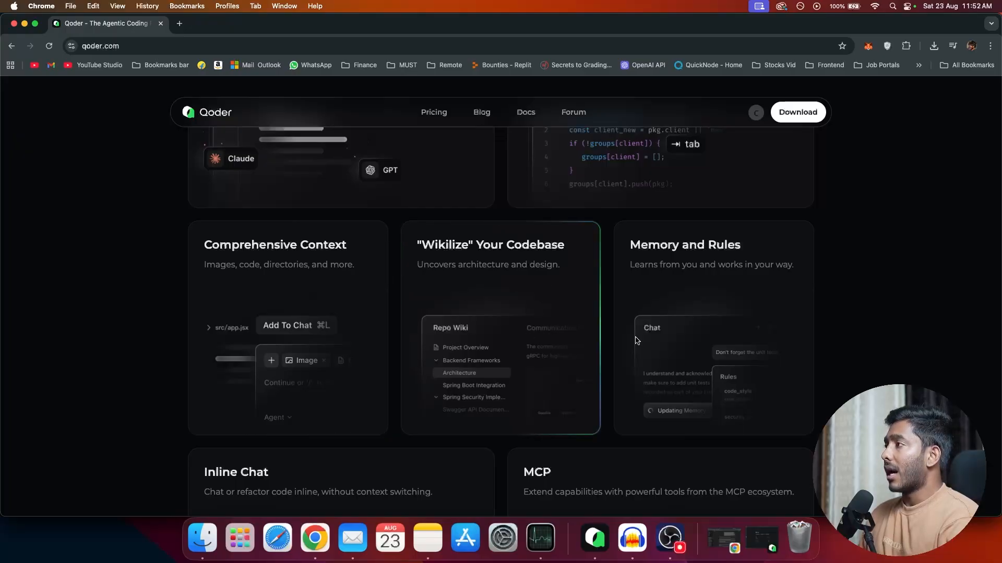
scroll(down, 3)
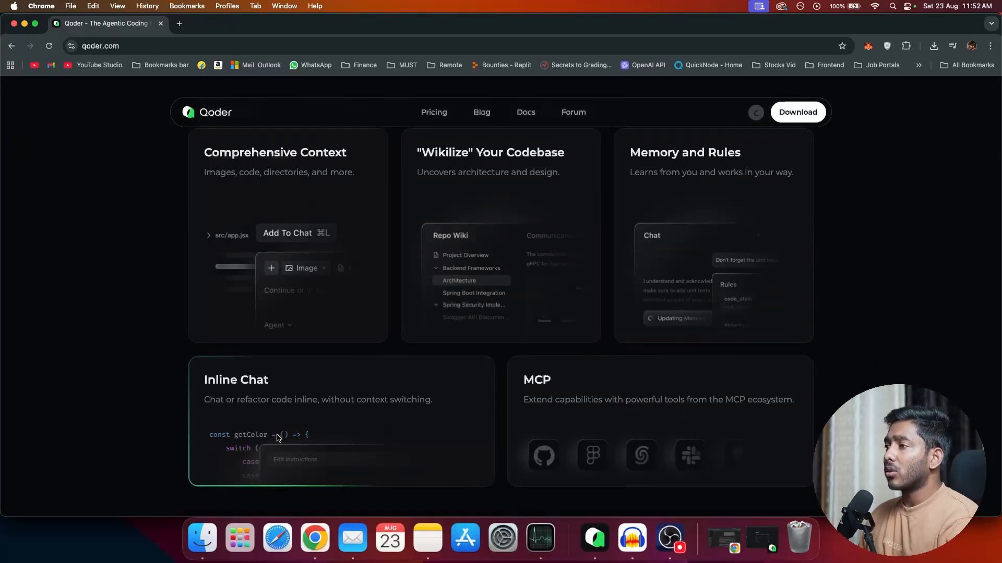
mouse_move(382, 428)
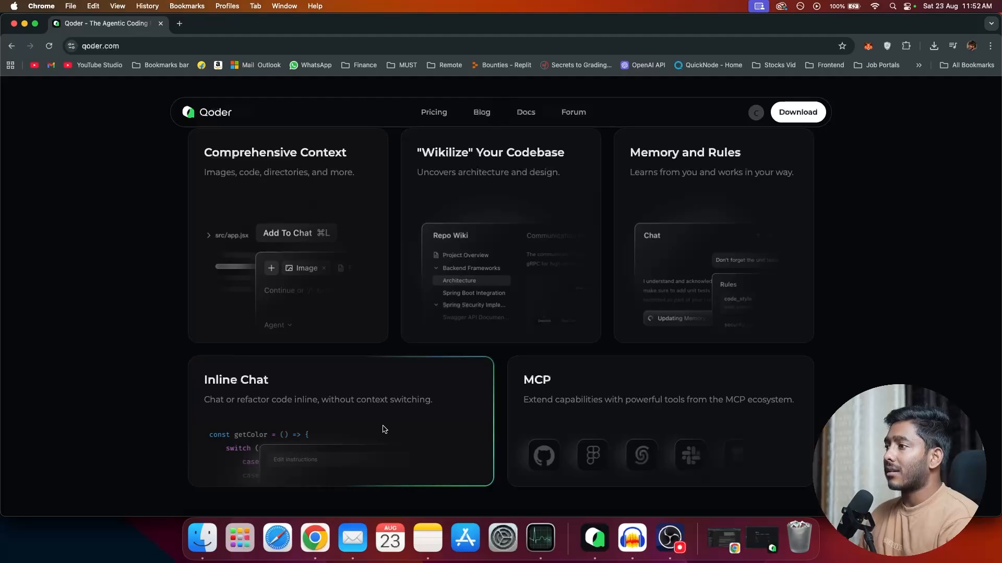
mouse_move(364, 456)
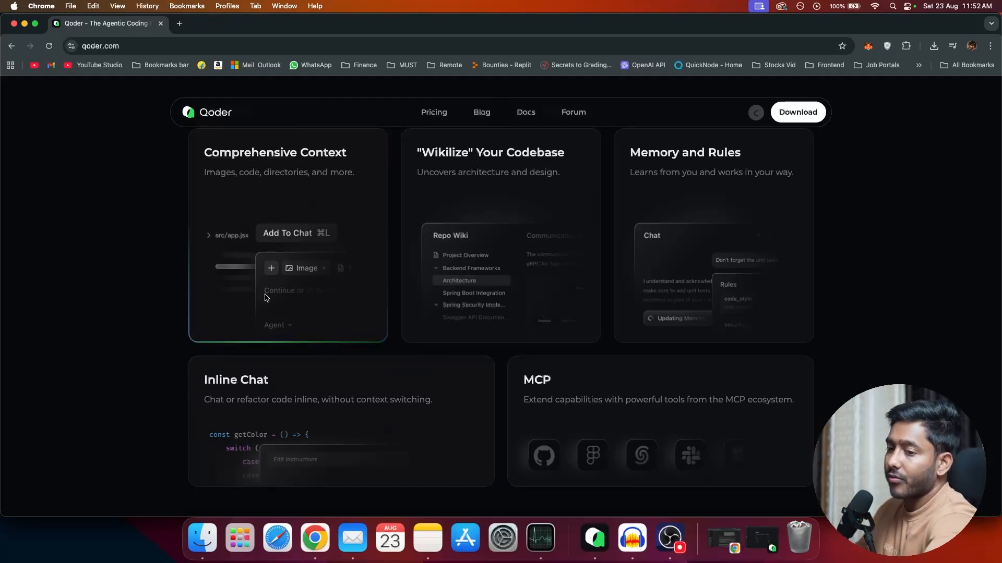
scroll(down, 3)
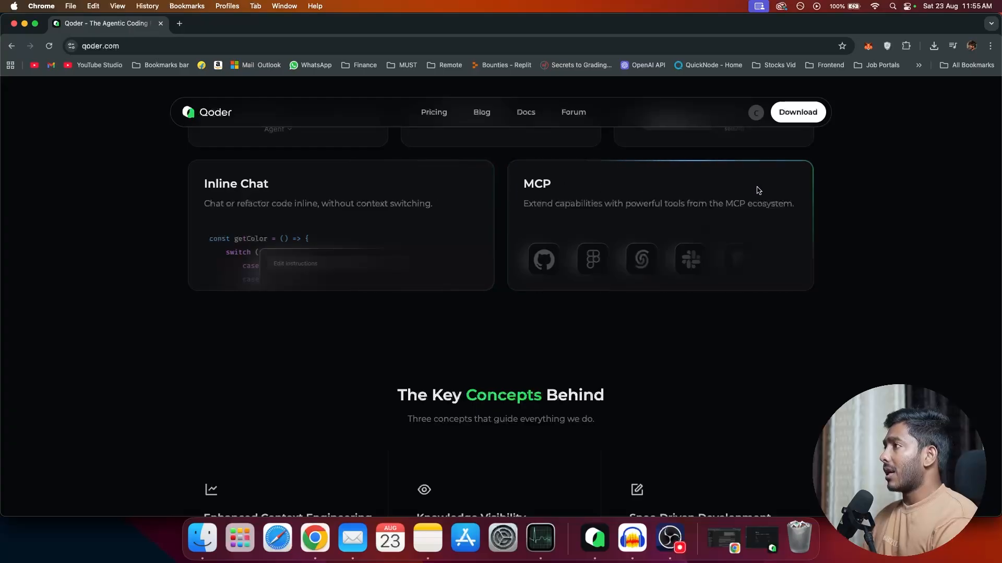
- Scroll to the three key concepts: Enhanced Context Engineering, Knowledge Visibility, Spec-Driven Development
scroll(down, 3)
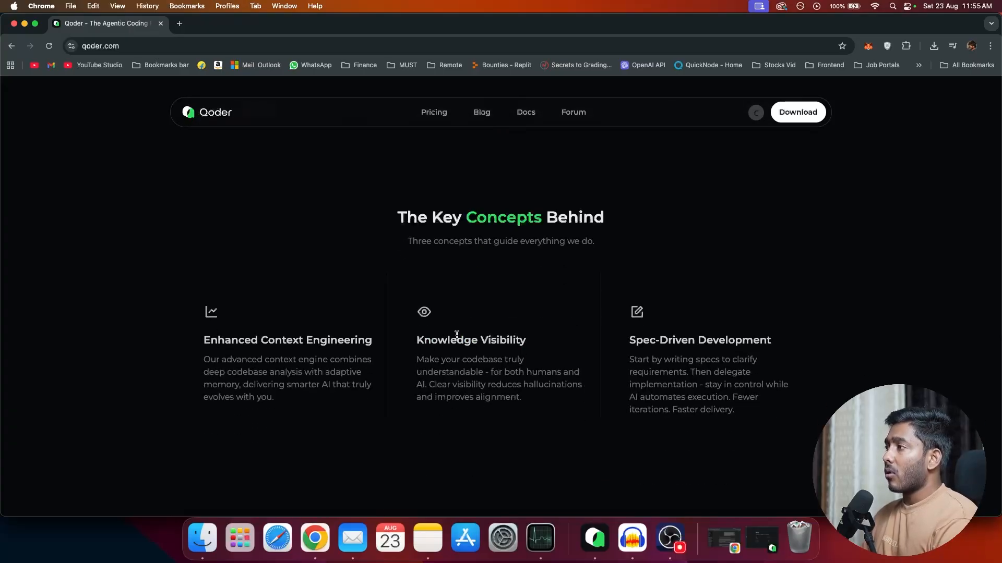
mouse_move(727, 354)
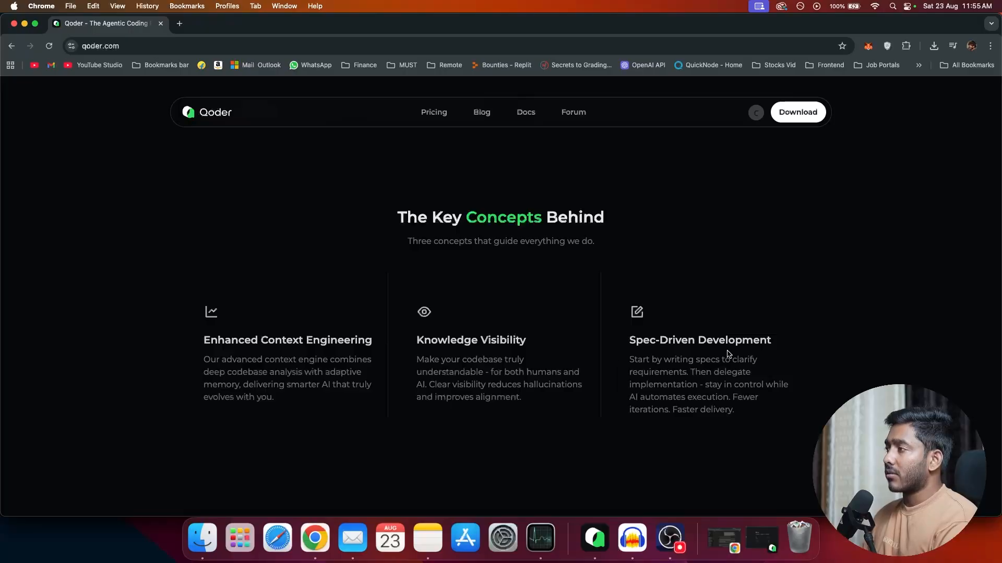
mouse_move(690, 420)
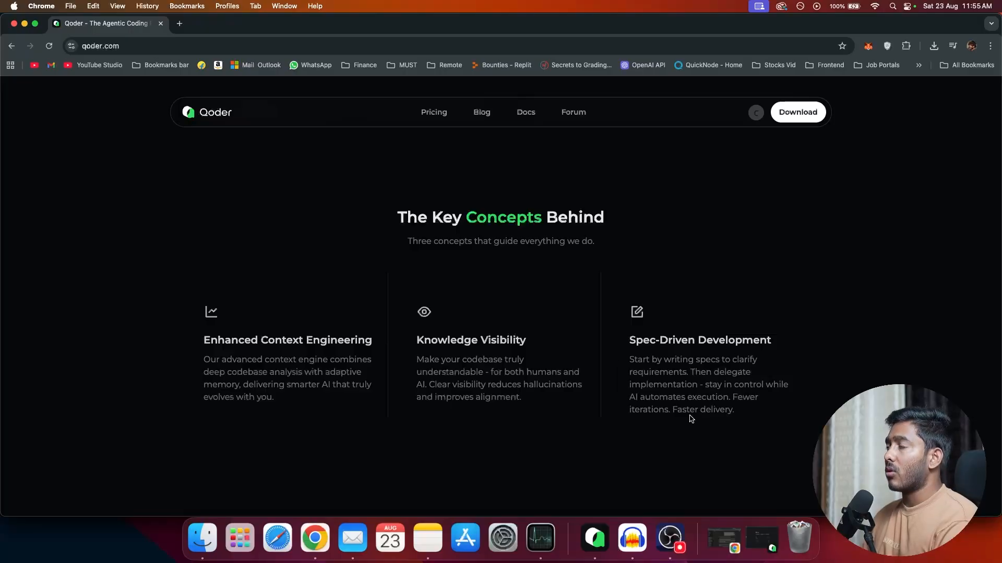
mouse_move(625, 516)
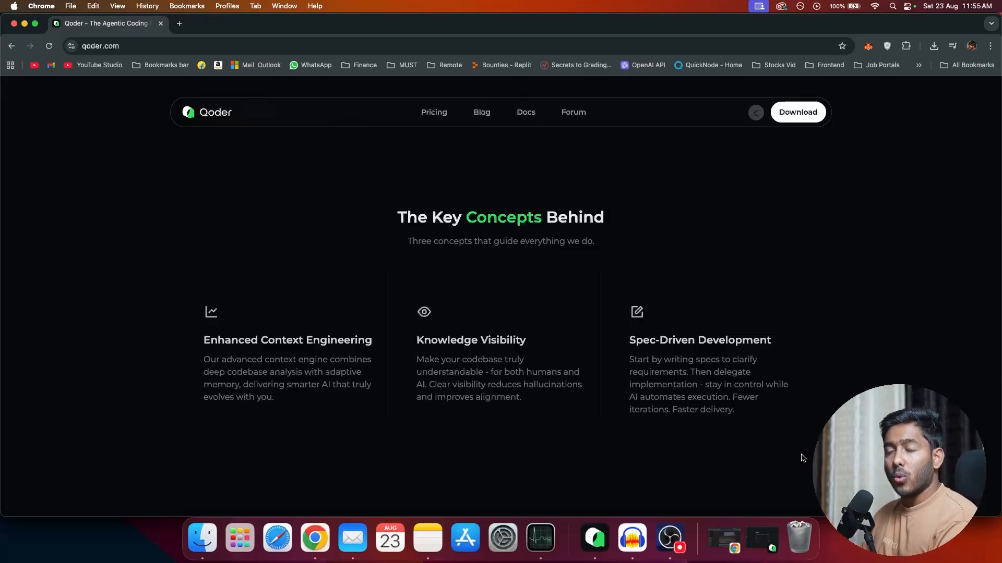
mouse_move(797, 464)
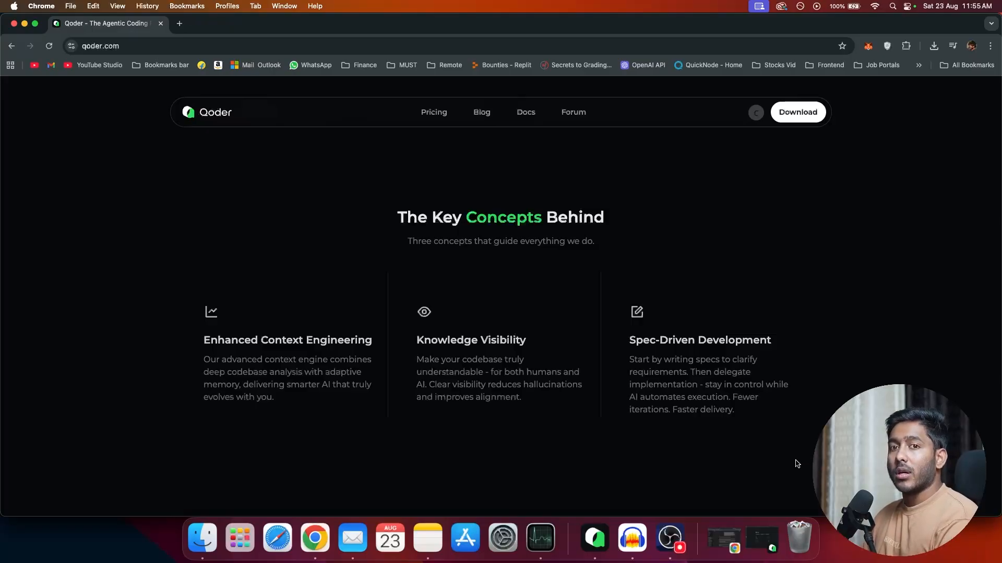
mouse_move(749, 473)
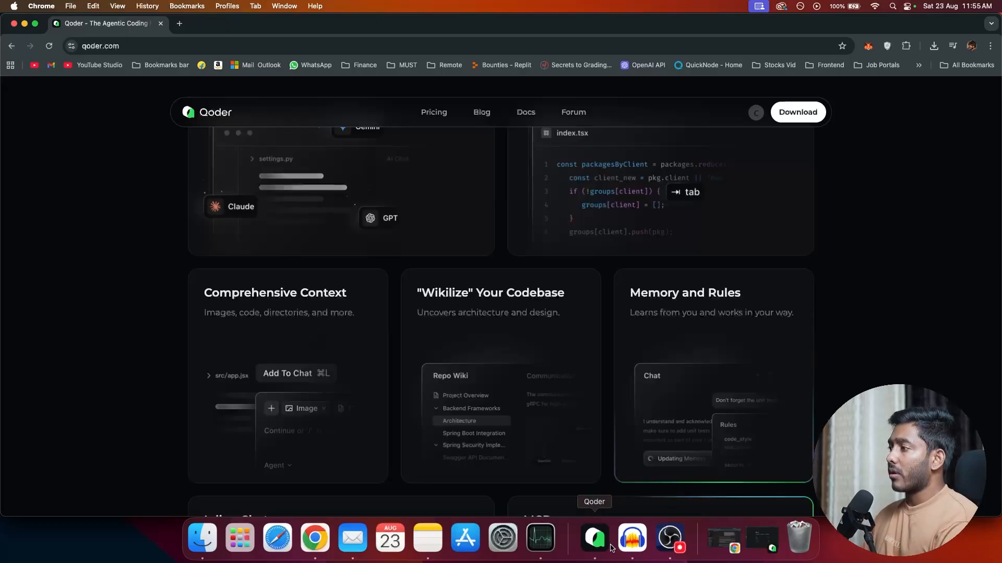
- Launch Qoder, bring up the AI chat panel and review the Add Context options
click(593, 538)
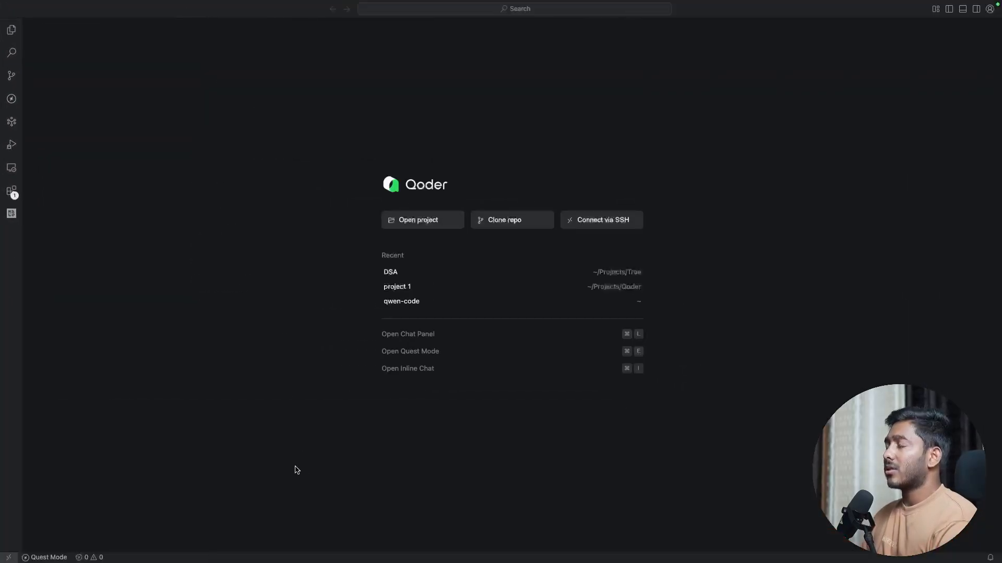
mouse_move(614, 561)
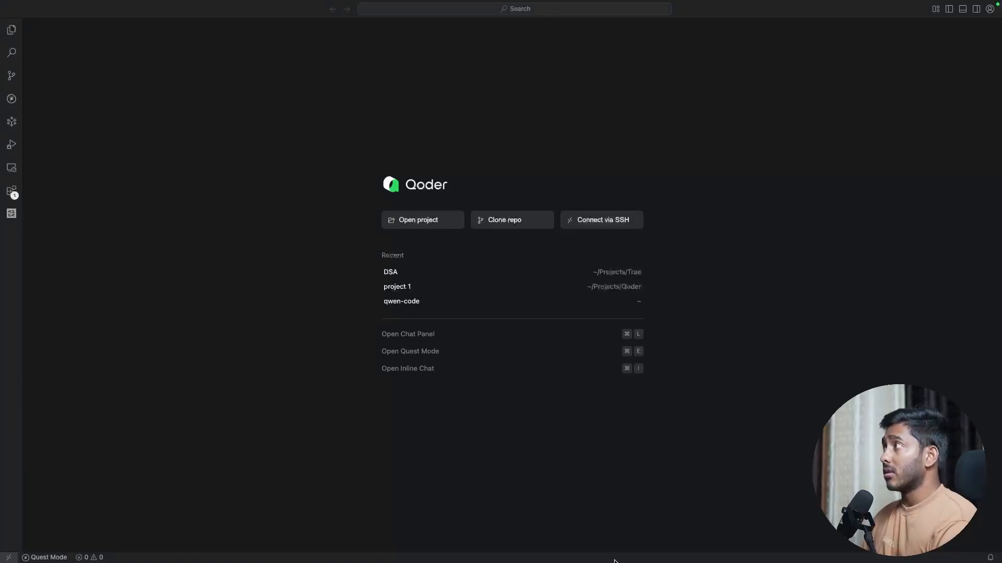
mouse_move(374, 517)
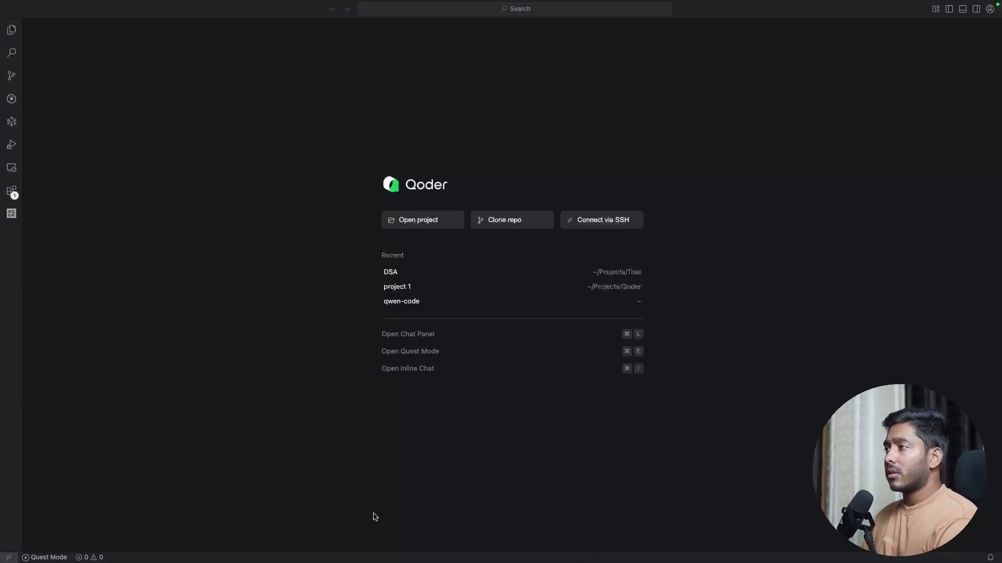
mouse_move(413, 4)
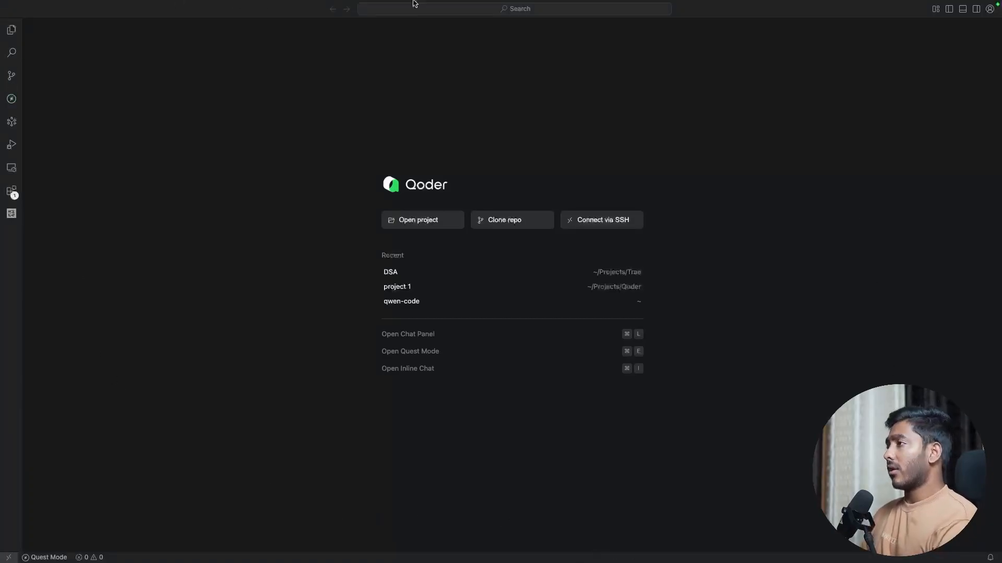
mouse_move(612, 494)
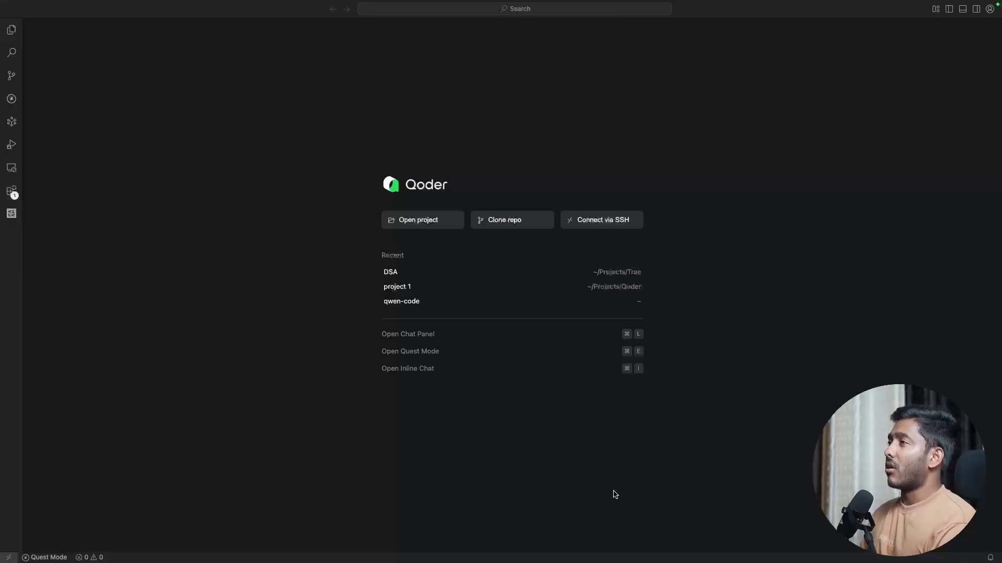
mouse_move(534, 416)
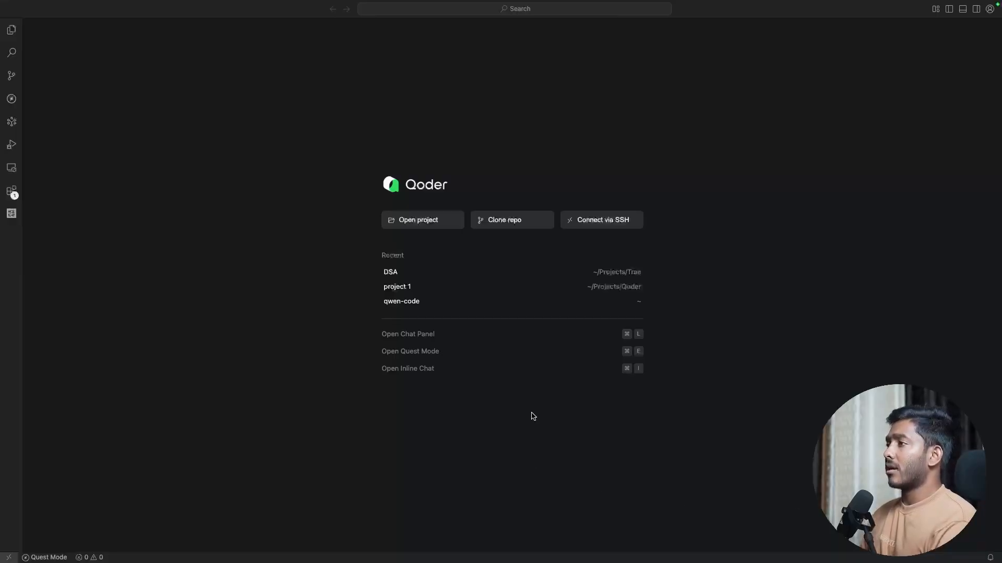
mouse_move(151, 319)
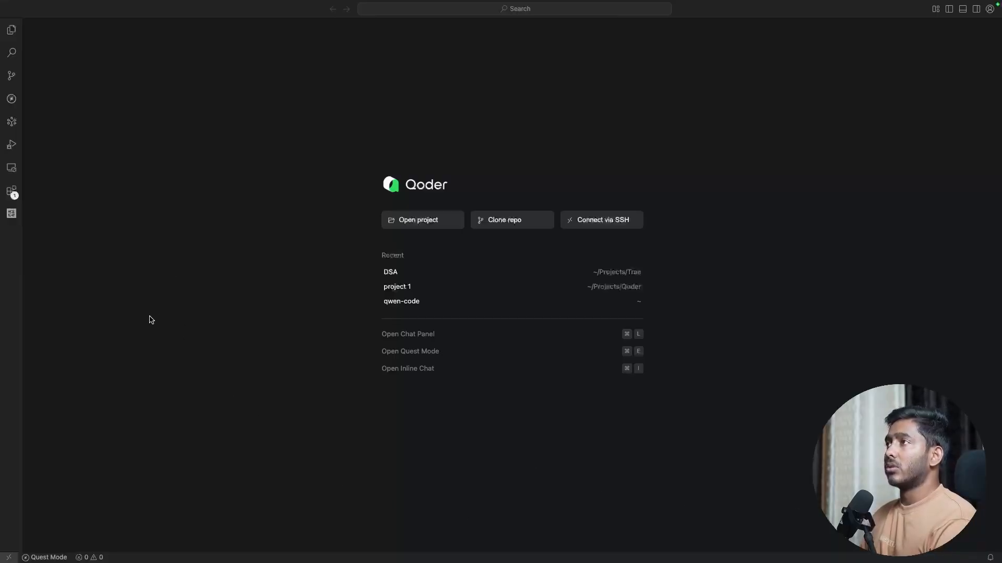
click(976, 8)
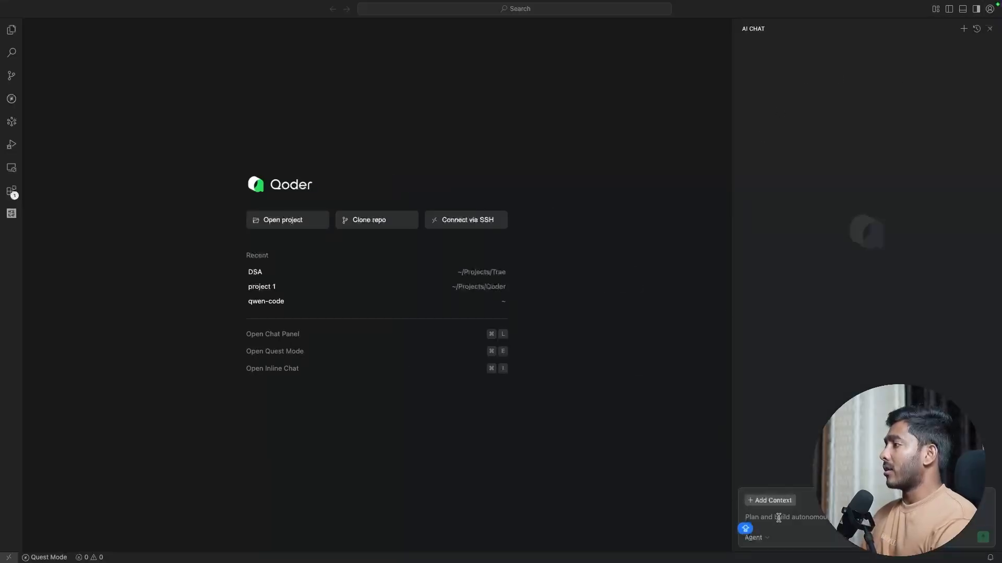
click(770, 500)
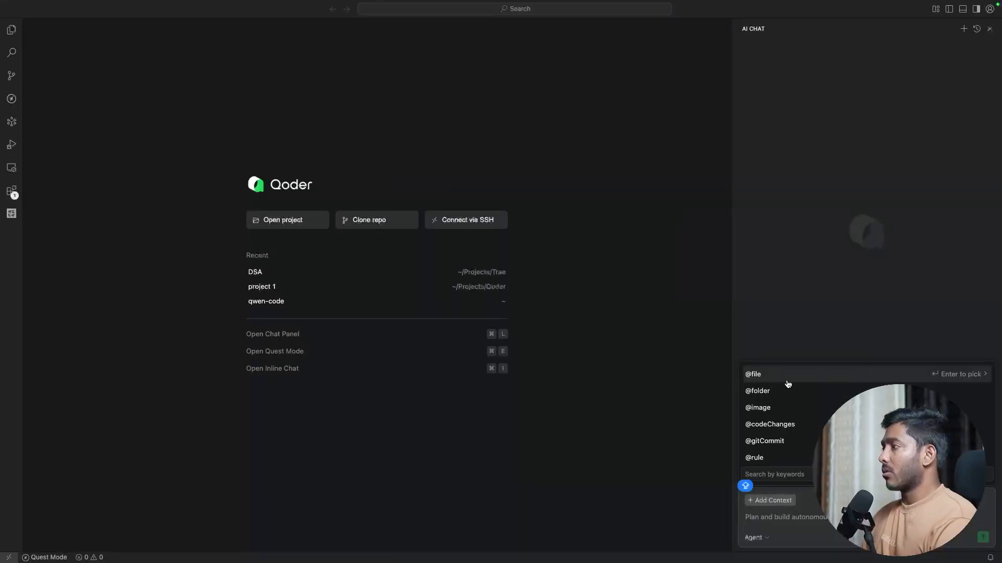
mouse_move(769, 425)
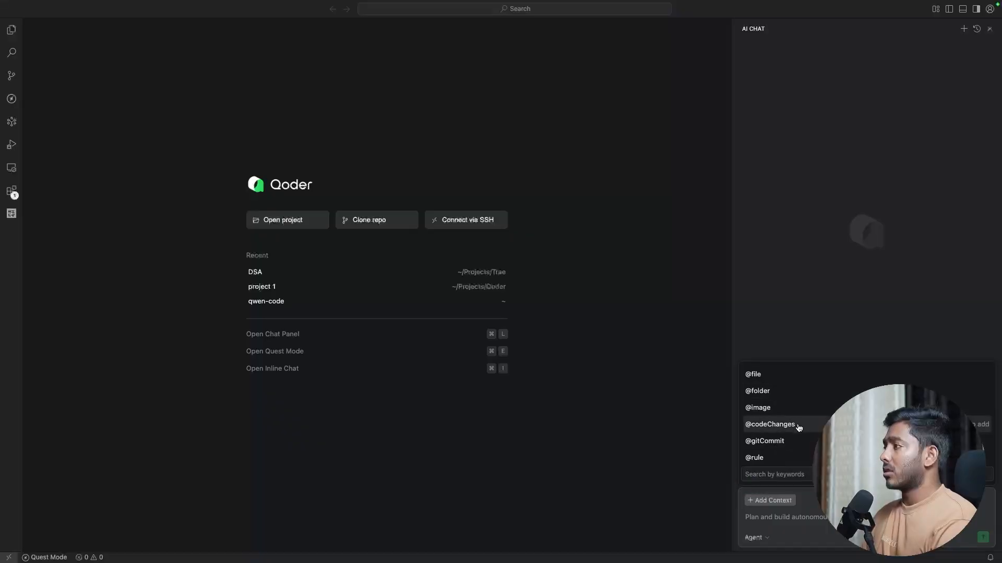
- Switch the chat from Agent to Ask mode and show the Quest task panel
click(756, 537)
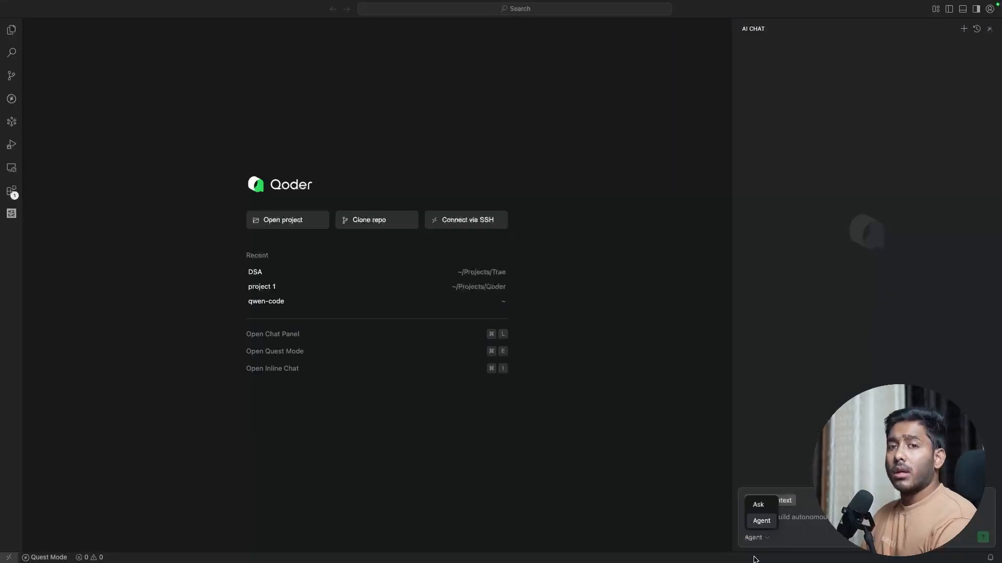
mouse_move(765, 552)
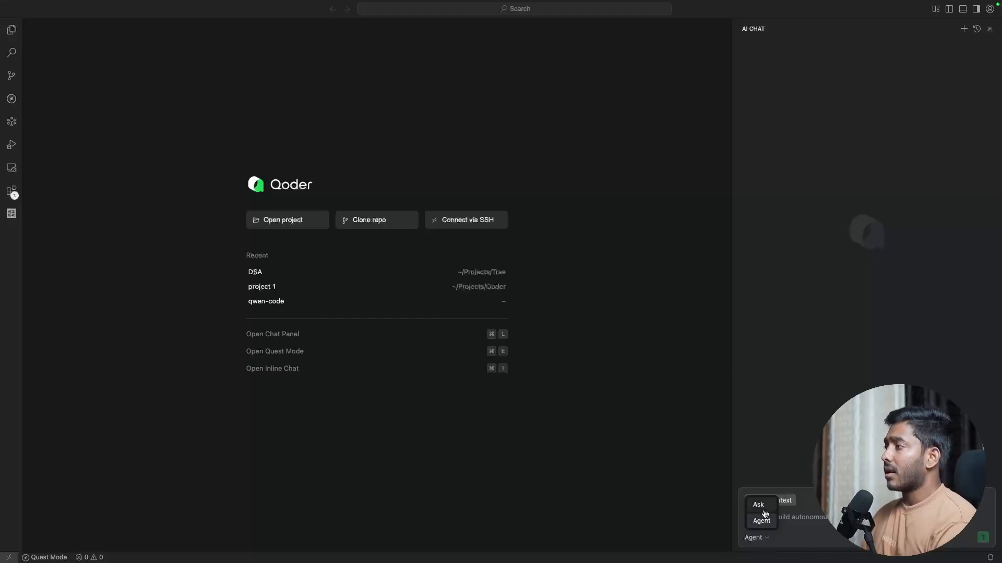
click(758, 505)
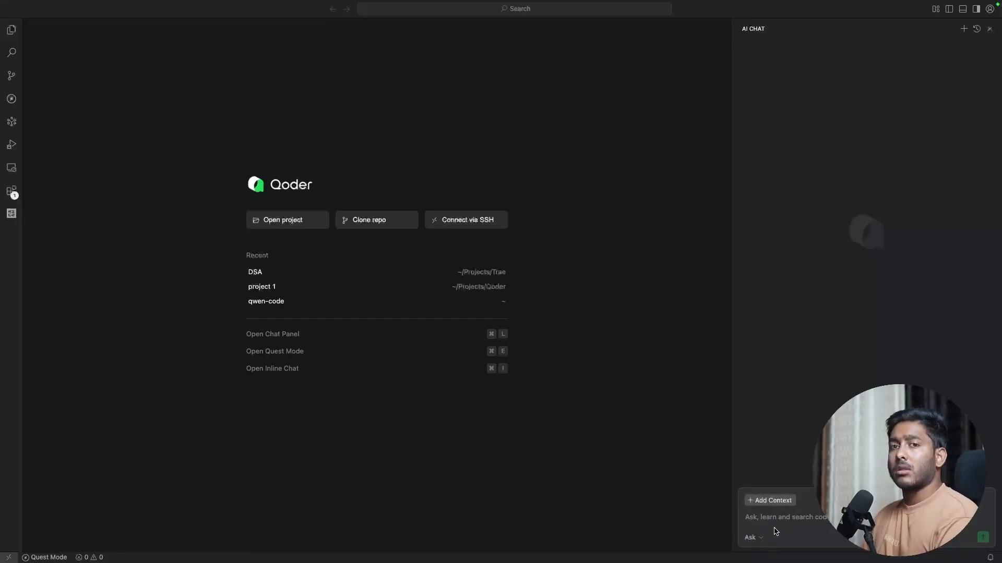
mouse_move(798, 533)
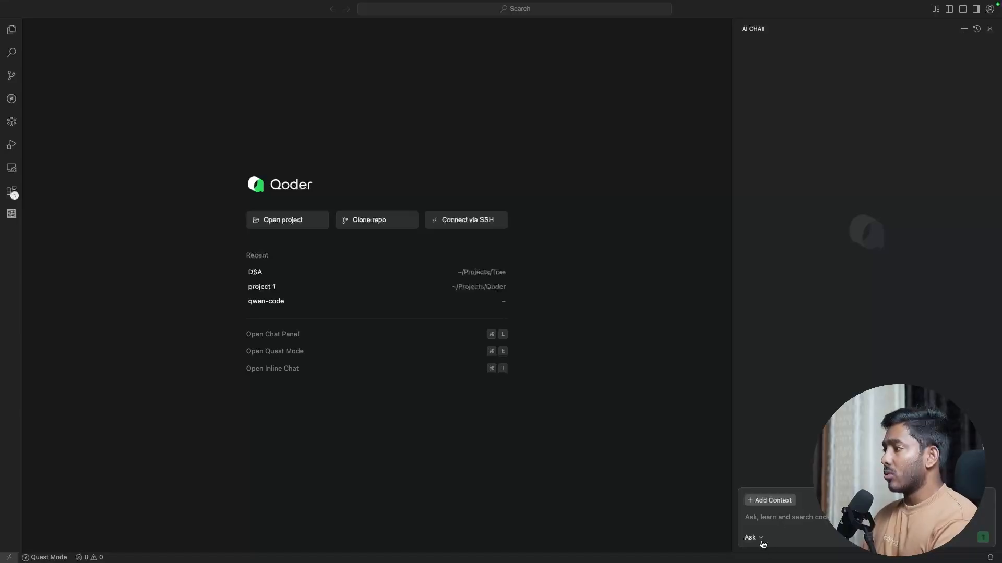
click(10, 99)
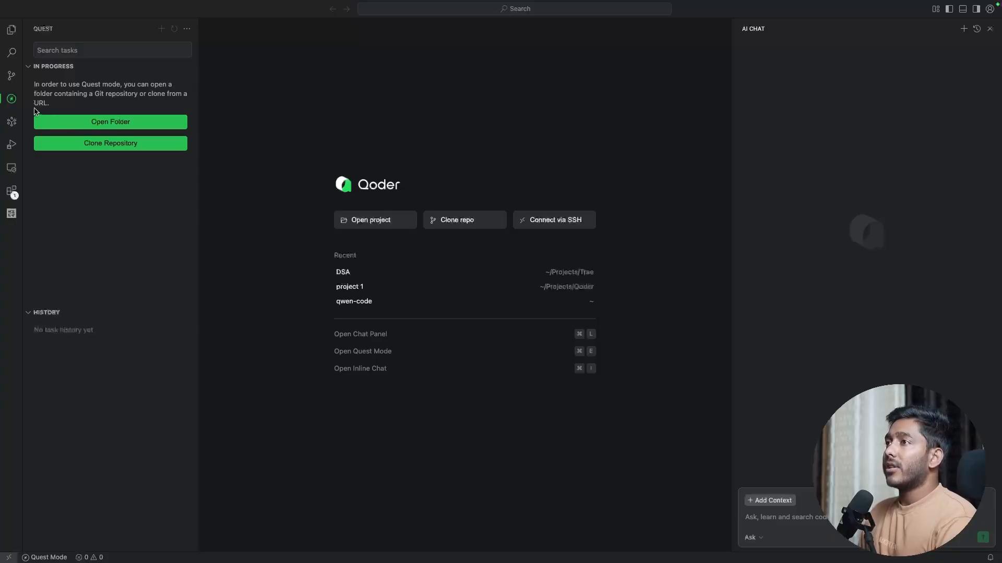
mouse_move(73, 60)
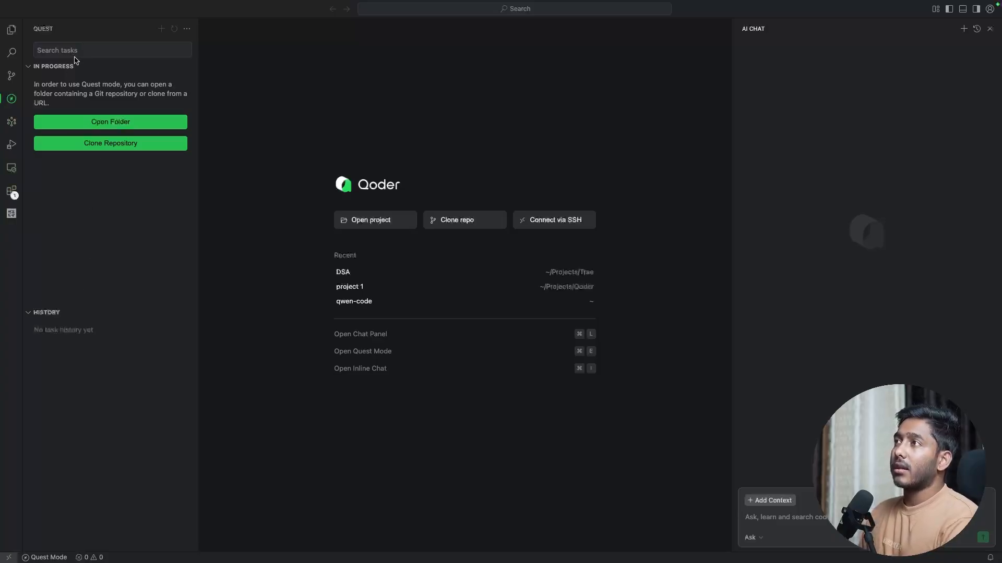
mouse_move(52, 66)
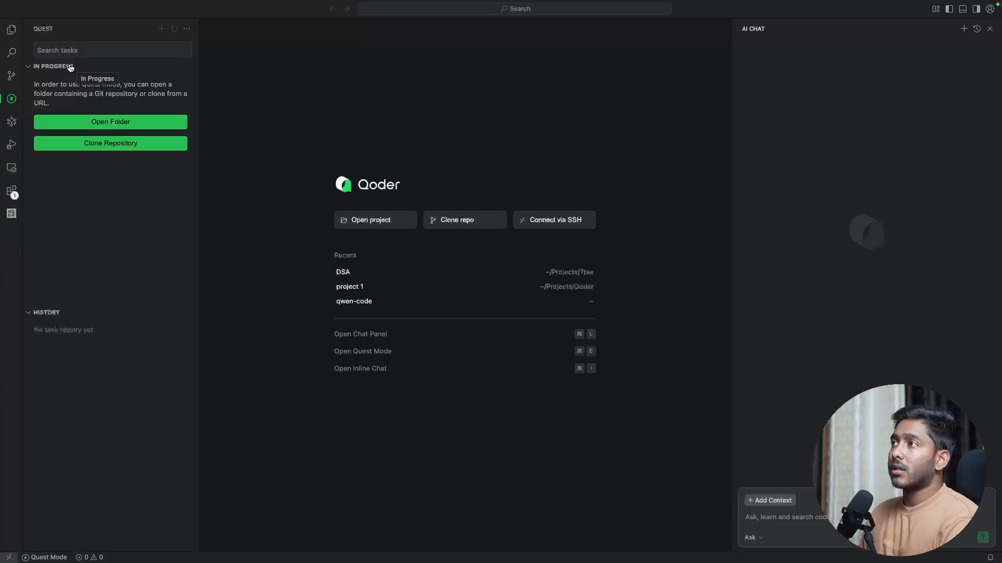
mouse_move(99, 107)
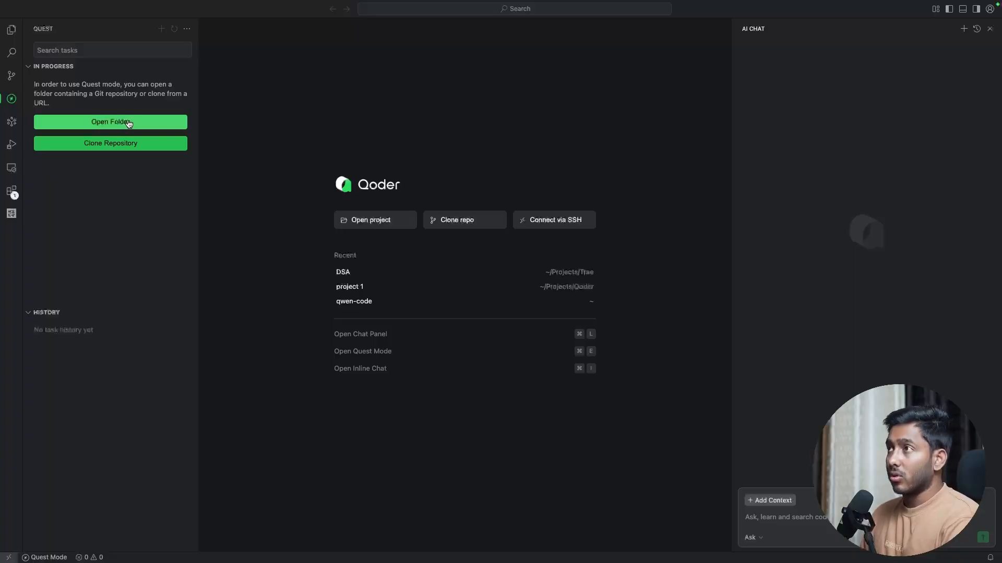
mouse_move(87, 276)
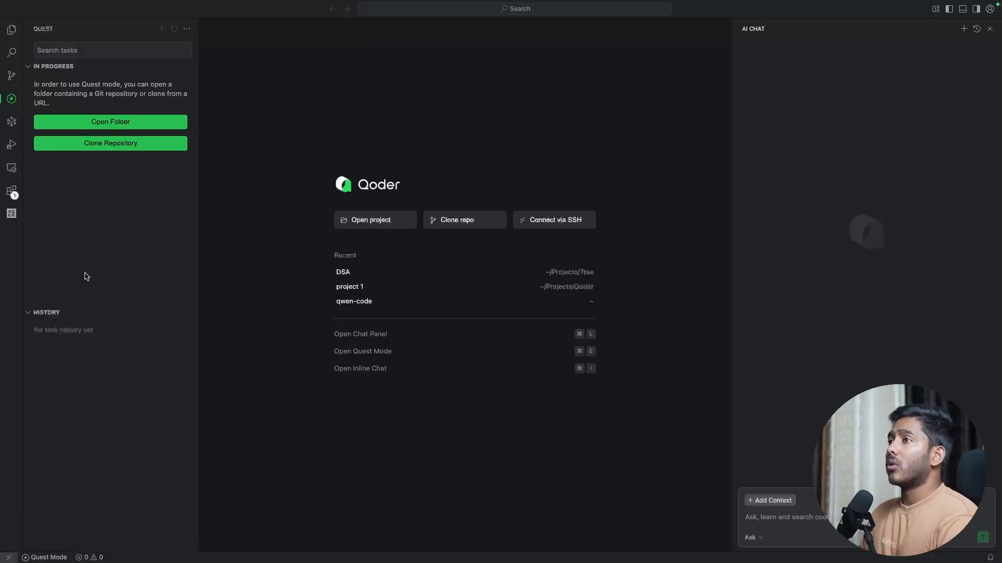
mouse_move(101, 110)
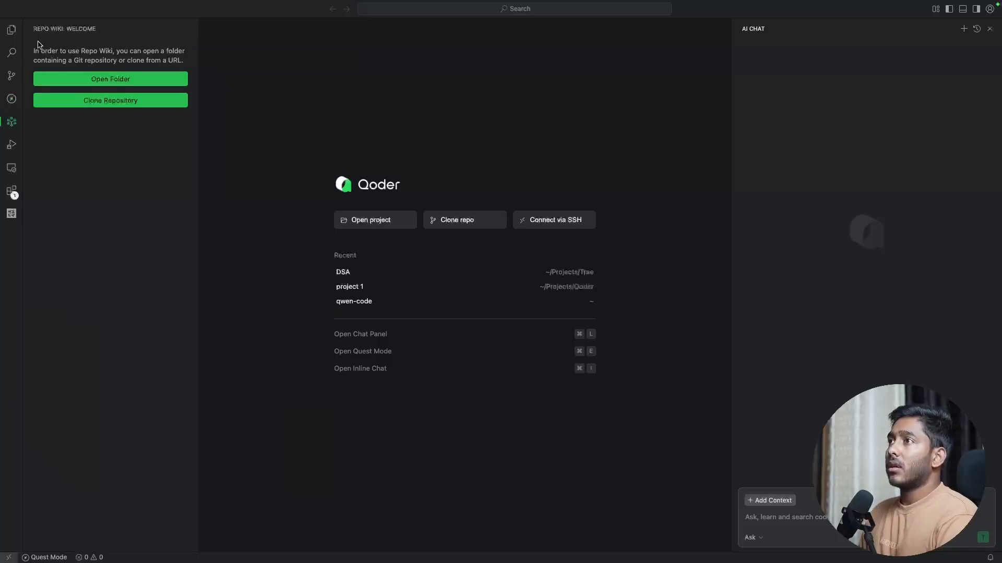
mouse_move(86, 417)
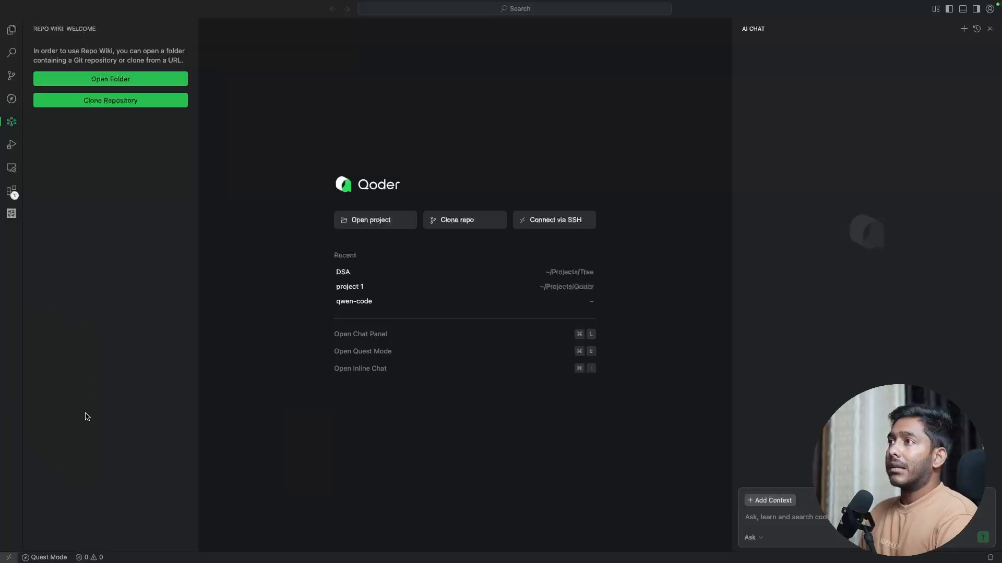
mouse_move(498, 557)
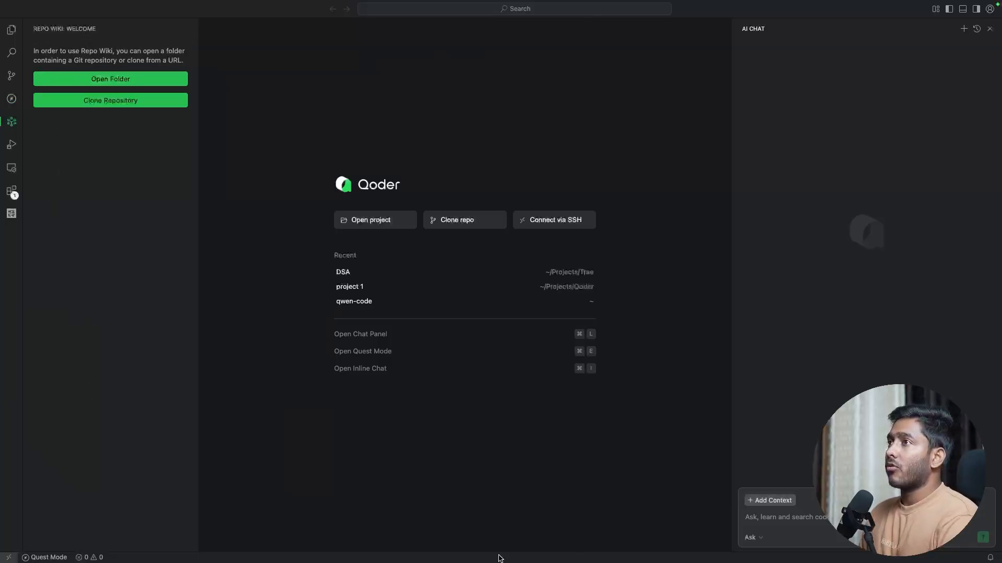
mouse_move(396, 541)
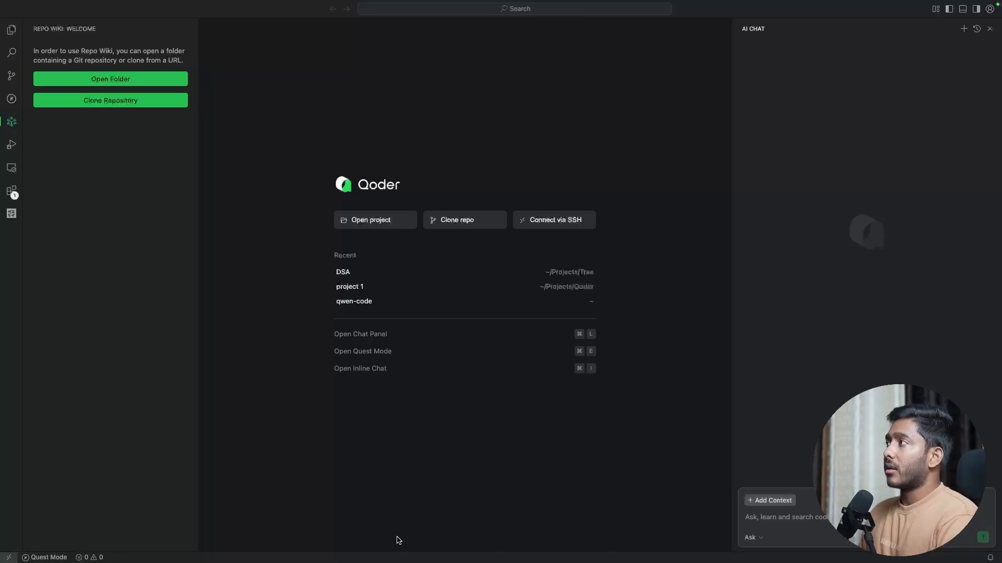
mouse_move(654, 378)
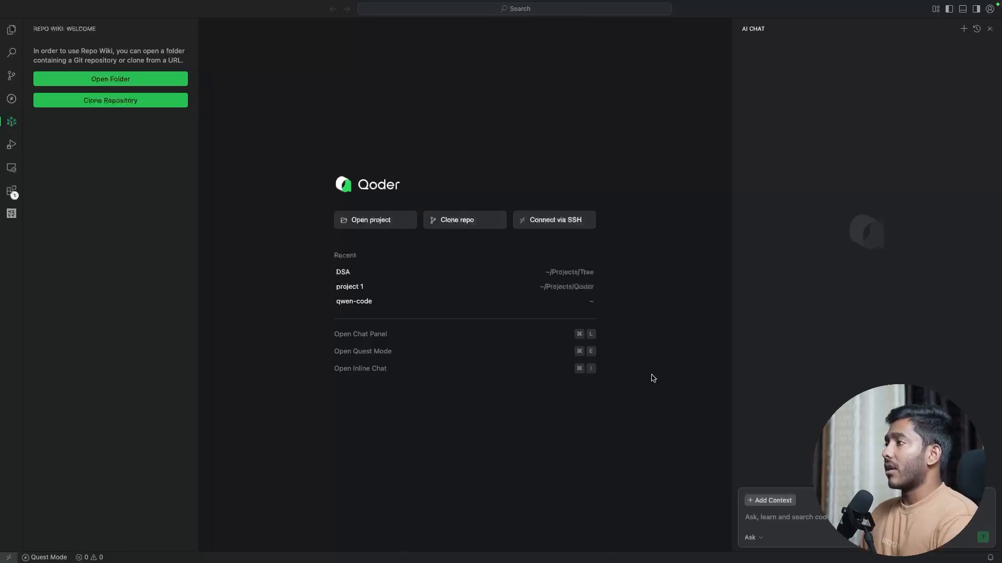
mouse_move(423, 550)
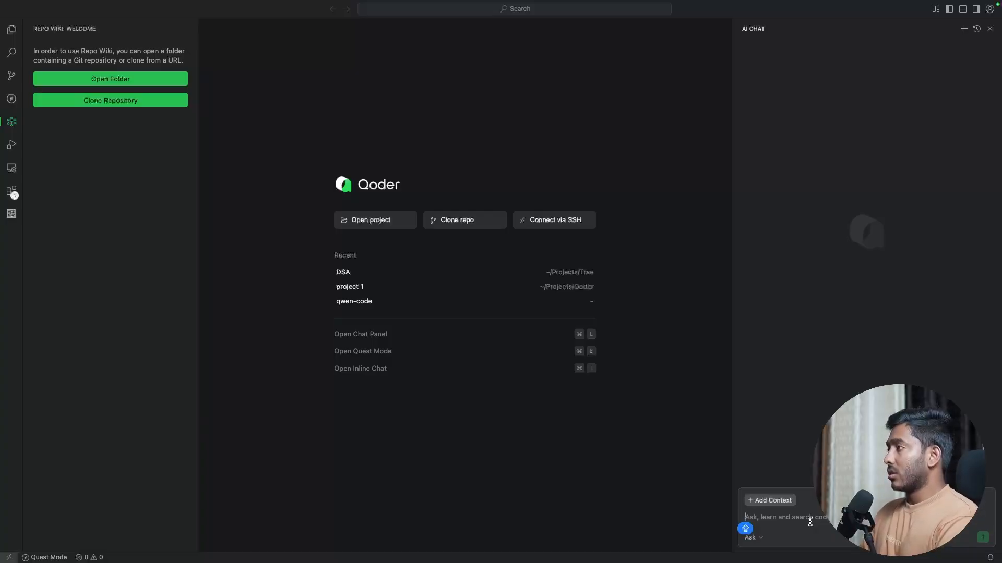
- Ask the assistant what it needs to build a personal portfolio site and read its reply
text(I wanted to create a porfo)
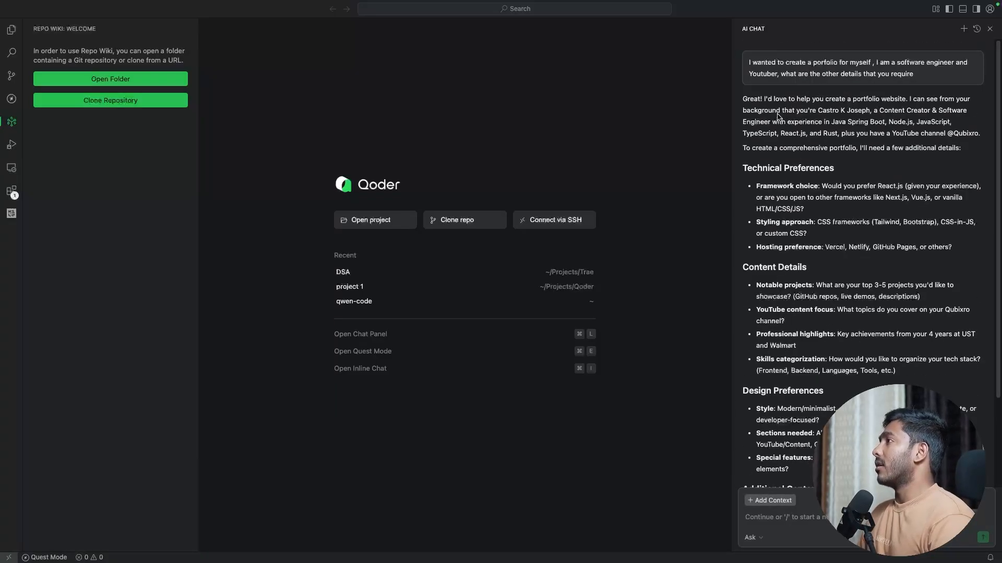
mouse_move(898, 99)
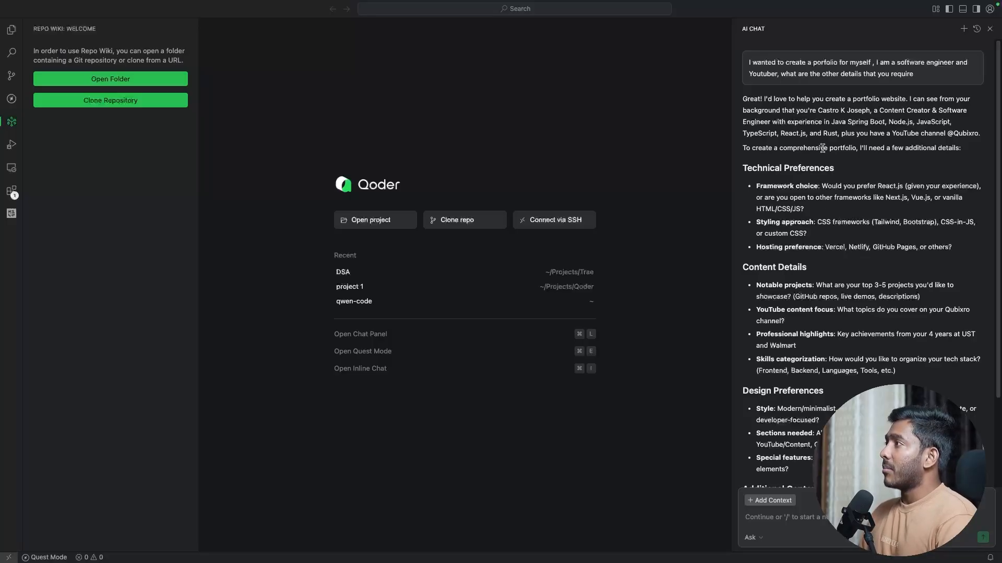
mouse_move(828, 177)
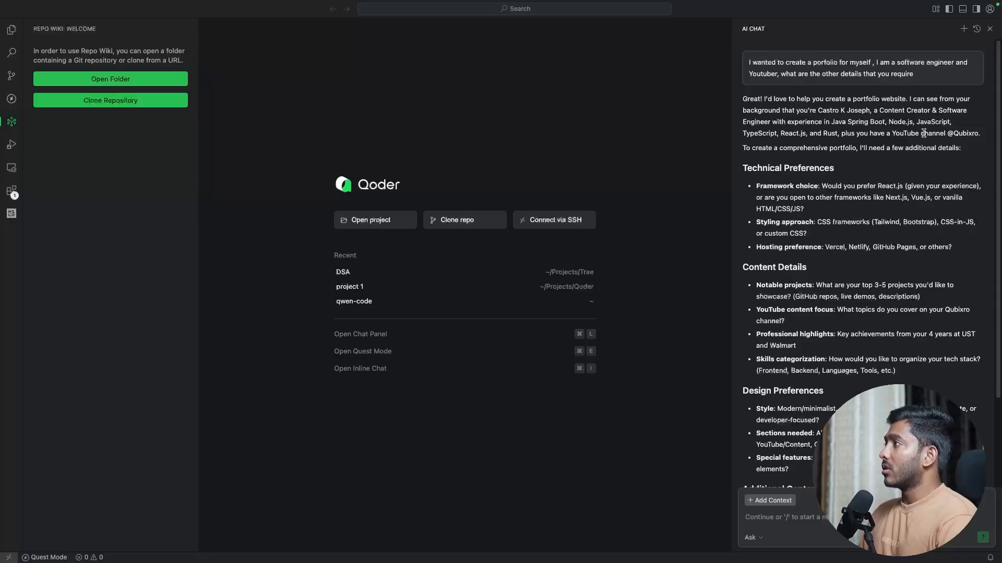
mouse_move(978, 137)
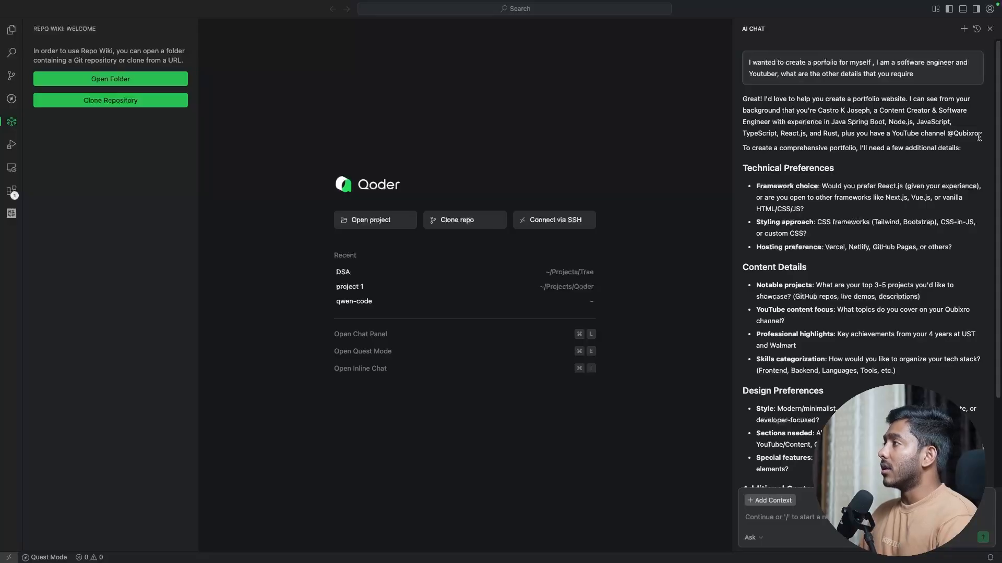
mouse_move(962, 142)
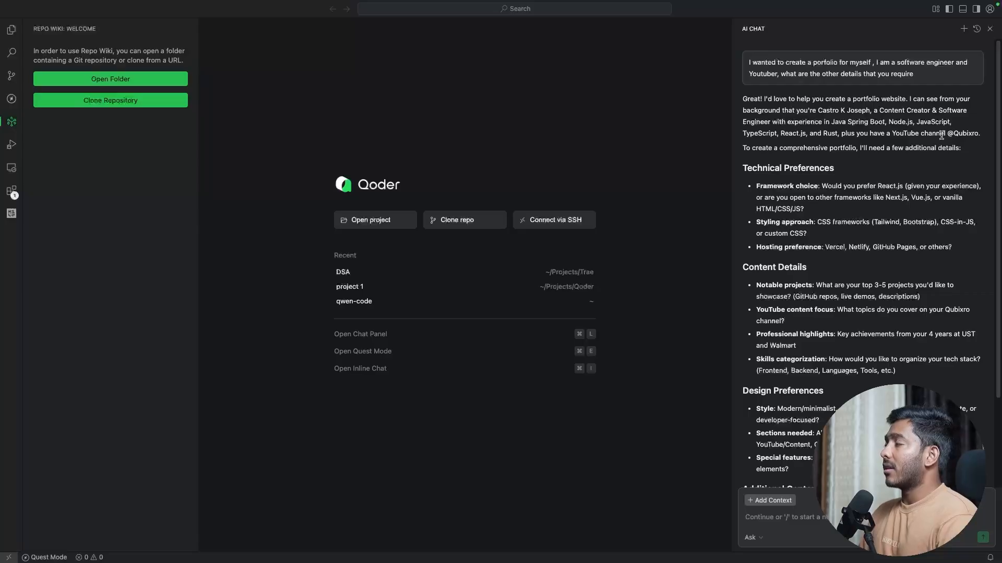
scroll(down, 3)
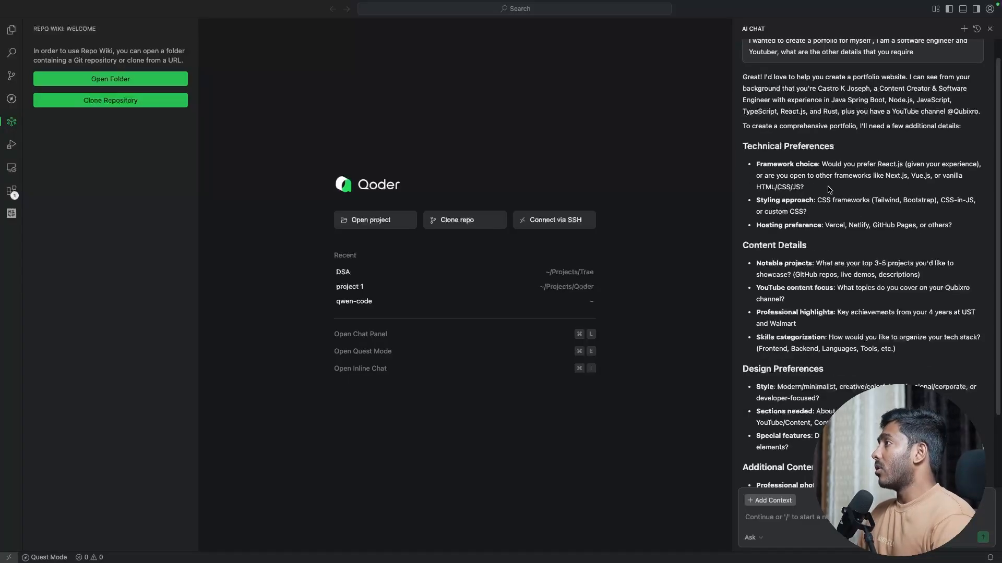
mouse_move(818, 187)
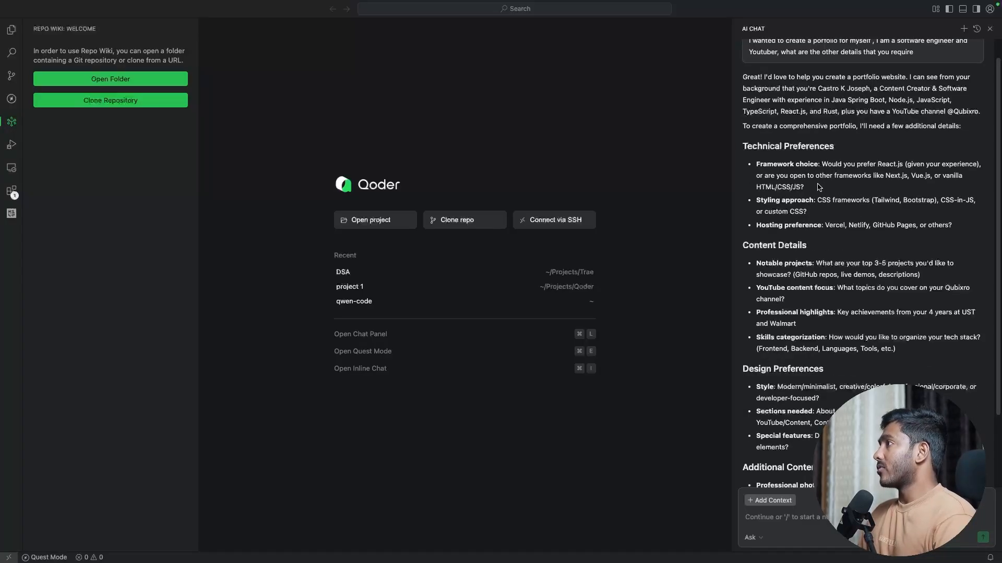
mouse_move(776, 226)
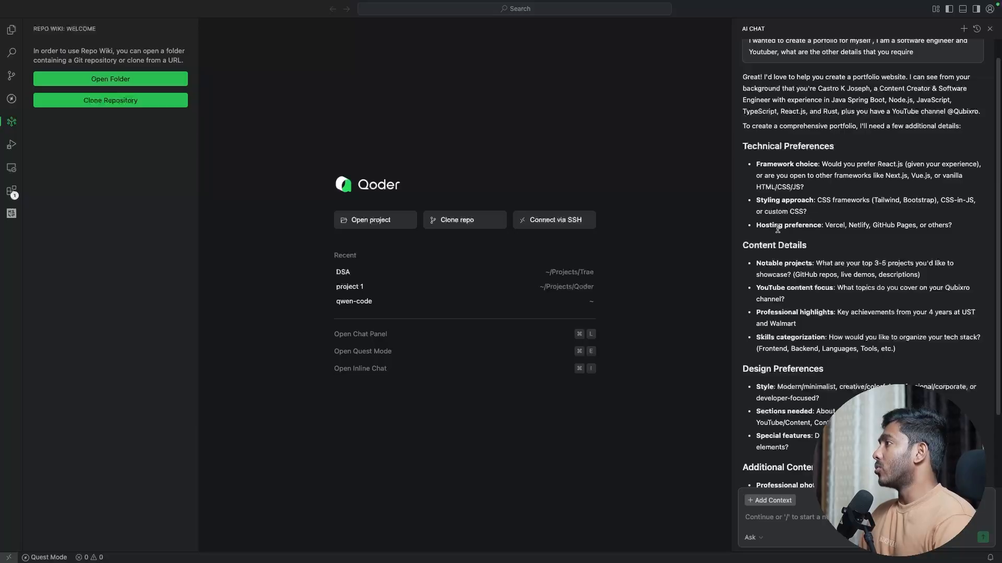
mouse_move(790, 211)
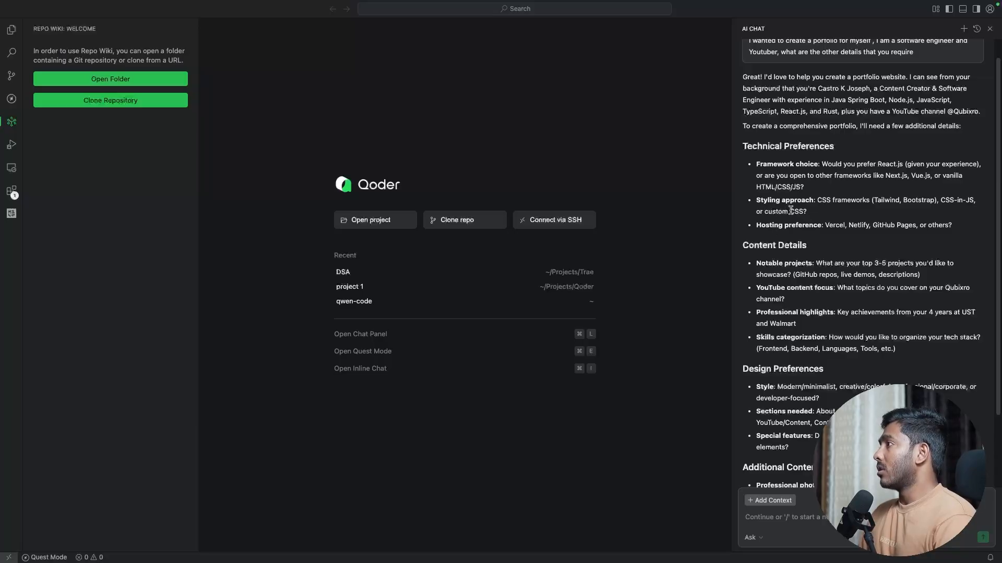
mouse_move(828, 228)
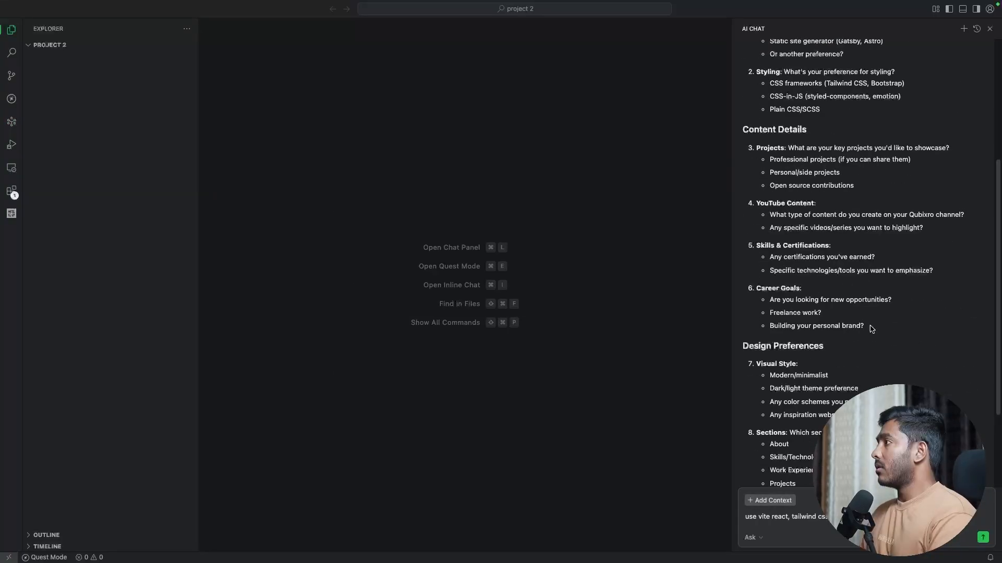
- Switch the chat to Agent mode so the assistant builds the Vite React Tailwind portfolio
scroll(down, 3)
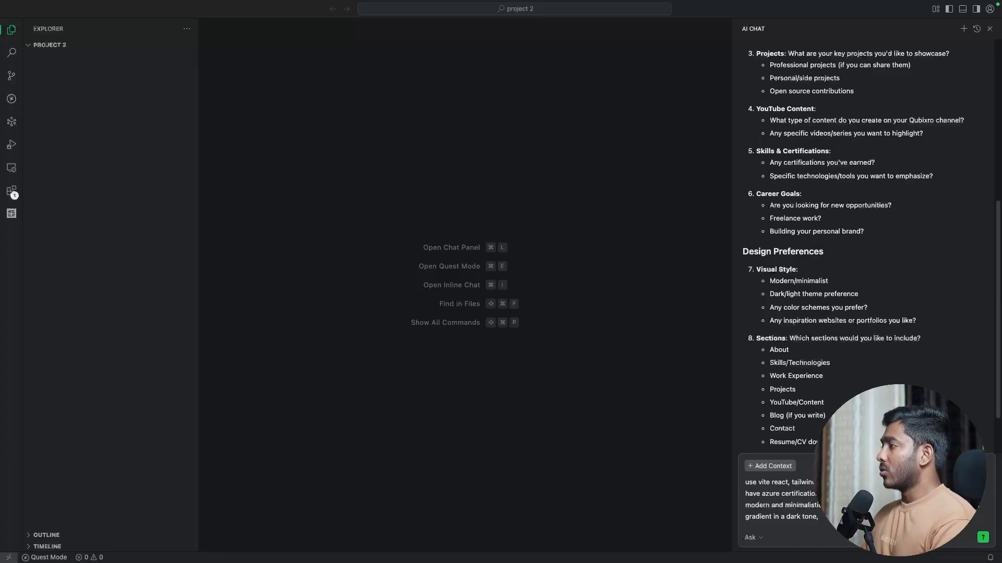
mouse_move(824, 531)
text( C)
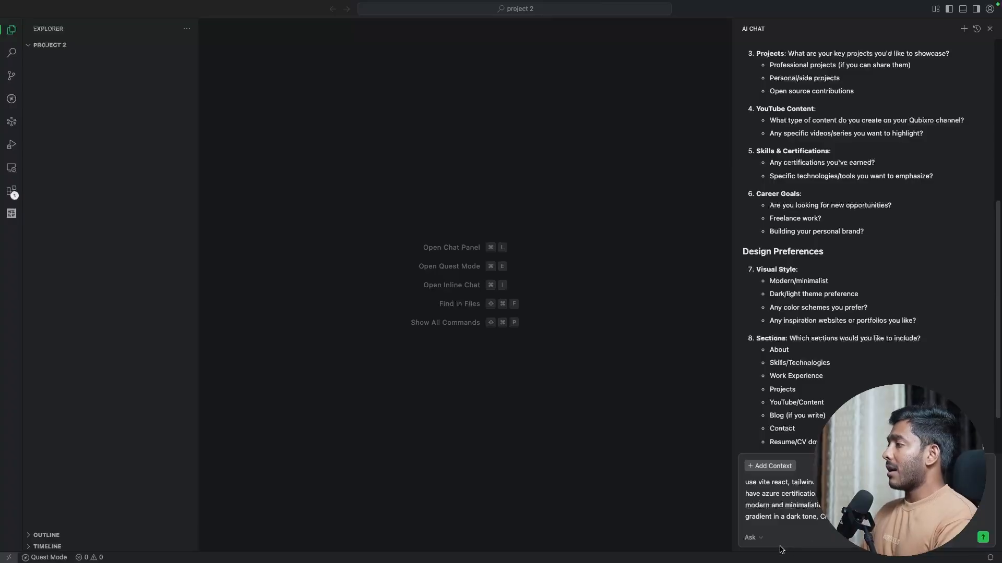
click(752, 537)
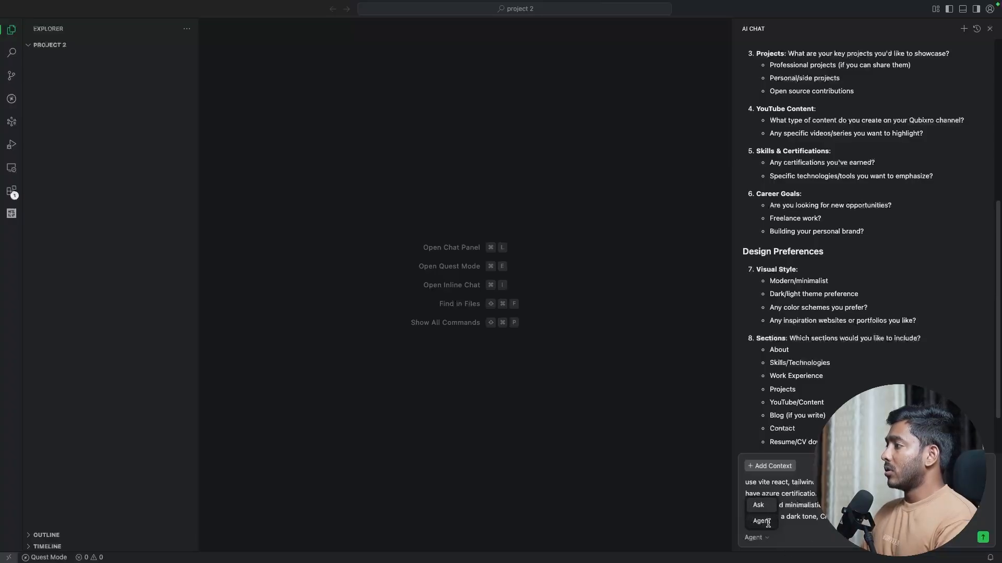
click(762, 521)
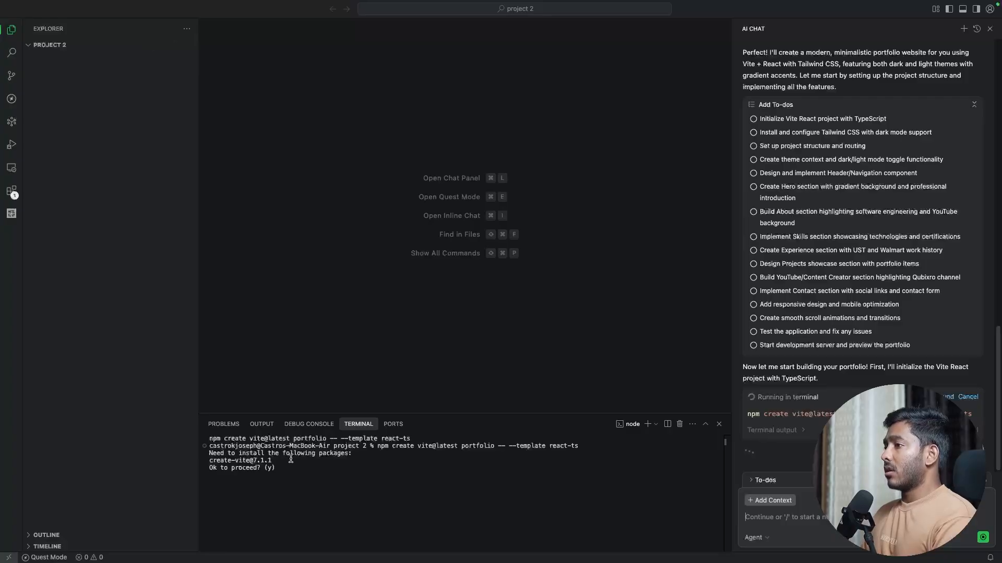
mouse_move(476, 217)
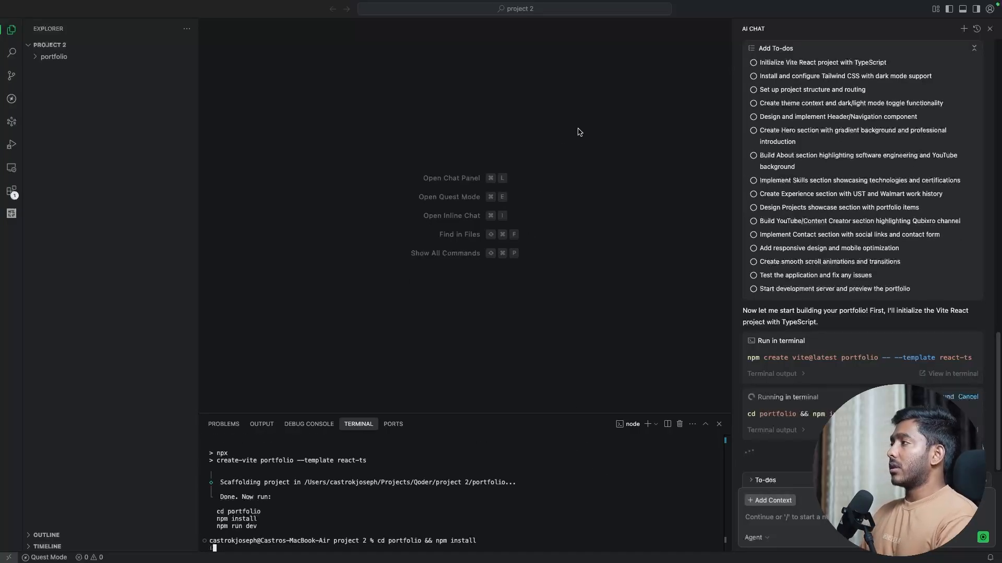
mouse_move(747, 368)
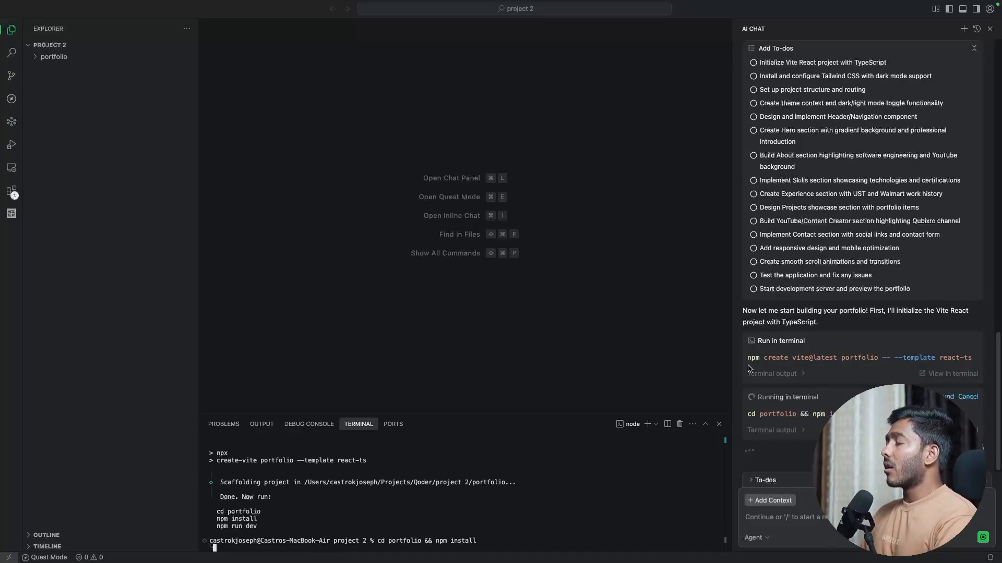
mouse_move(307, 539)
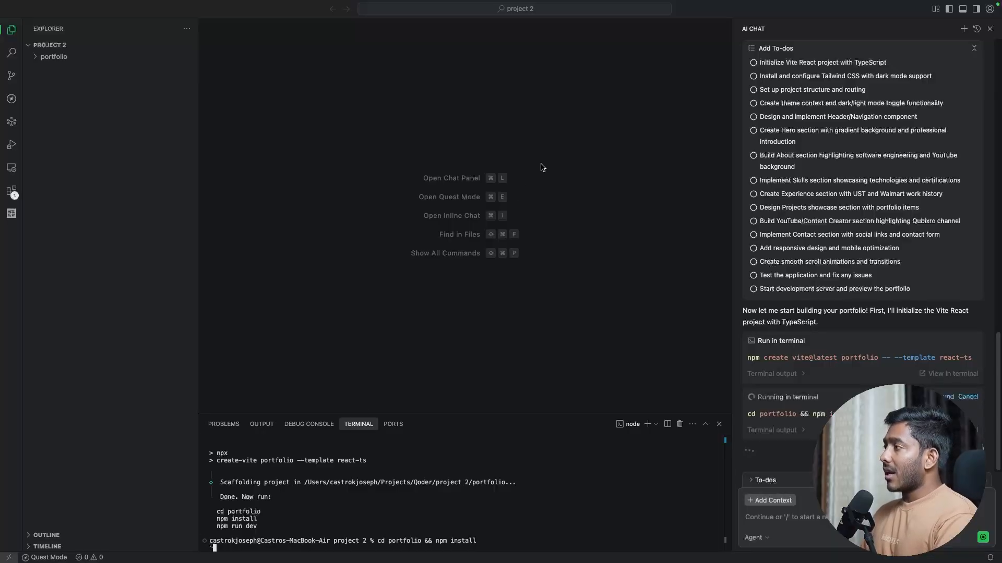
mouse_move(821, 205)
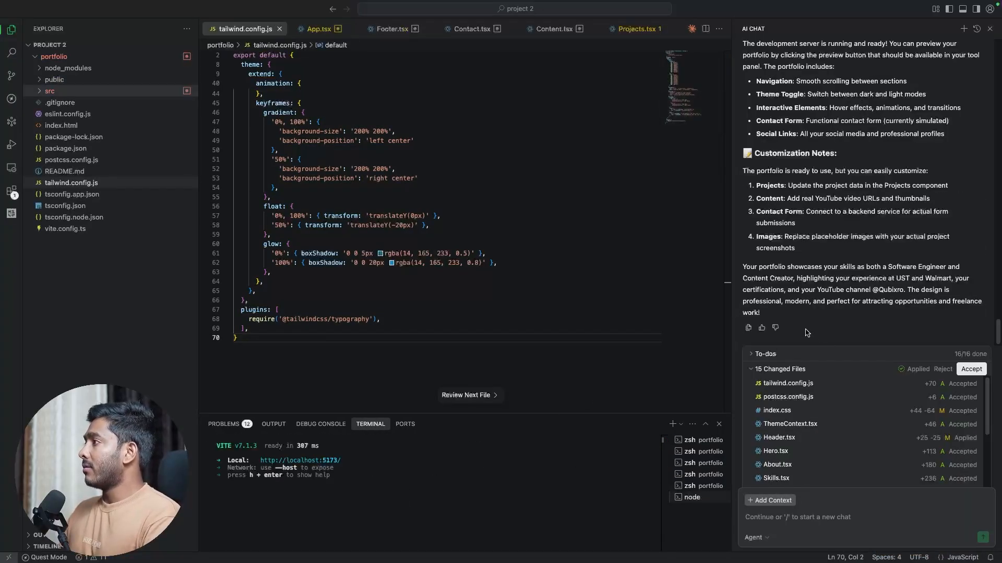
- Accept all 15 changed files from the agent's summary
scroll(up, 3)
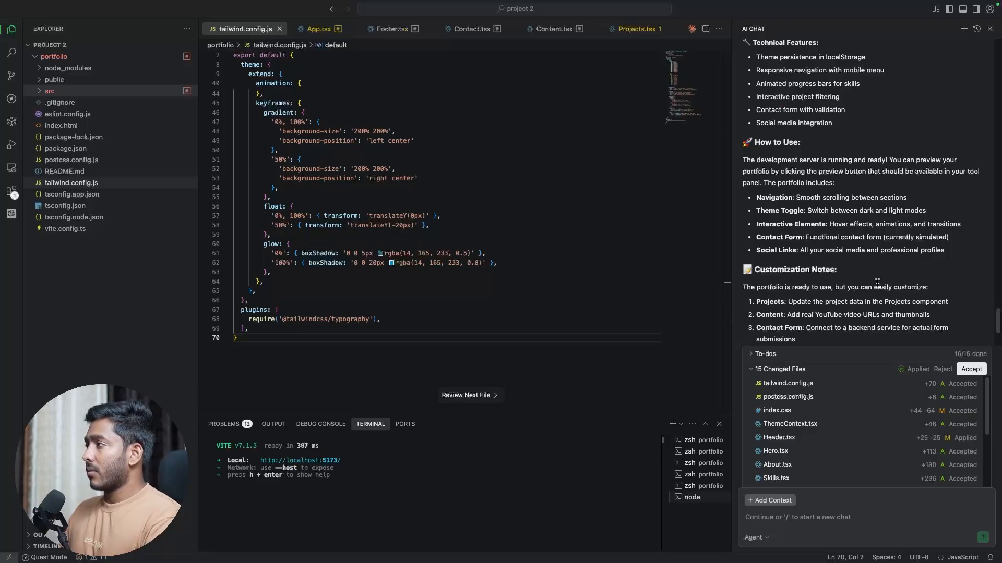
scroll(up, 3)
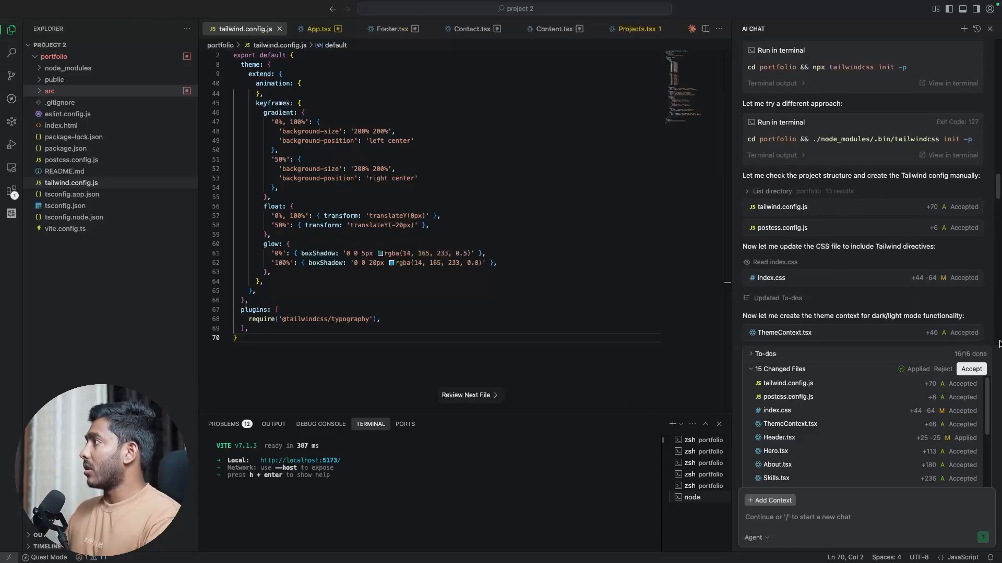
click(970, 370)
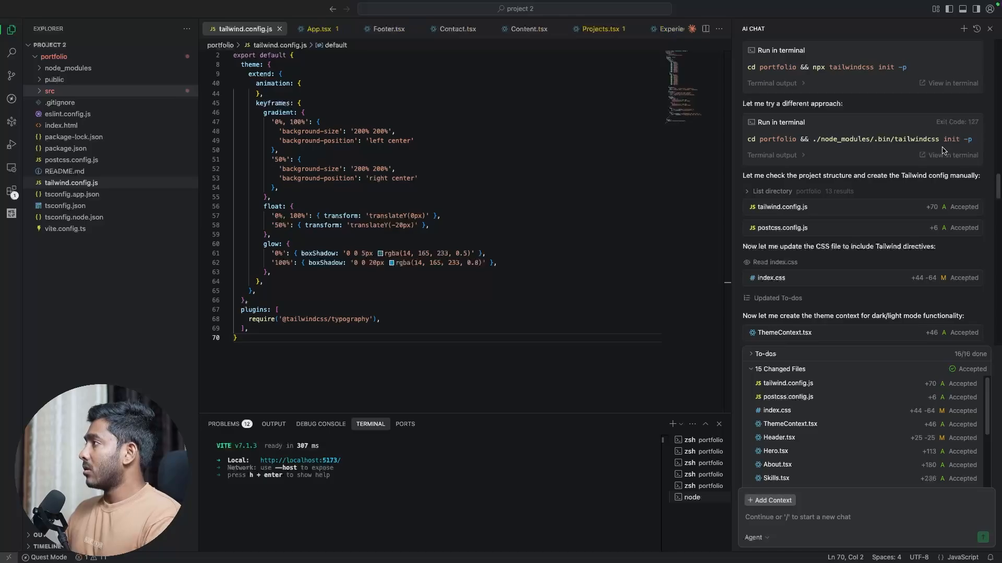
- Show the Problems panel with the reported Skills.tsx type errors
scroll(down, 3)
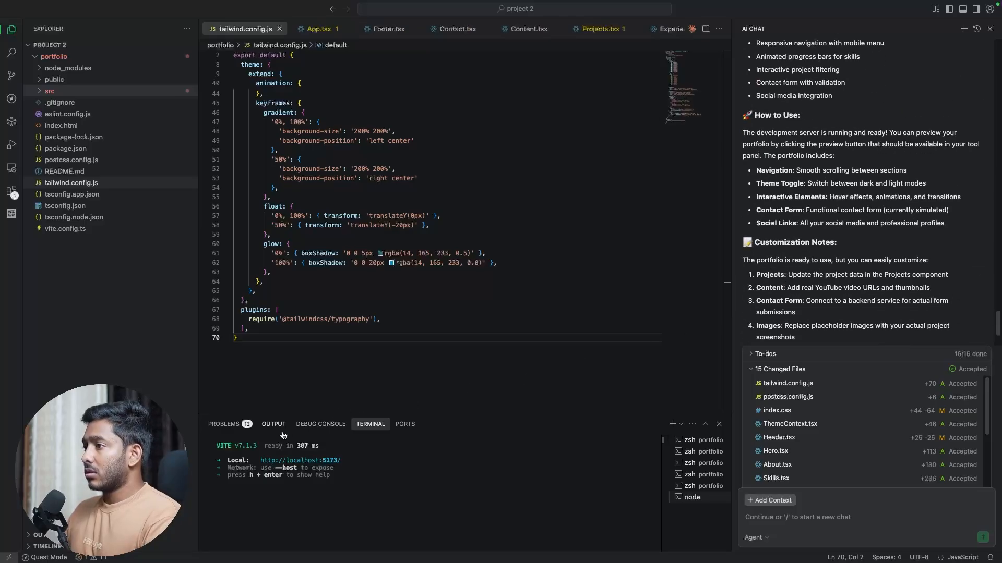
click(224, 424)
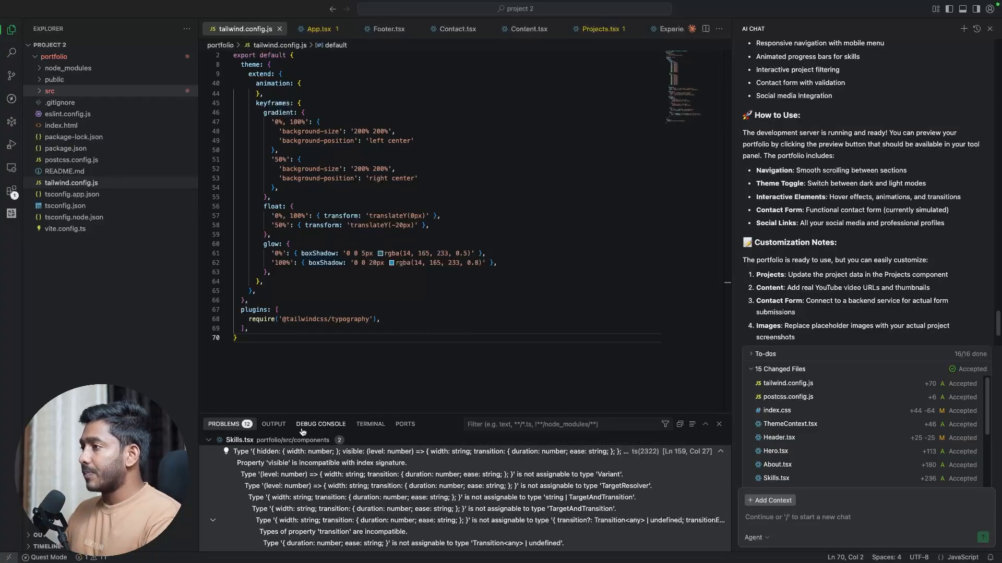
click(369, 423)
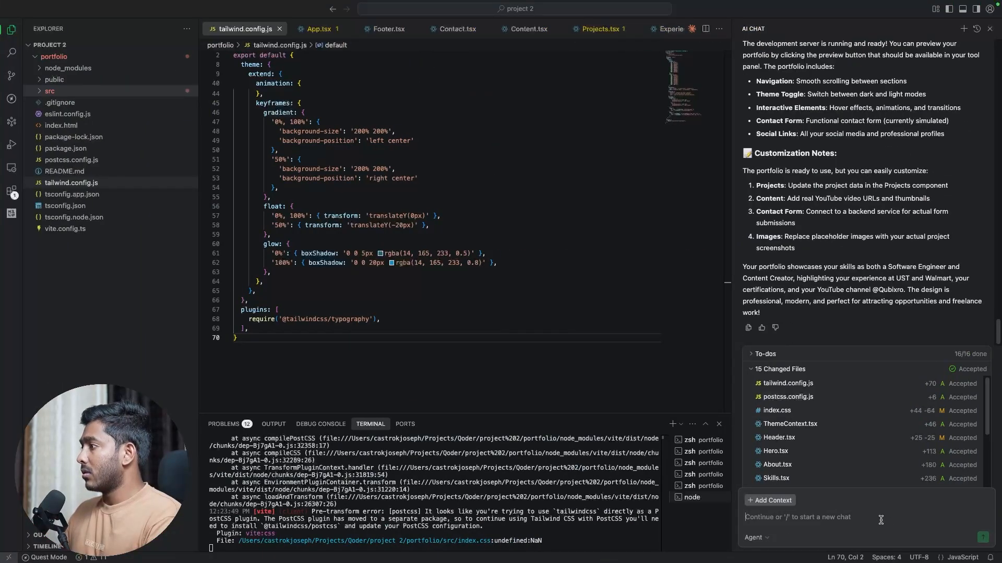
- Send 'there are errors in the terminal' to the agent, then view the portfolio in the browser
text(there are errors in the terminal)
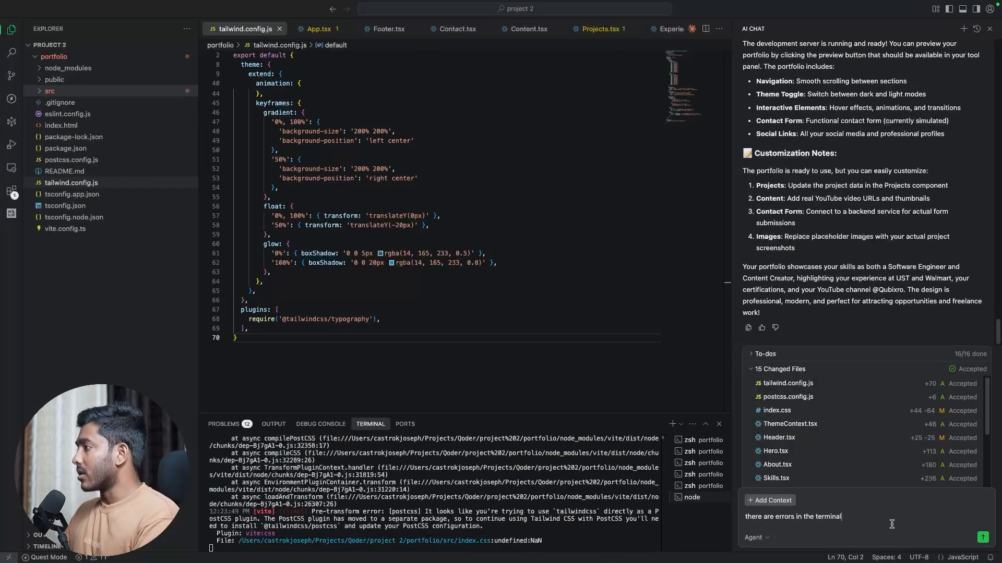
click(982, 538)
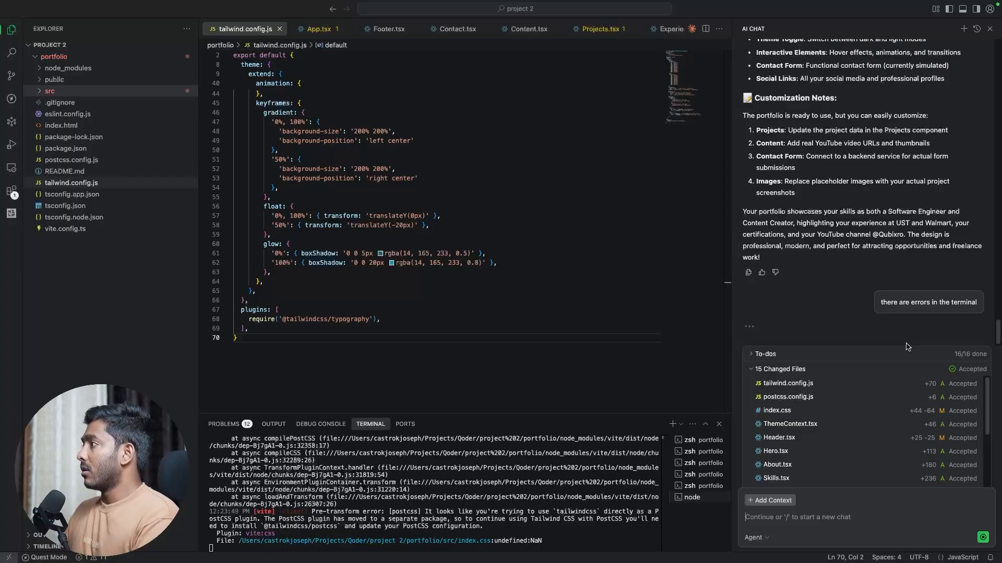
mouse_move(539, 561)
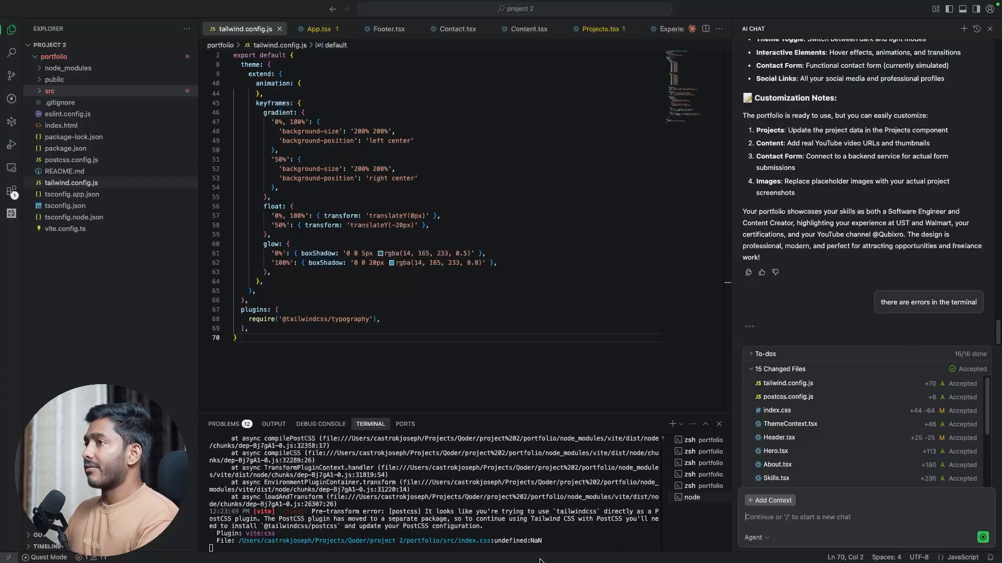
mouse_move(742, 500)
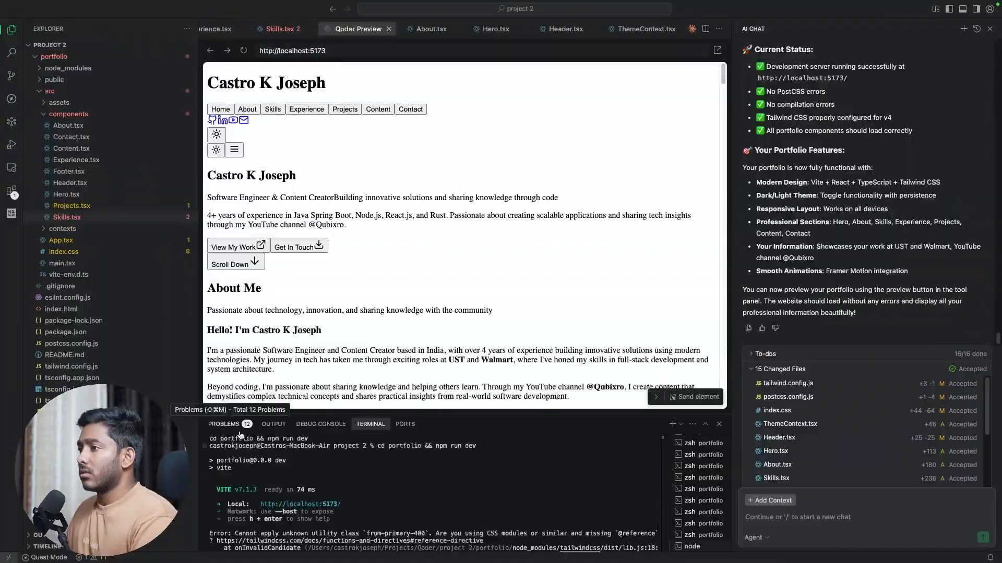
click(280, 29)
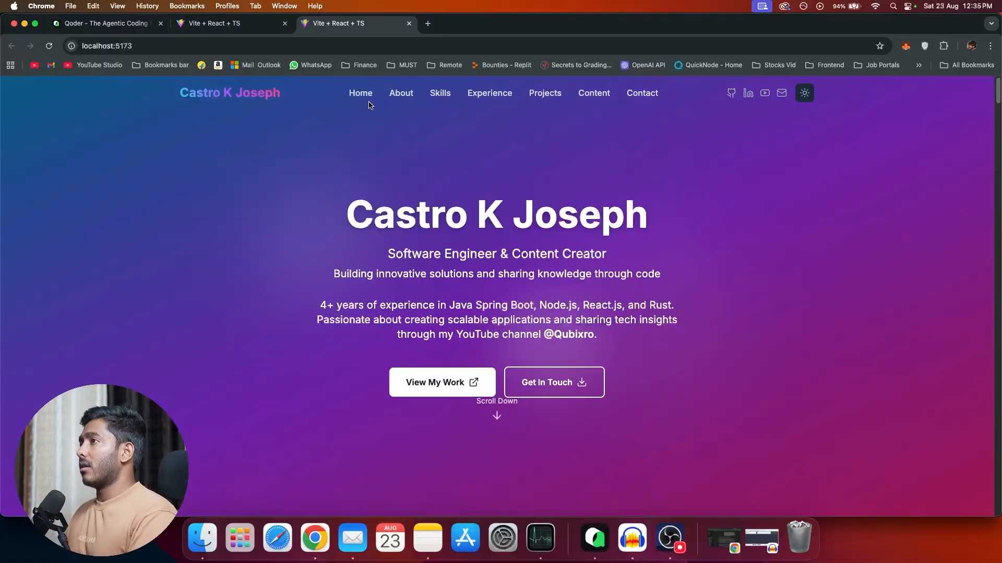
scroll(down, 3)
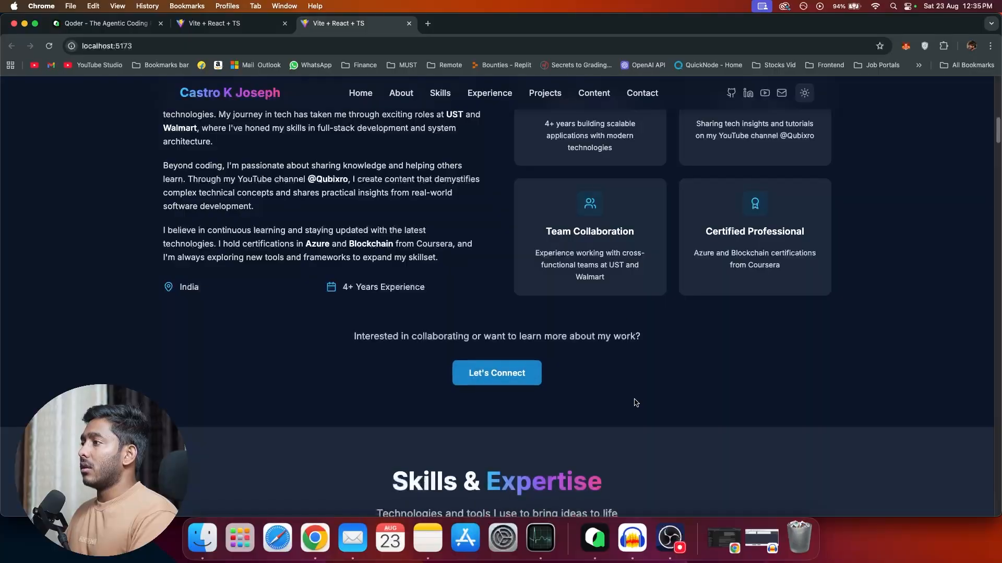
scroll(down, 3)
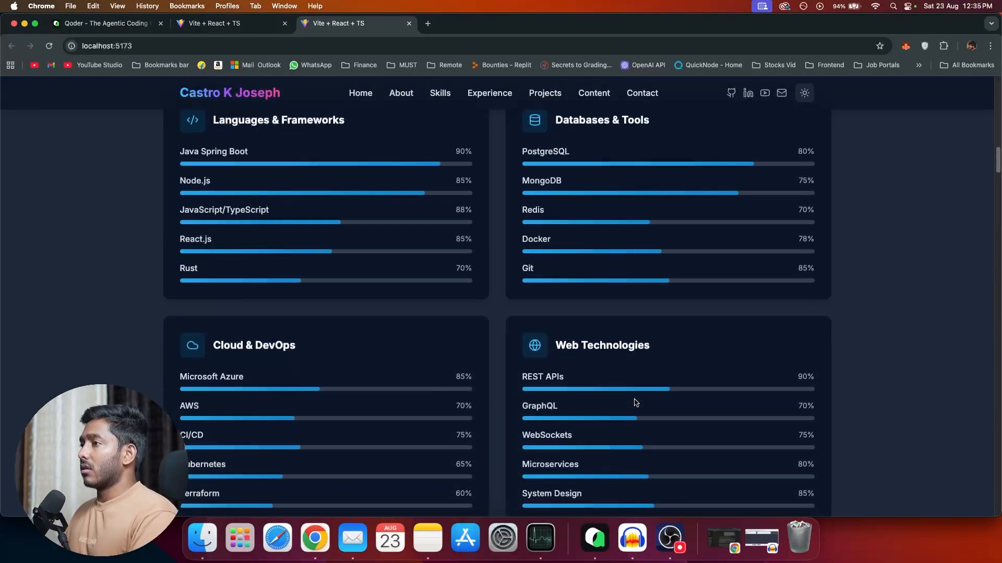
scroll(down, 3)
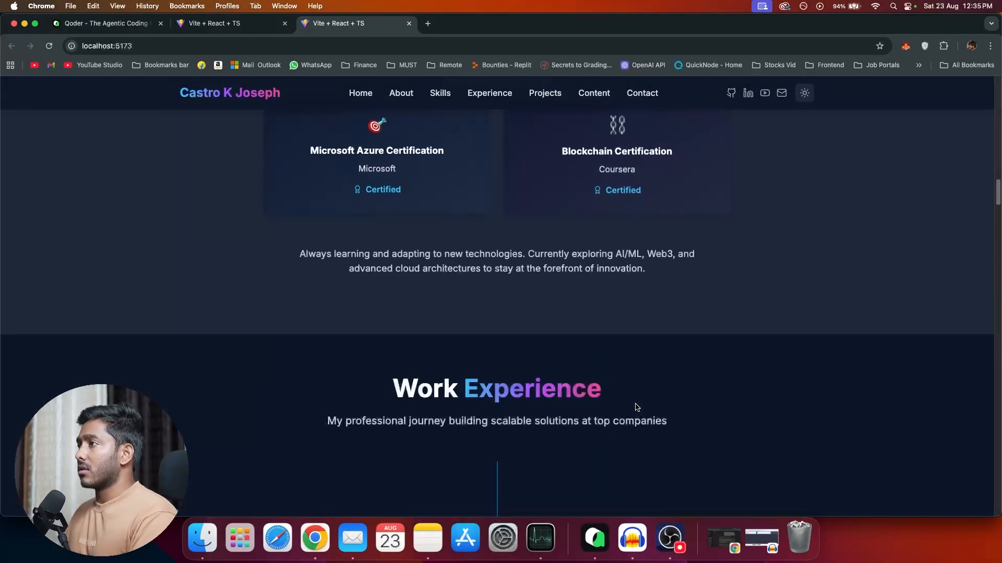
scroll(down, 3)
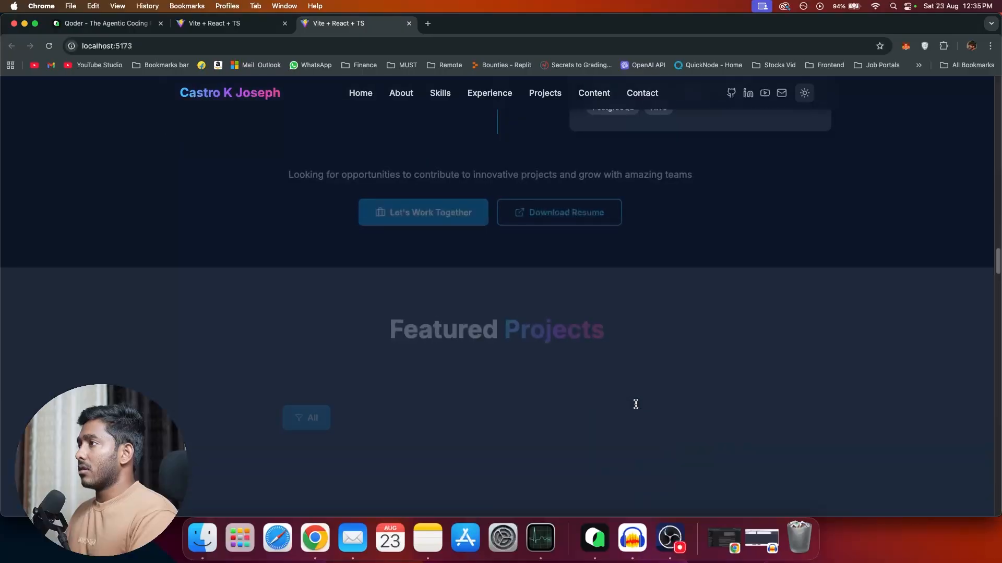
scroll(down, 3)
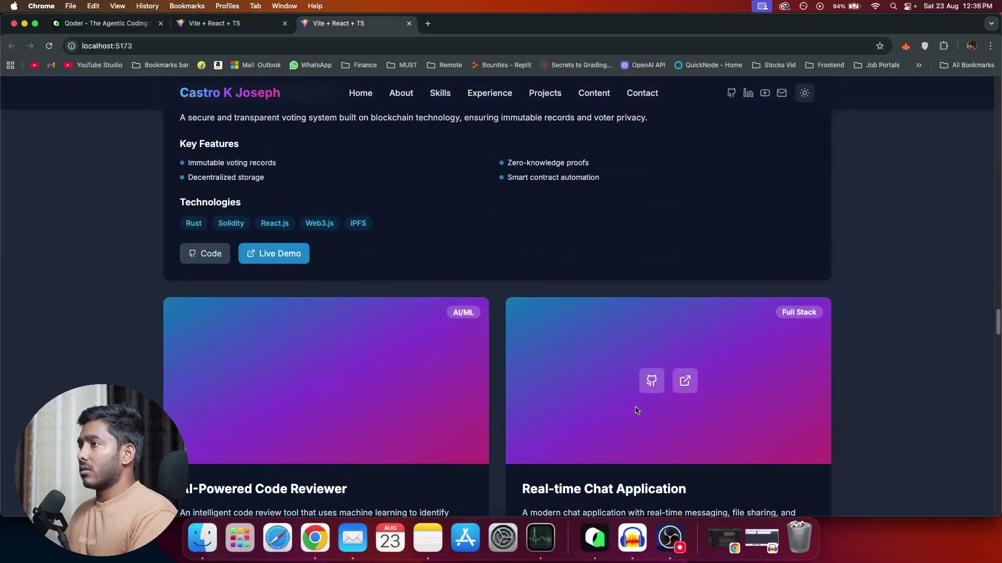
scroll(down, 3)
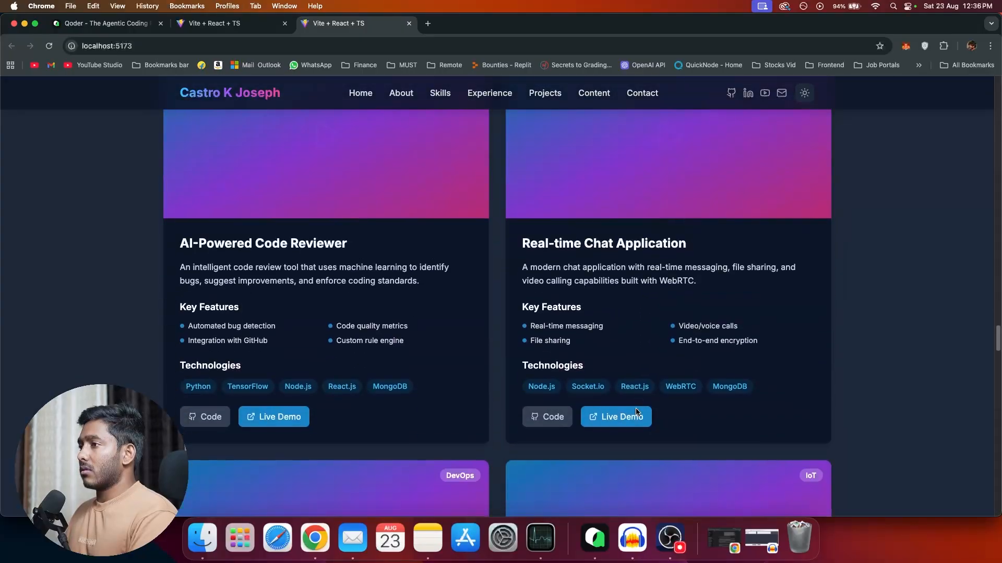
scroll(down, 3)
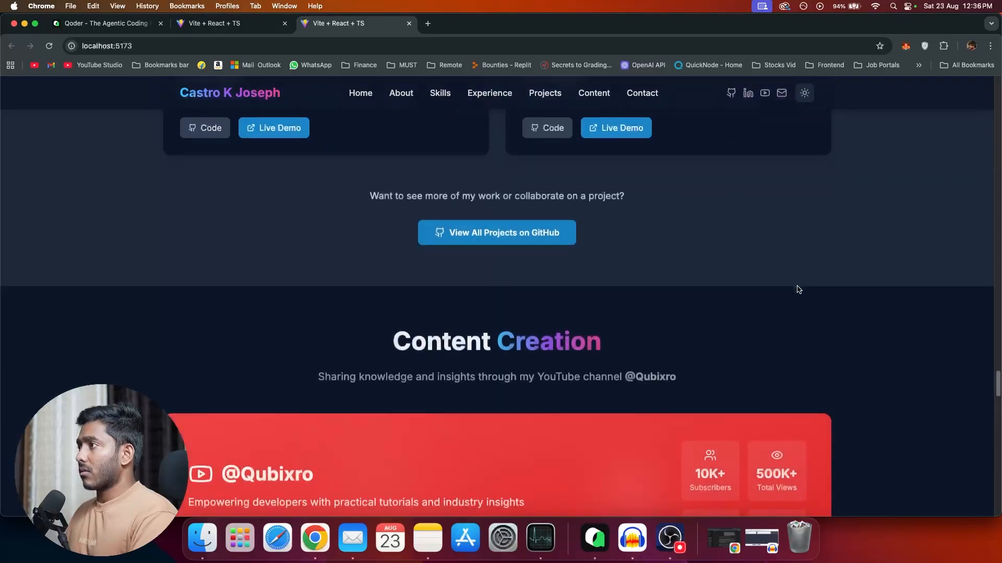
scroll(down, 3)
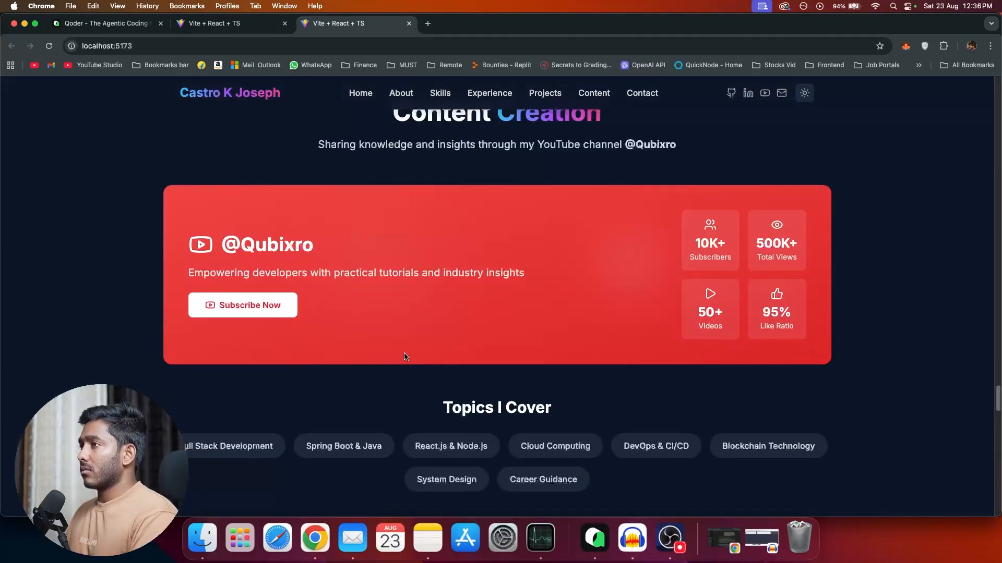
scroll(down, 3)
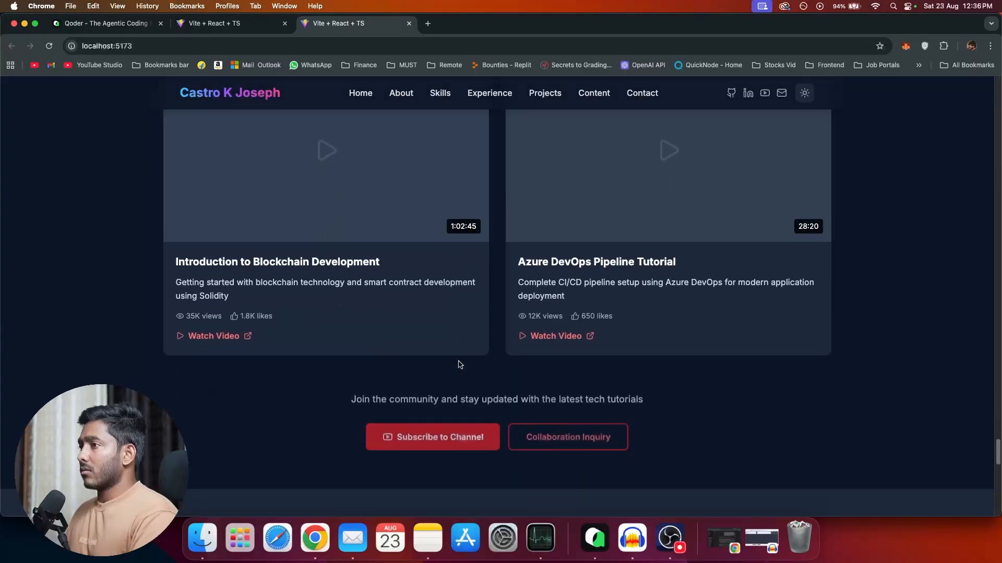
scroll(up, 3)
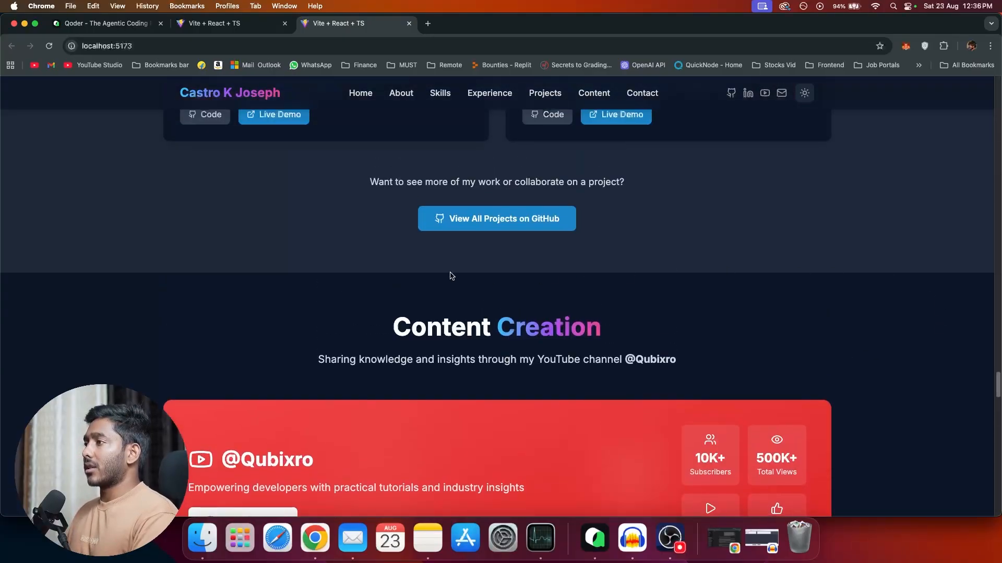
scroll(up, 3)
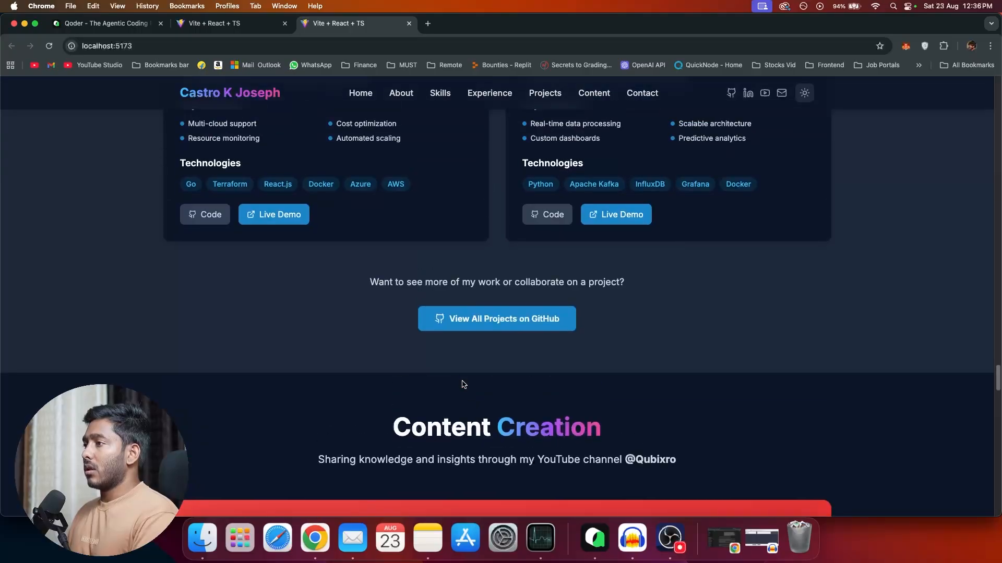
scroll(up, 3)
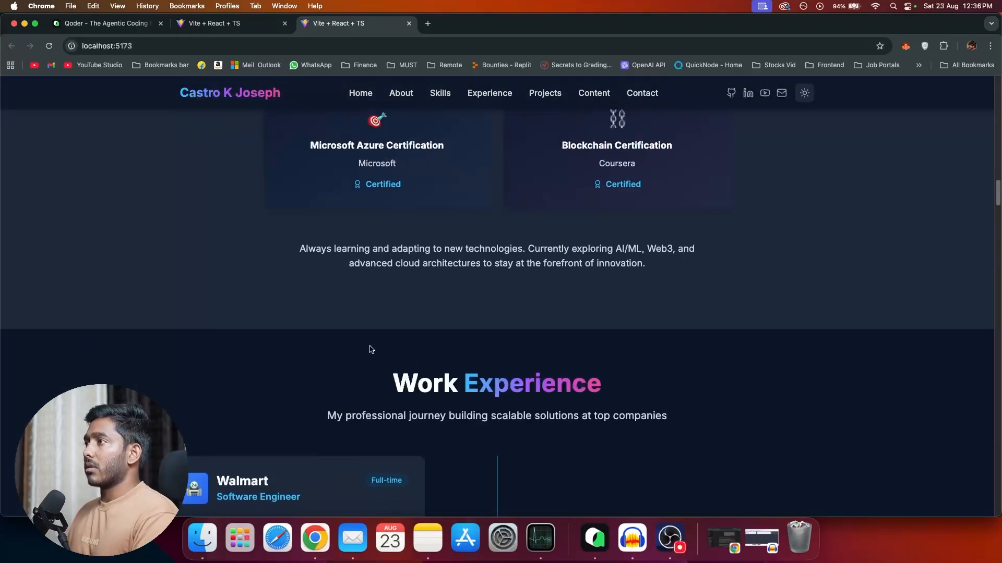
scroll(up, 3)
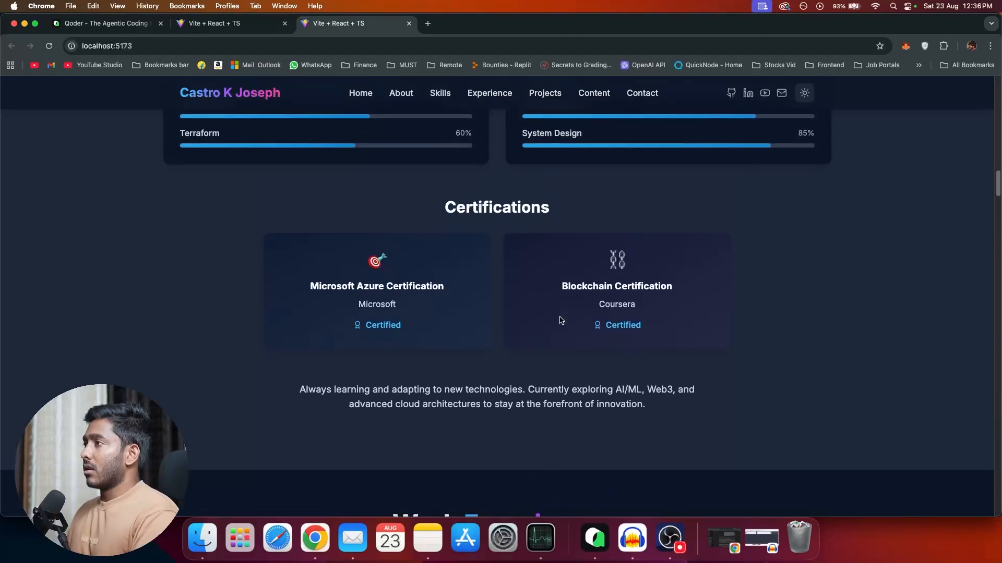
scroll(up, 3)
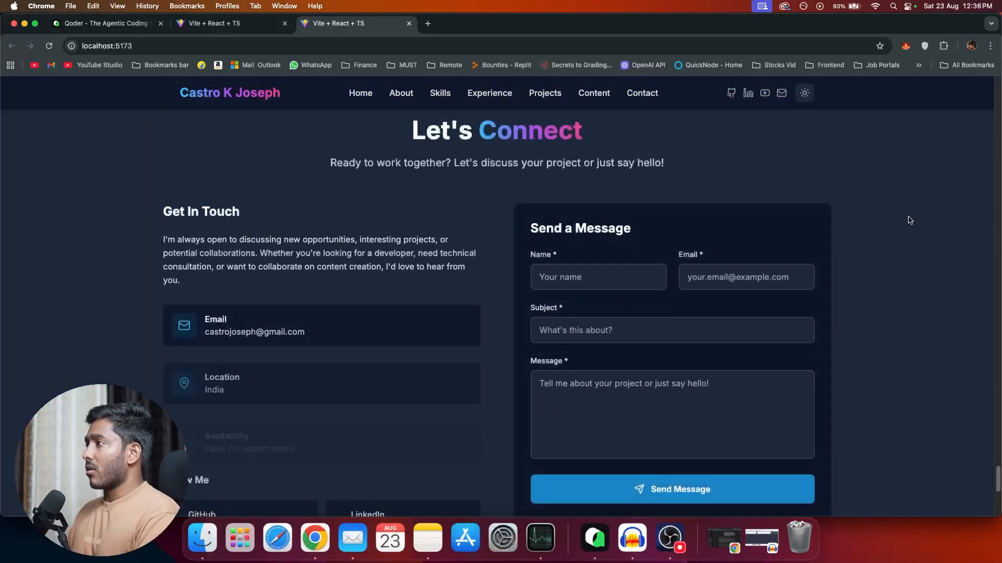
scroll(down, 3)
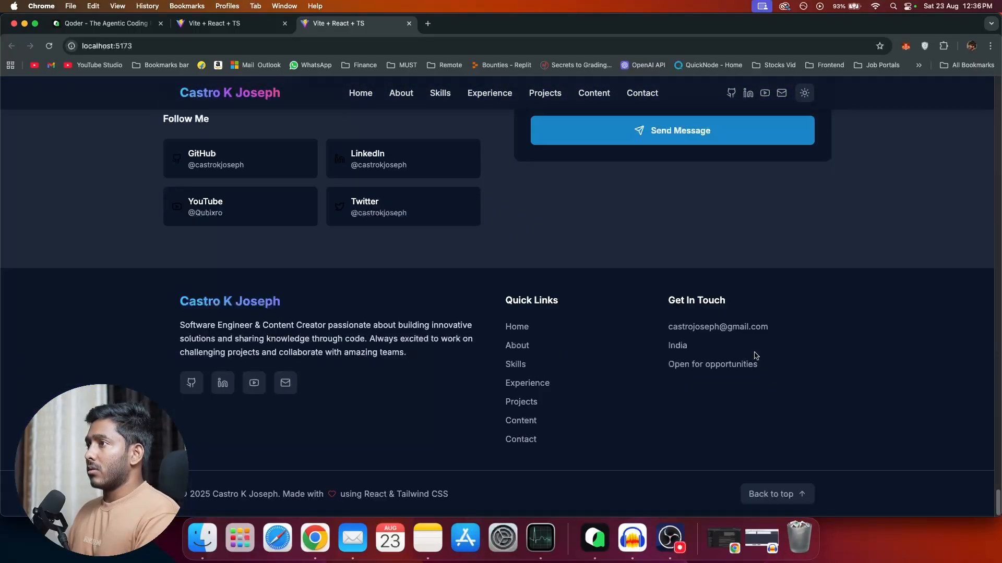
scroll(up, 3)
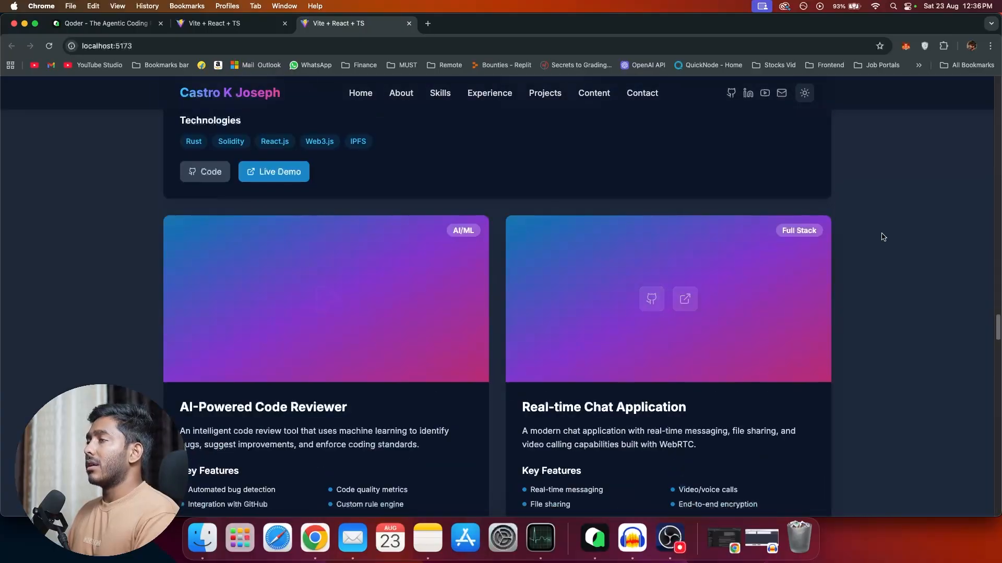
mouse_move(593, 539)
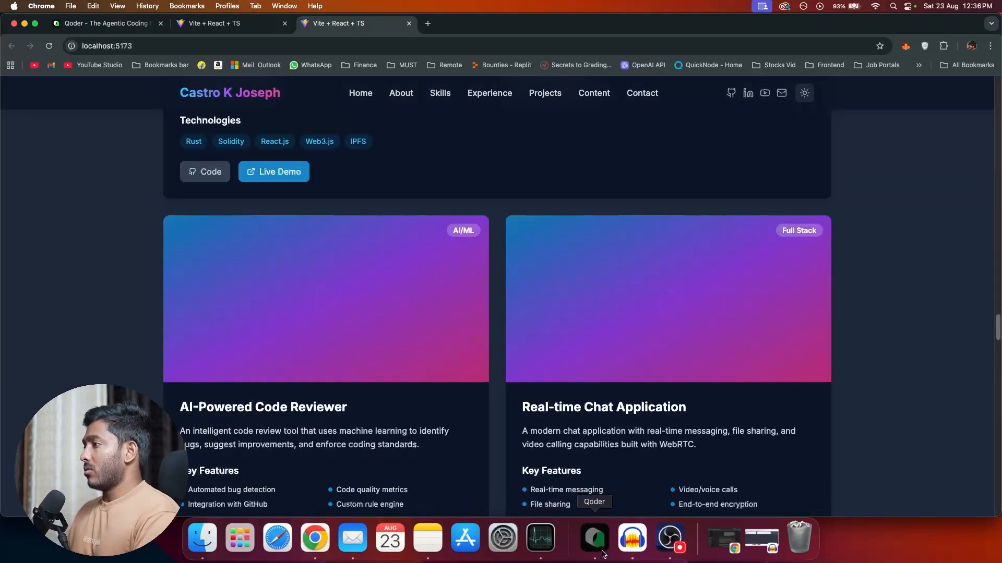
- Return to Qoder and show the Repo Wiki panel with generation pending
click(594, 538)
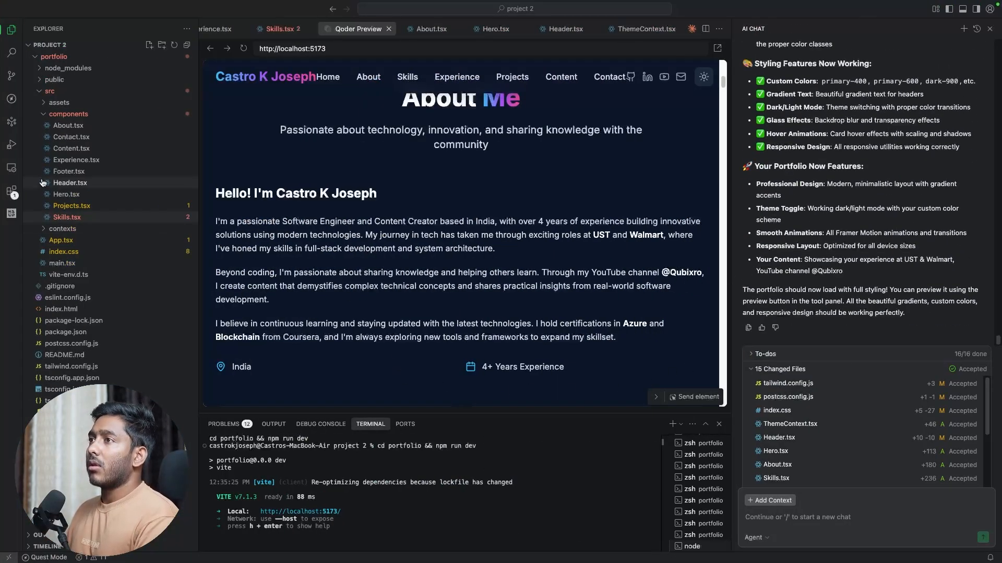
mouse_move(11, 121)
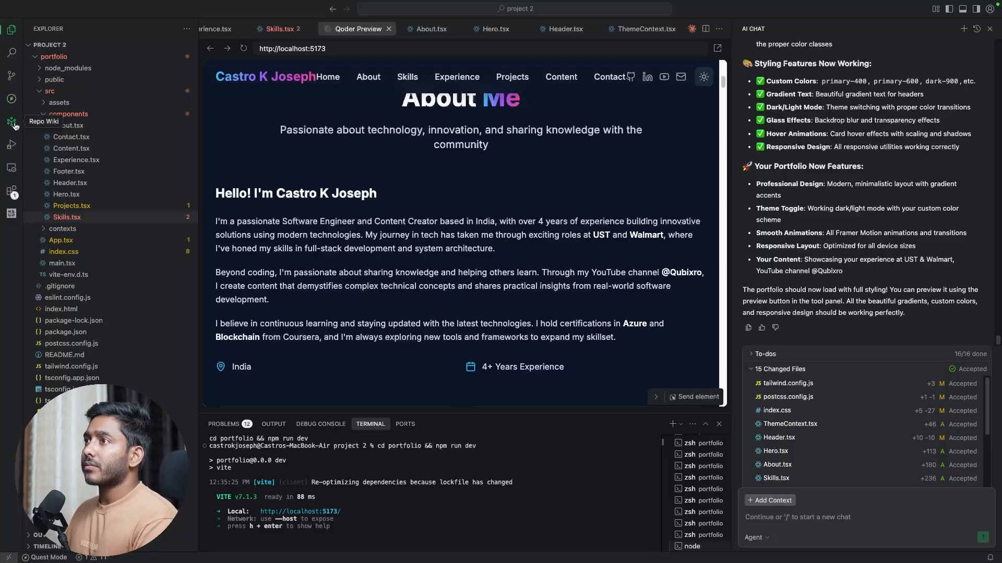
click(11, 121)
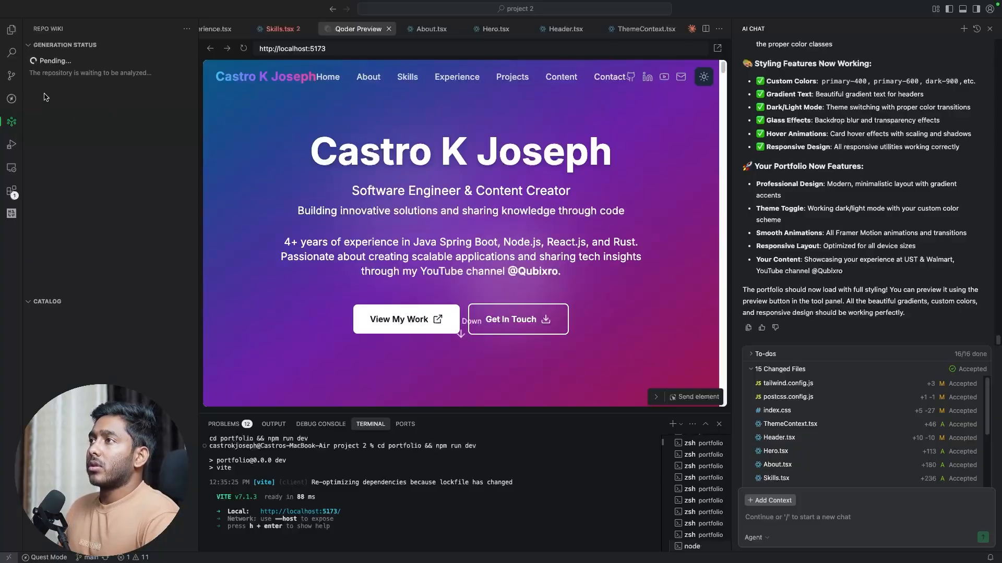
mouse_move(104, 182)
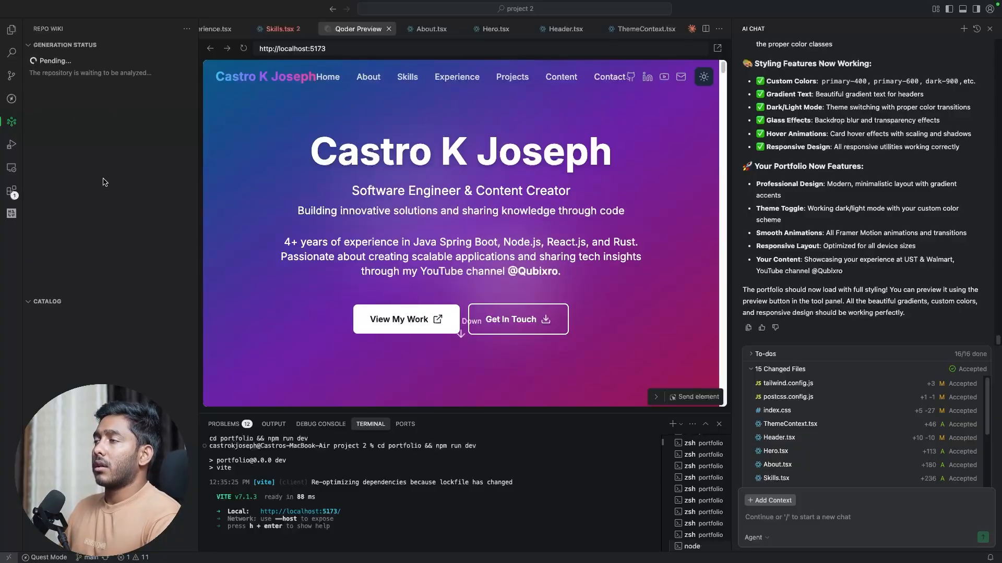
mouse_move(202, 251)
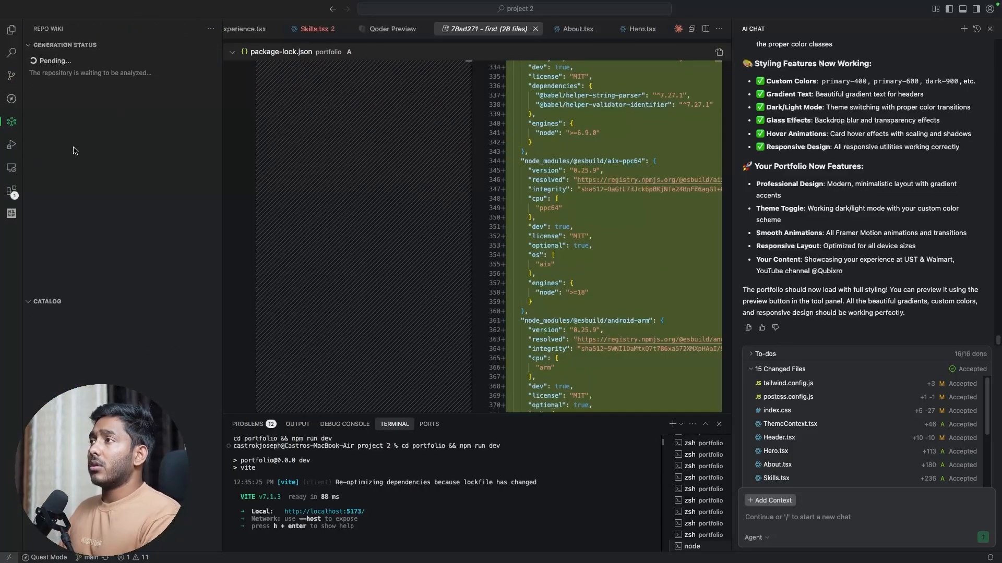
mouse_move(11, 99)
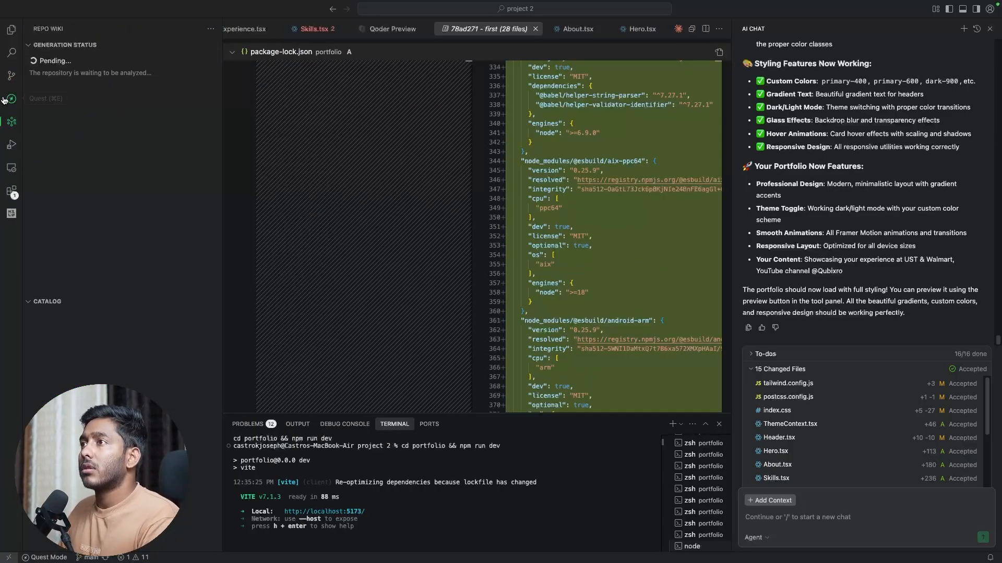
- Start a new quest task keeping the Write Spec First option
click(11, 99)
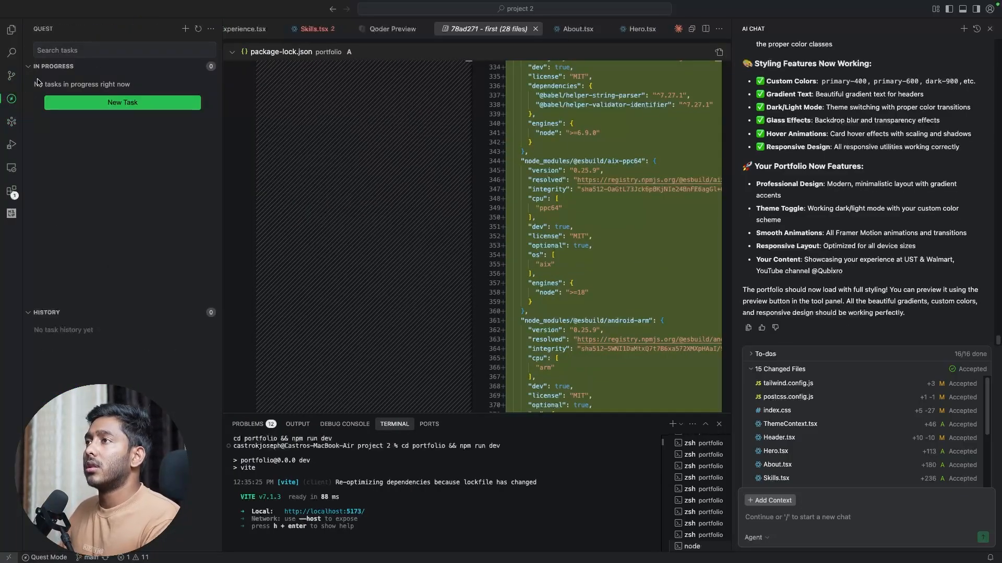
click(186, 30)
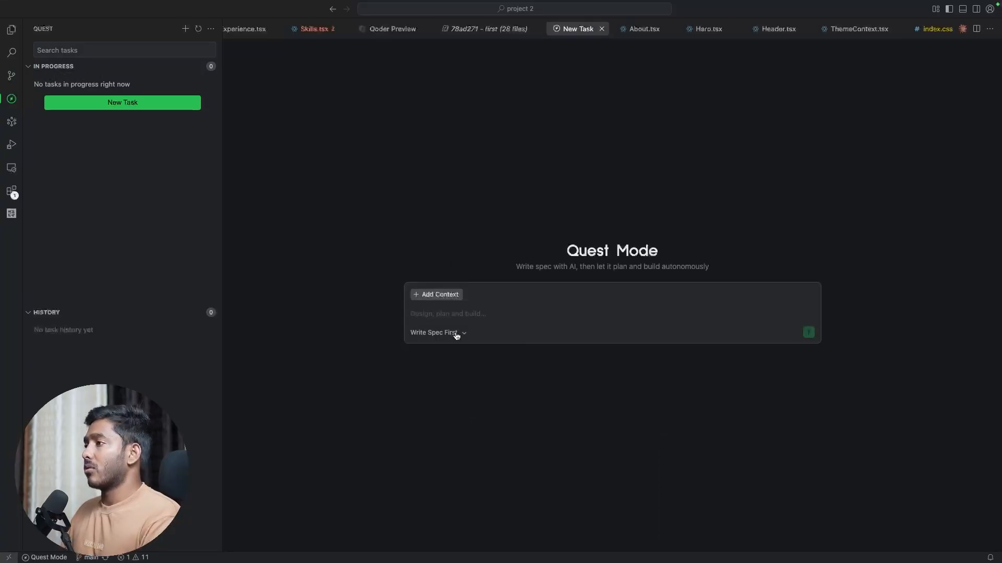
click(438, 332)
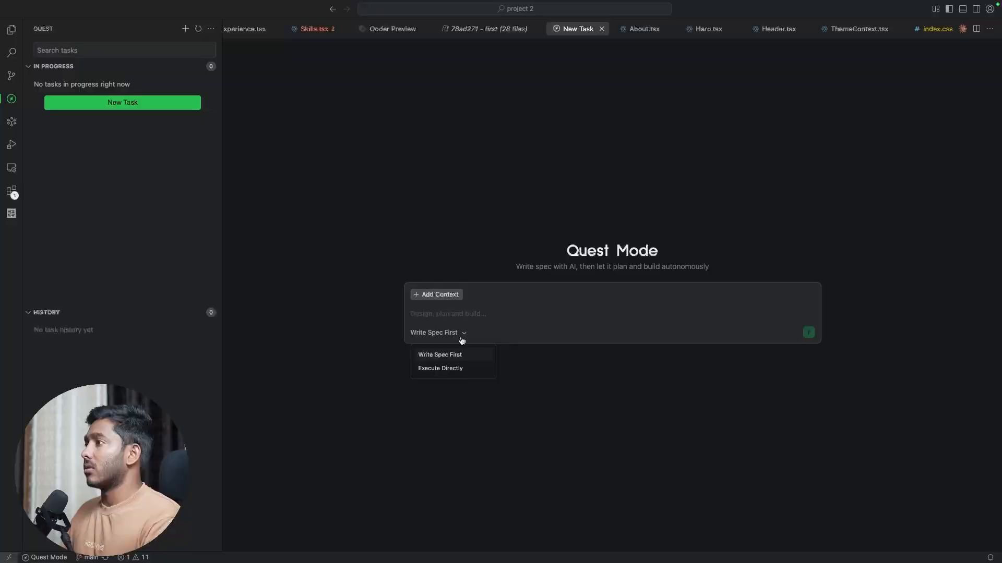
click(436, 294)
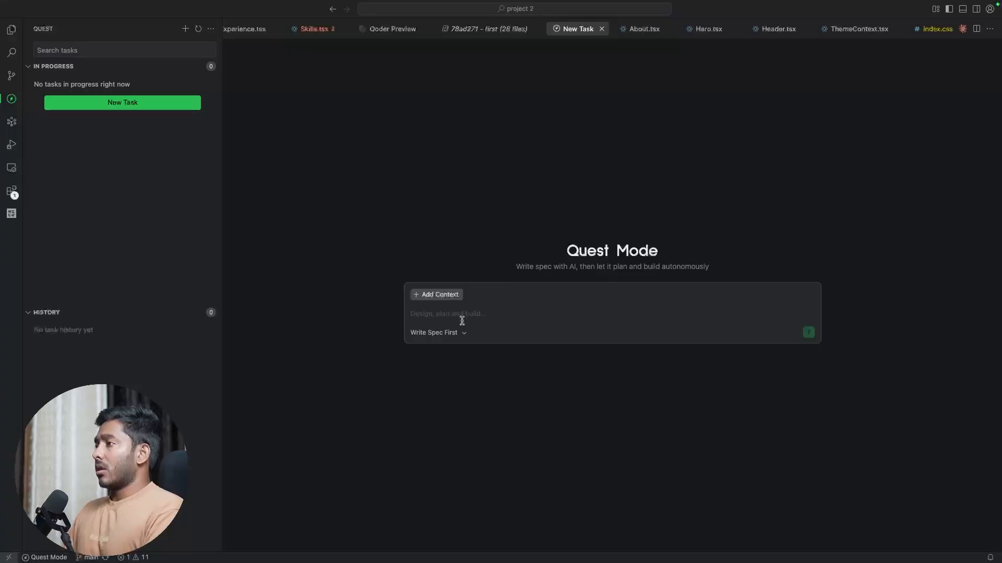
- Enter the request for a blogs section in the portfolio with details about Qoder
click(447, 314)
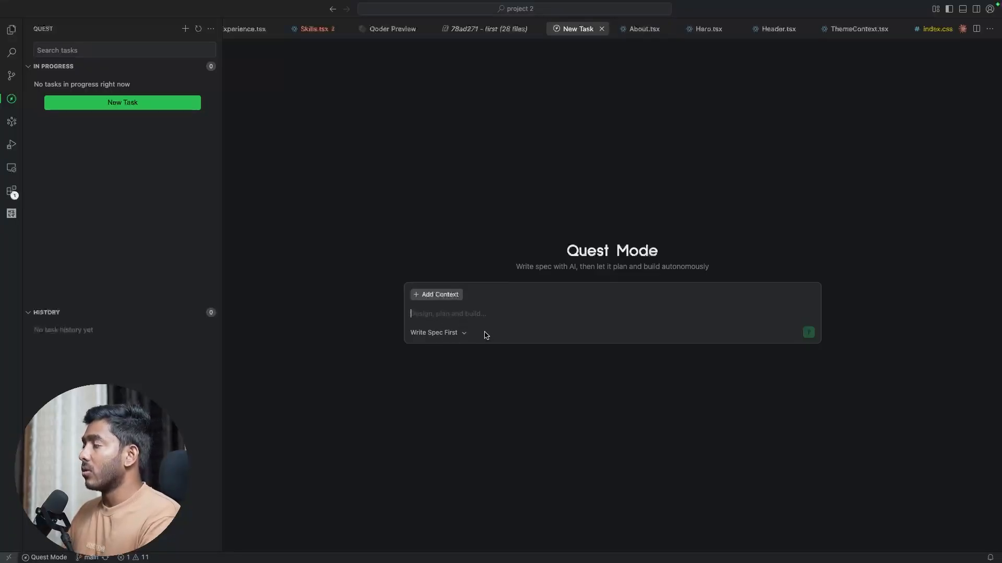
mouse_move(118, 169)
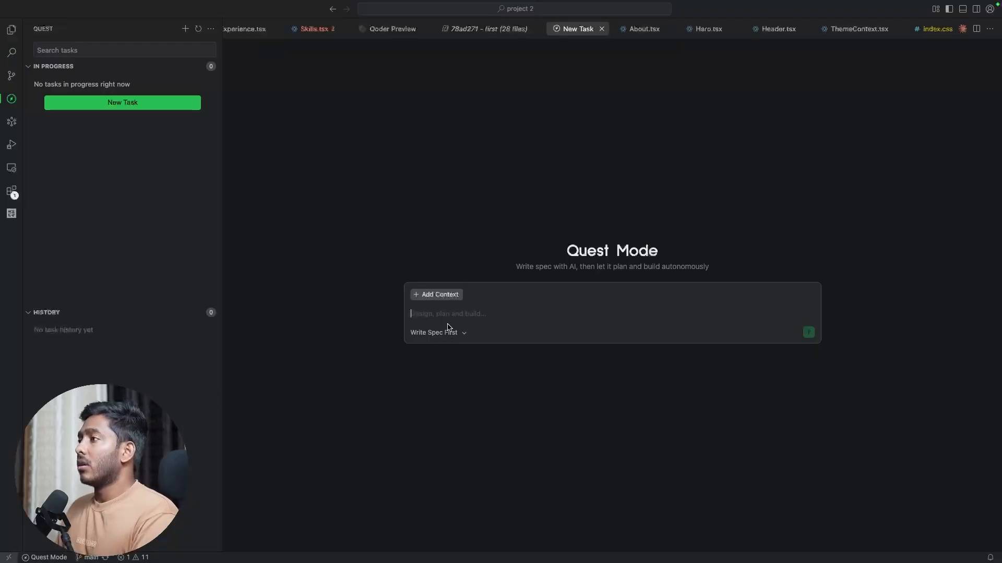
text(create a section for blogs in the porfolio, add the below details " Alibaba Qoder AI Coder: Full Features & Details)
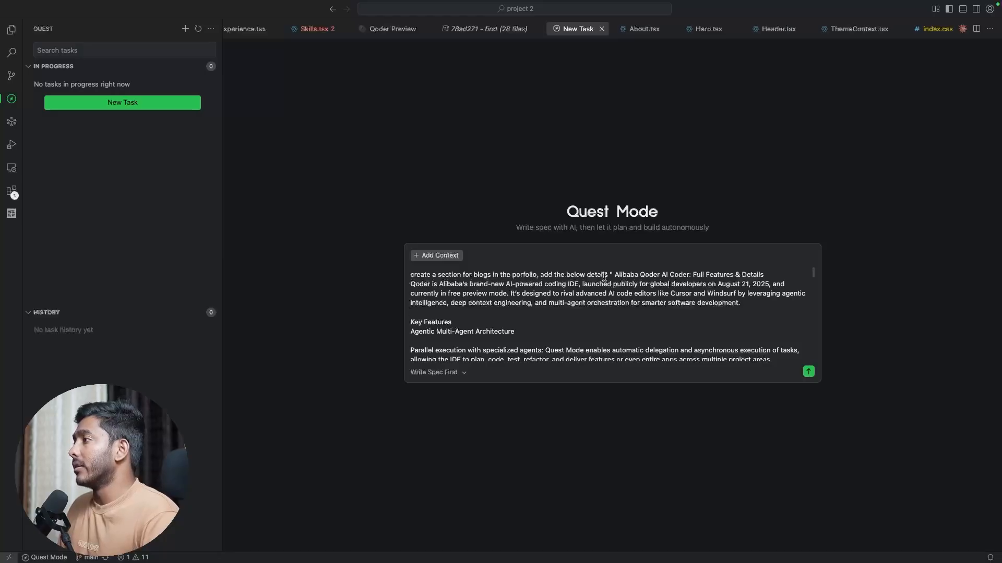
scroll(down, 3)
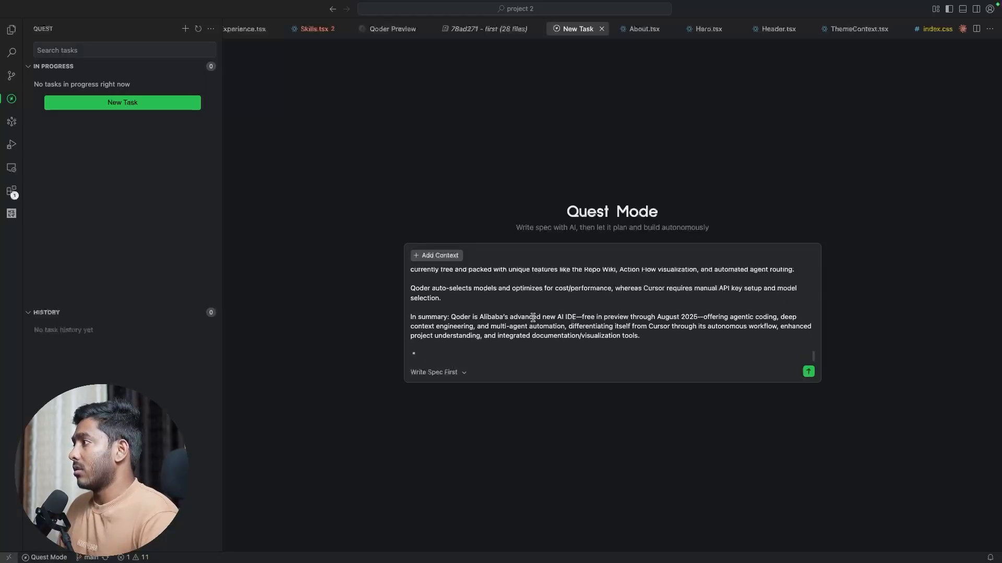
mouse_move(807, 372)
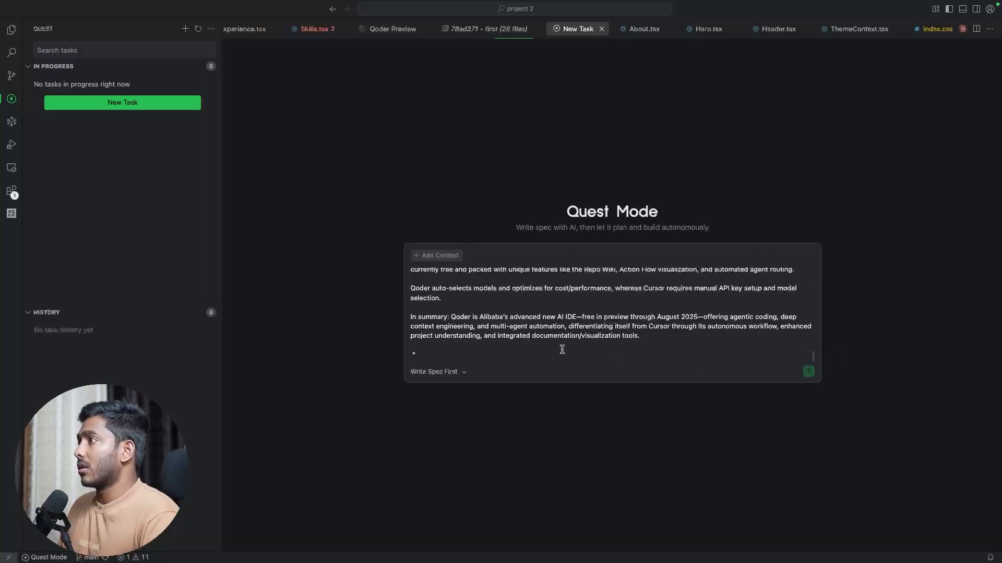
- Submit the blog section request so Quest Mode drafts its design spec
click(808, 372)
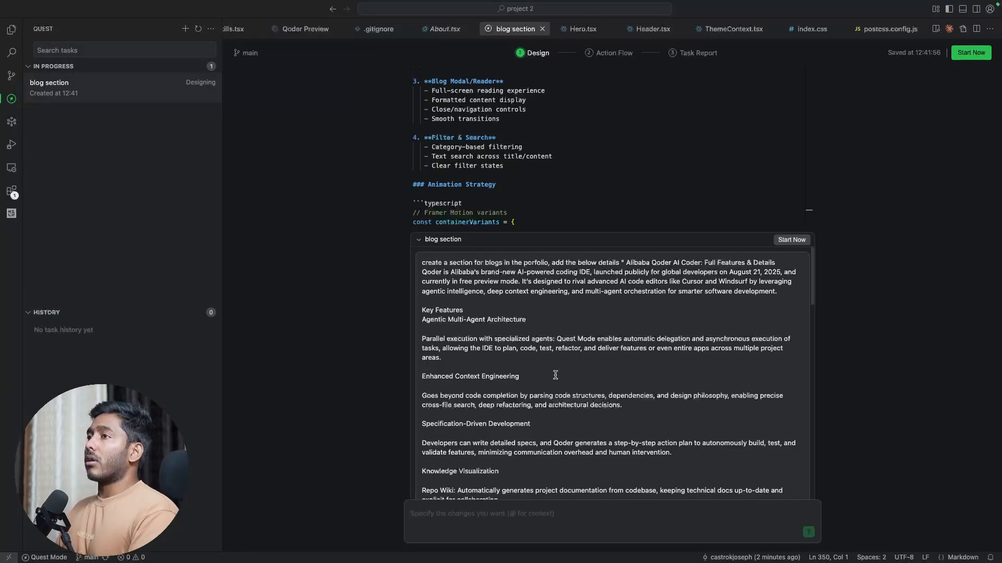
mouse_move(364, 240)
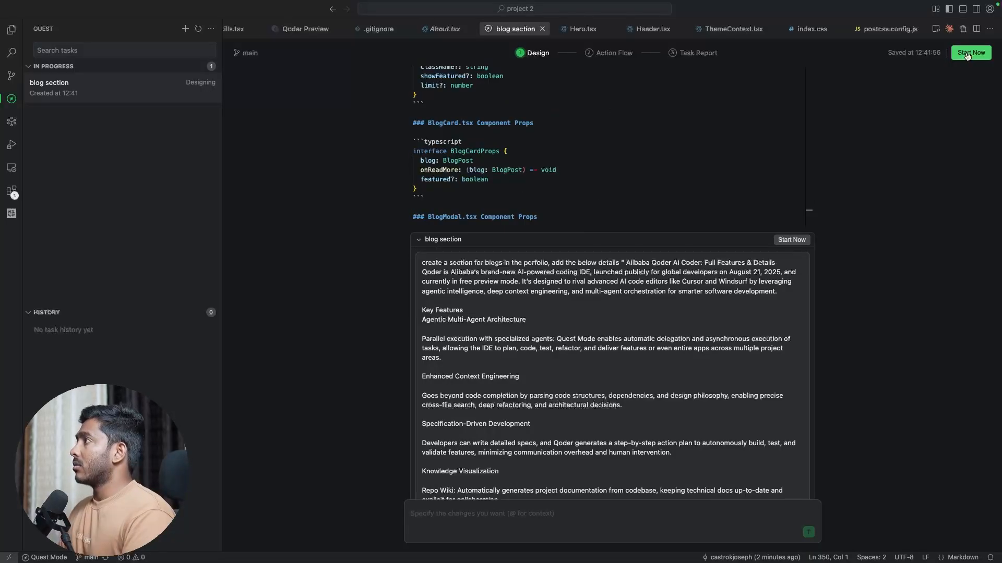
- Start the blog build, then request a second quest changing colours to a black, red and blue combination
click(970, 52)
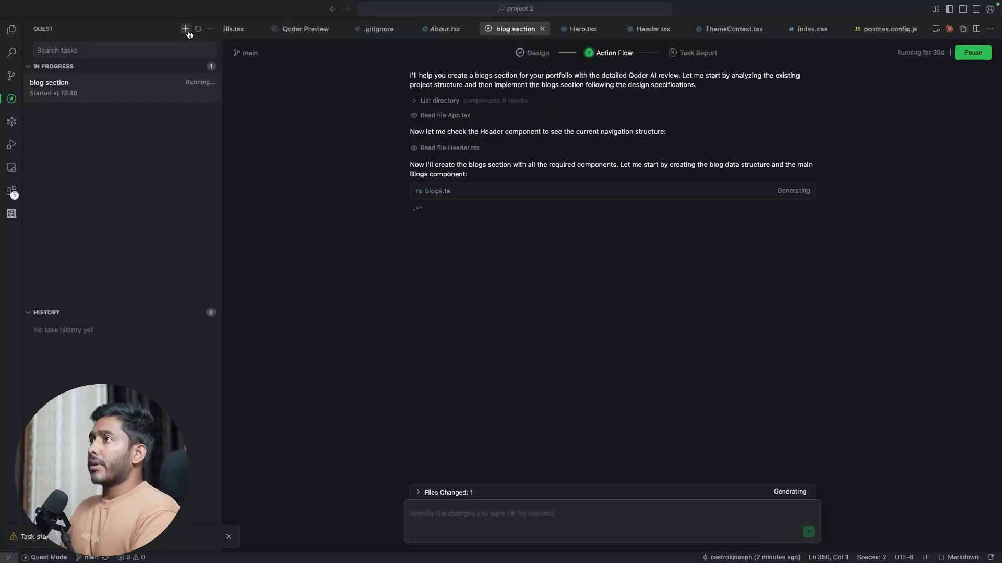
click(186, 29)
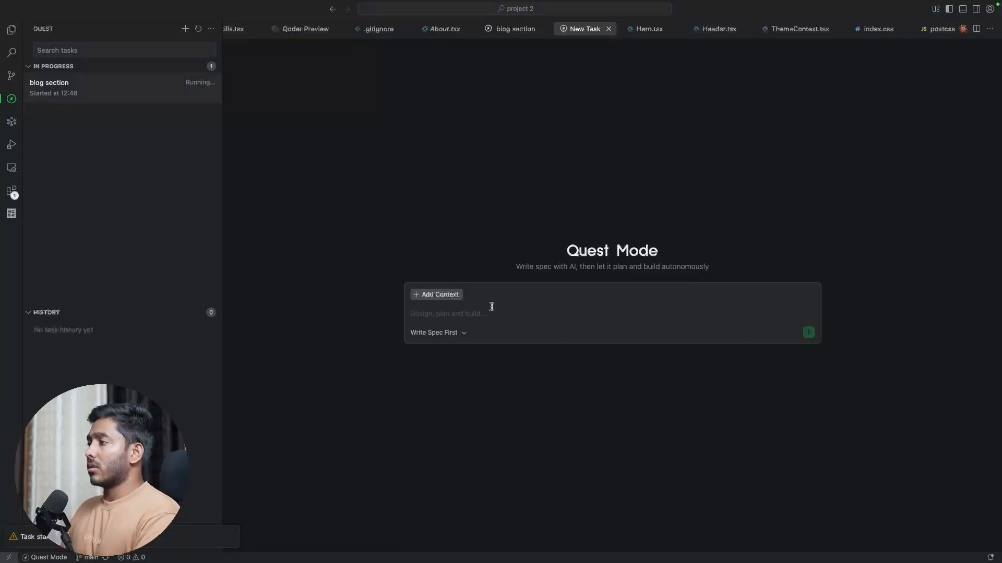
text(change the color to black)
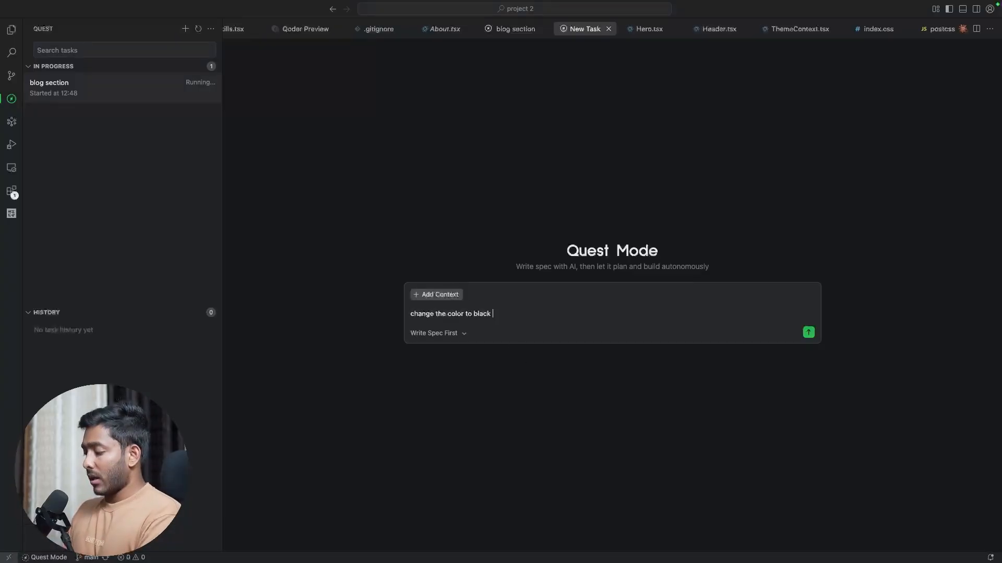
text(red and blue combination)
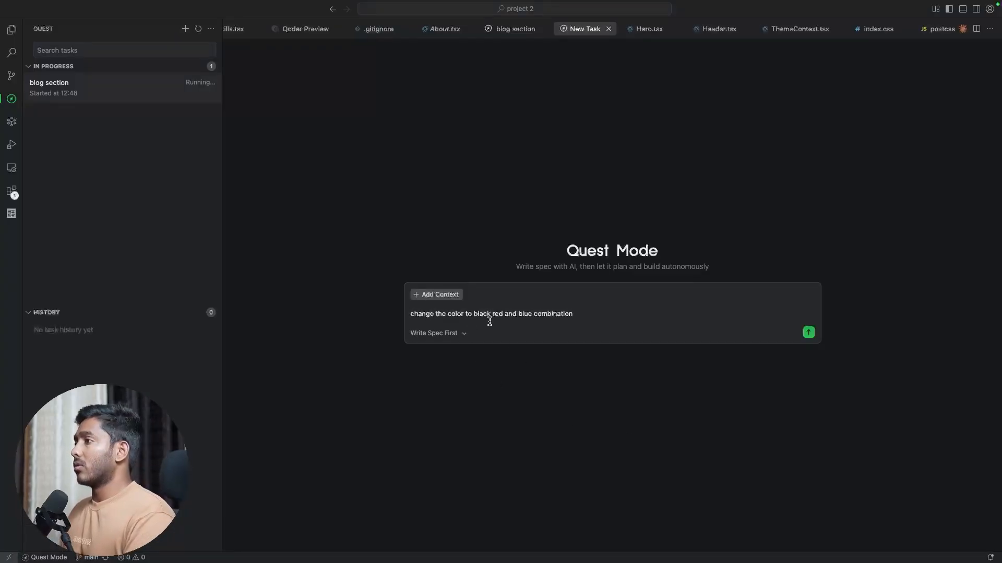
mouse_move(787, 360)
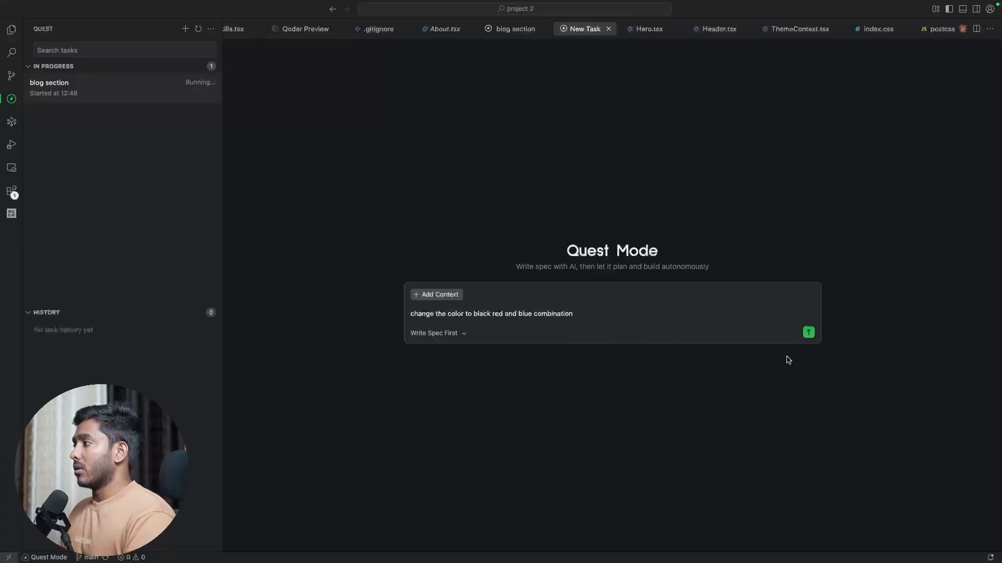
click(436, 333)
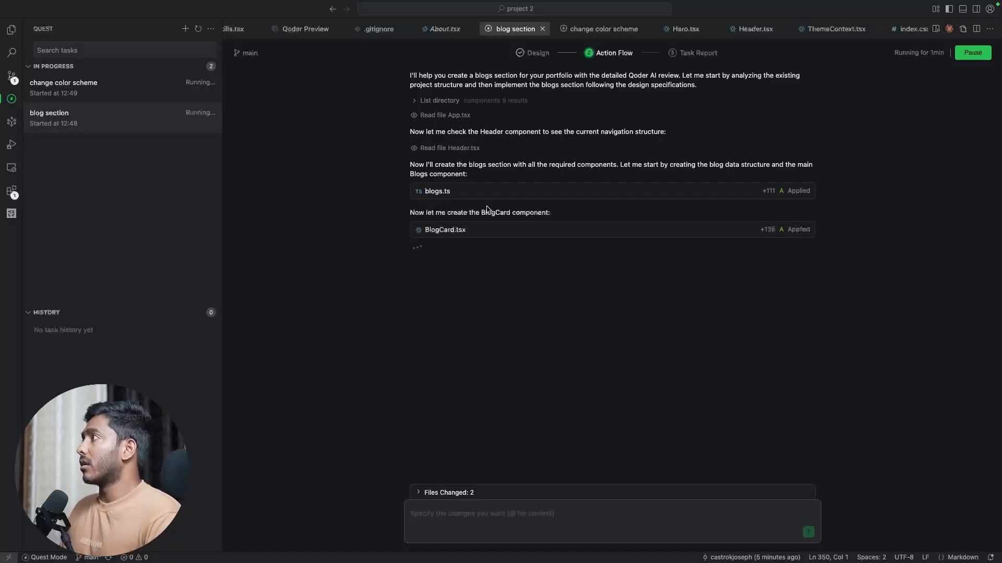
mouse_move(429, 264)
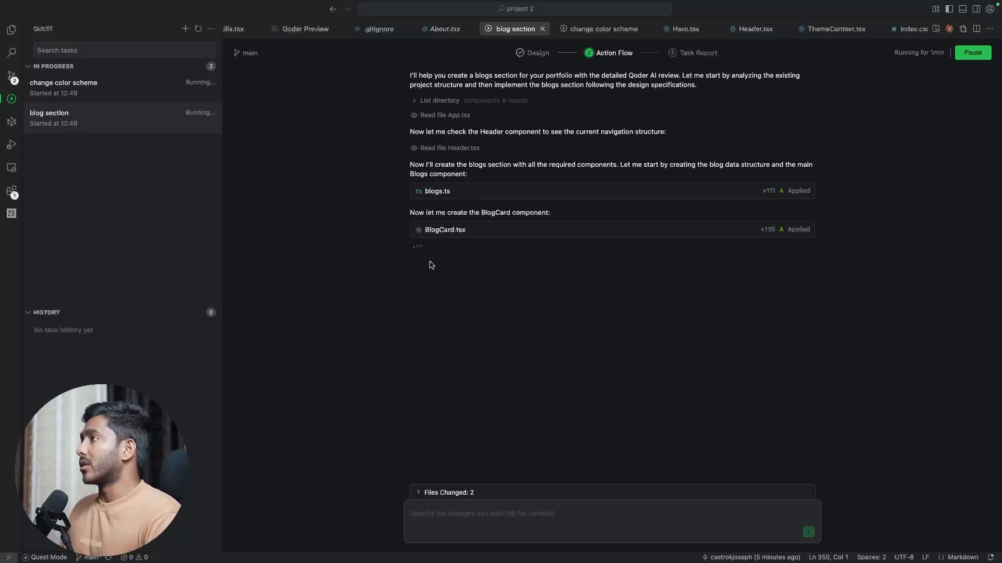
- Review the blog quest's Design and Action Flow, then switch to the colour scheme quest's progress
click(538, 52)
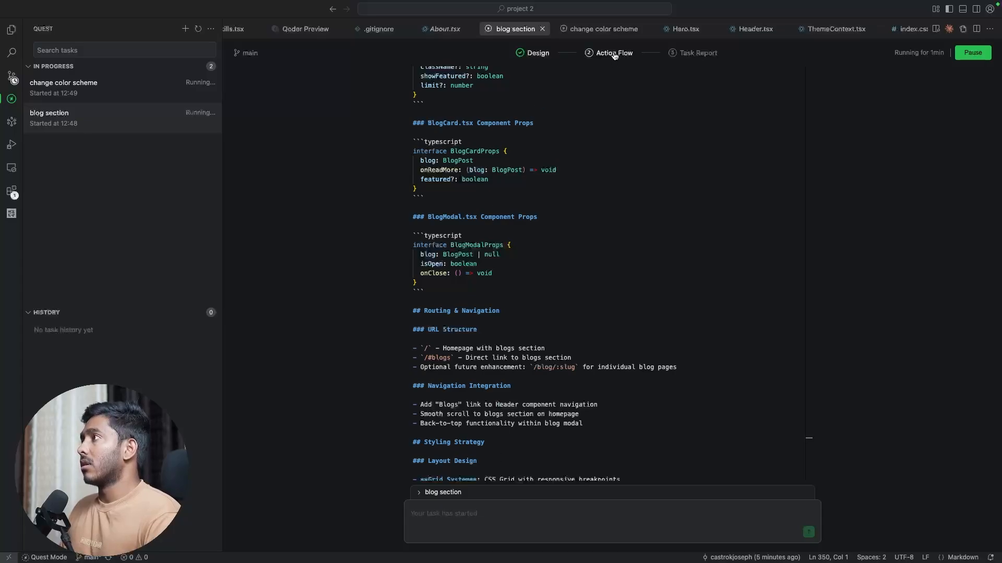
click(613, 52)
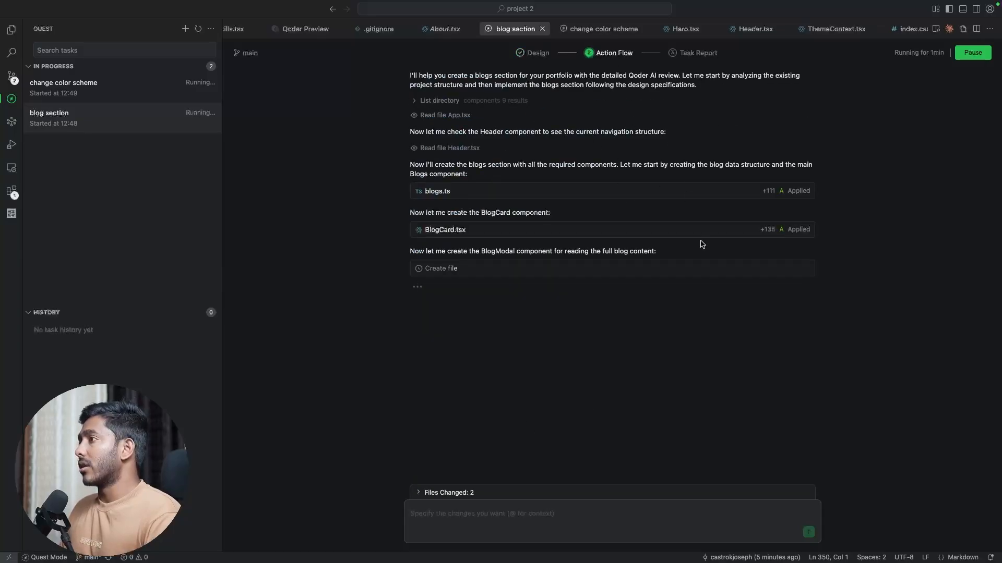
mouse_move(759, 397)
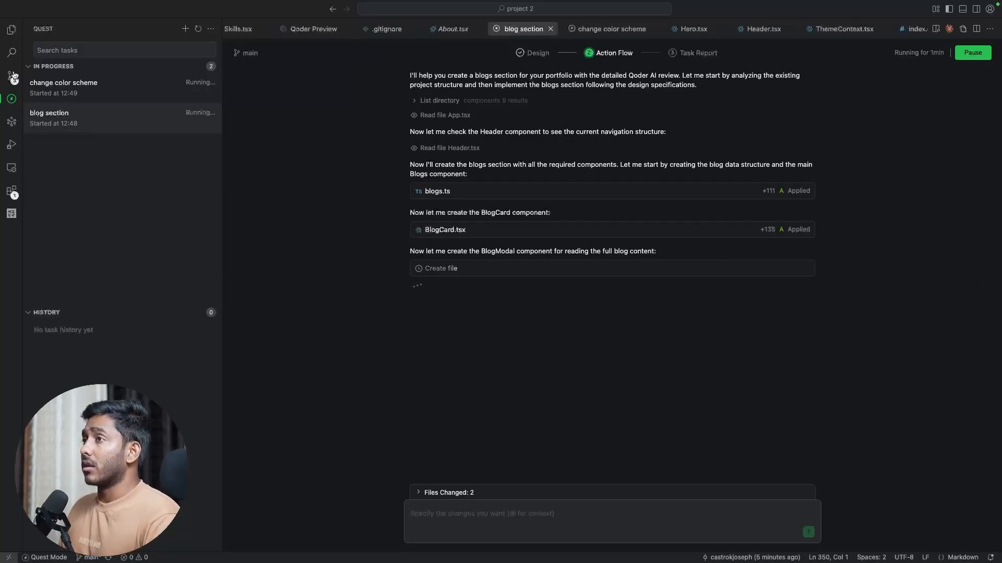
click(64, 82)
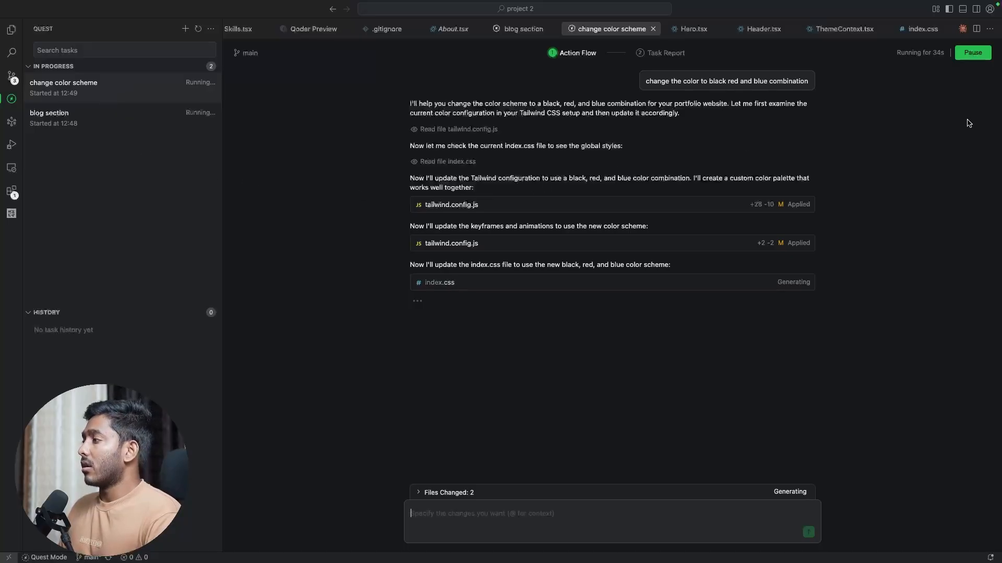
mouse_move(178, 150)
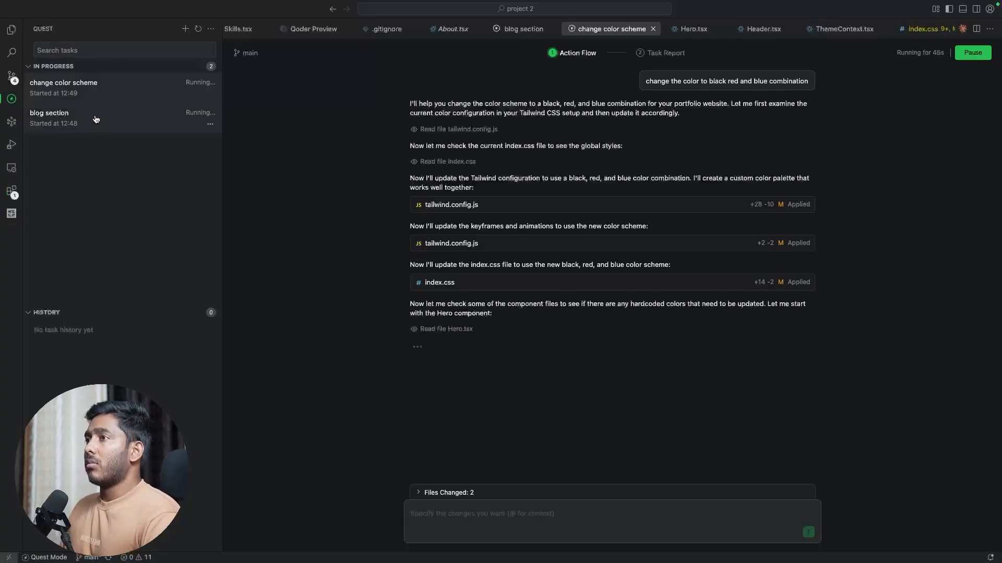
- Let the colour scheme quest complete and review its Task Report summary
click(49, 113)
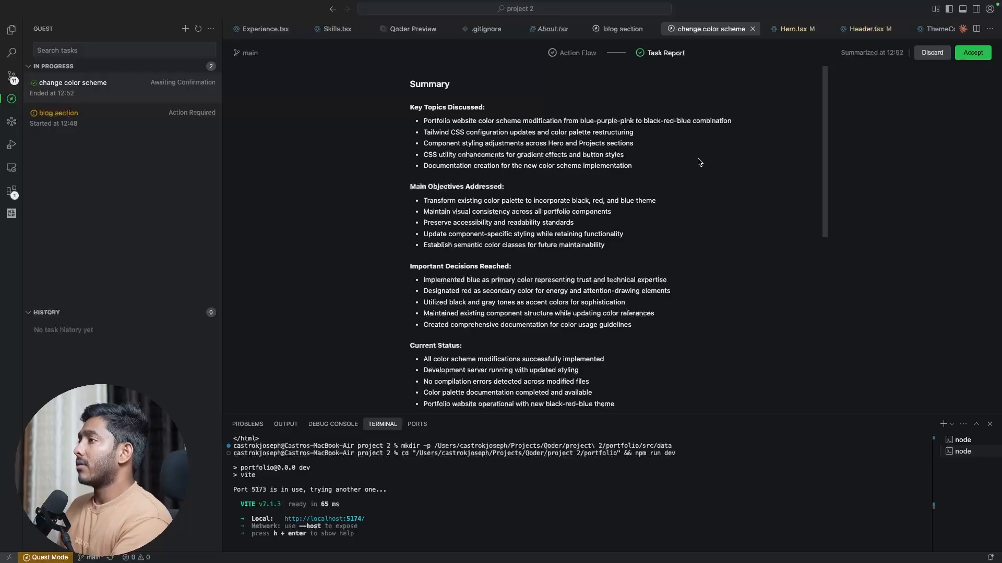
mouse_move(671, 150)
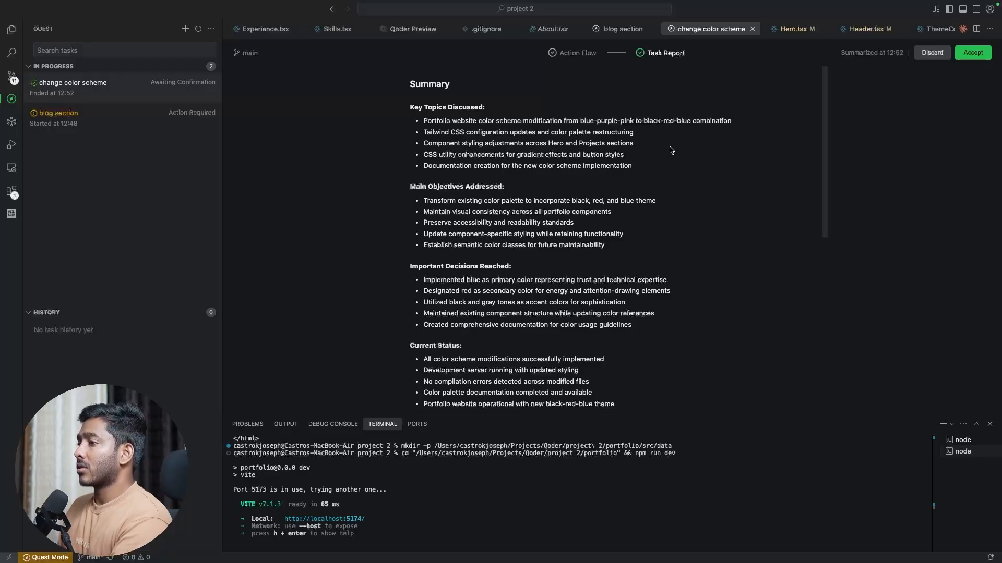
click(971, 52)
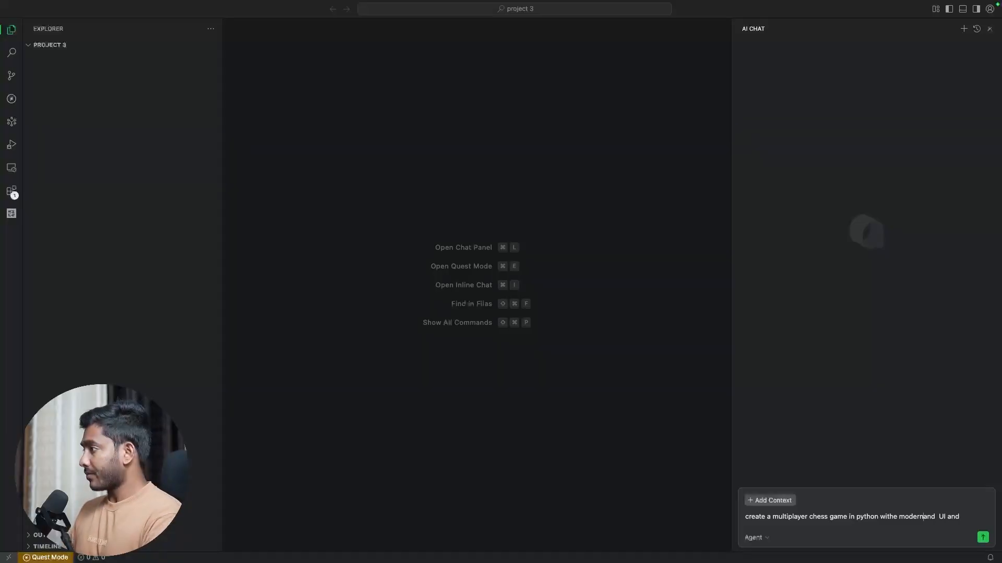
- Send the request for a multiplayer Python chess game with a modern, minimalistic UI
text(minimaslistic)
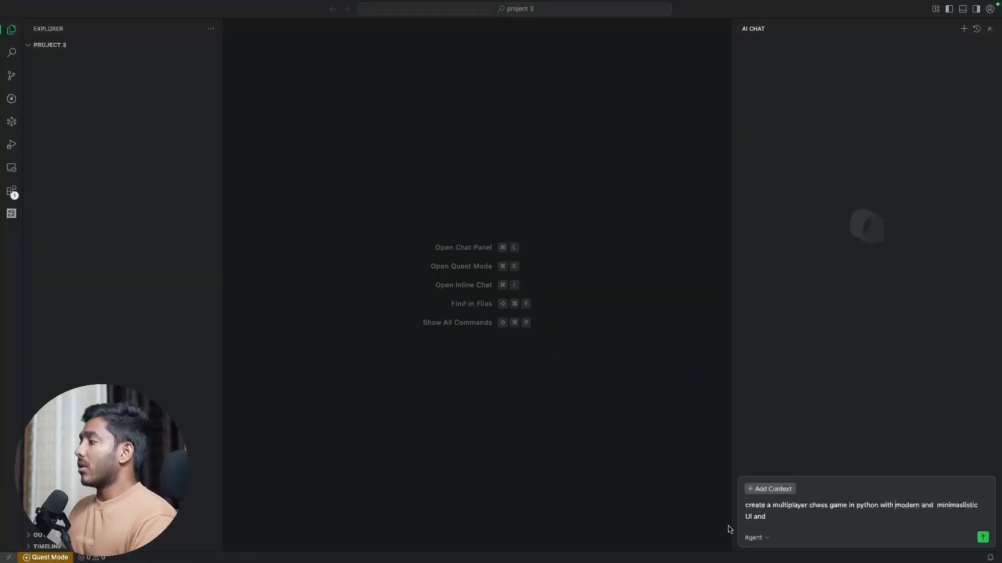
mouse_move(904, 537)
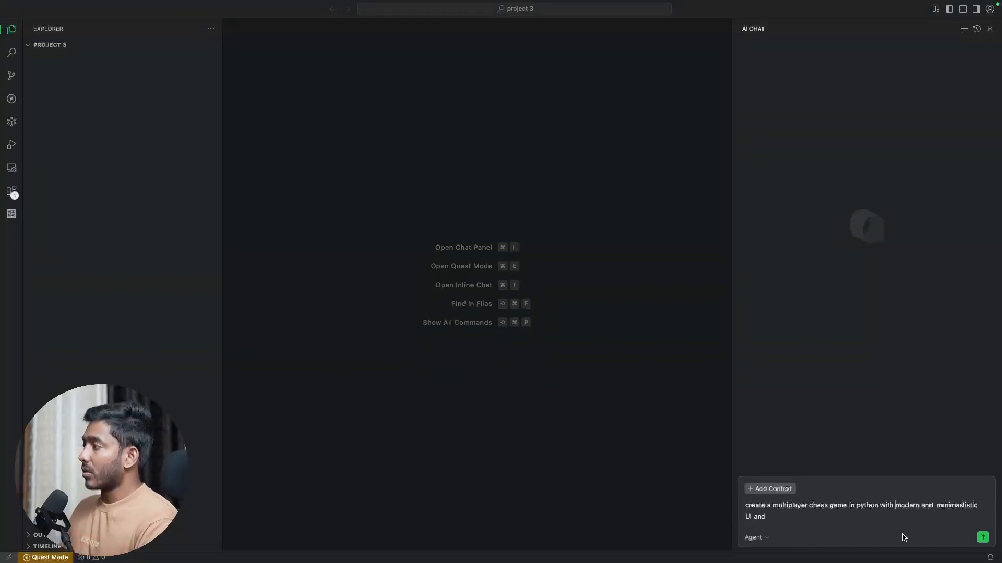
mouse_move(624, 290)
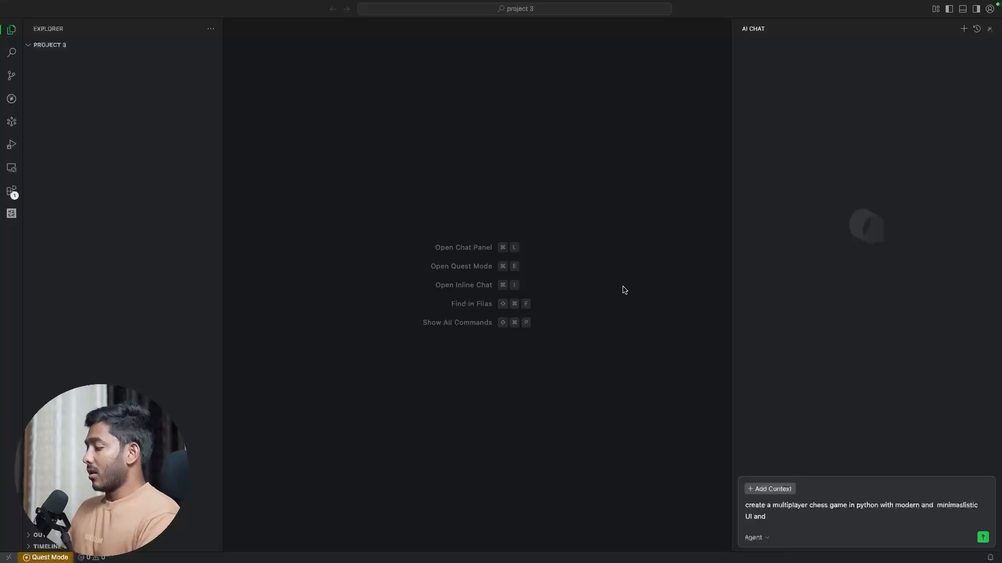
click(983, 537)
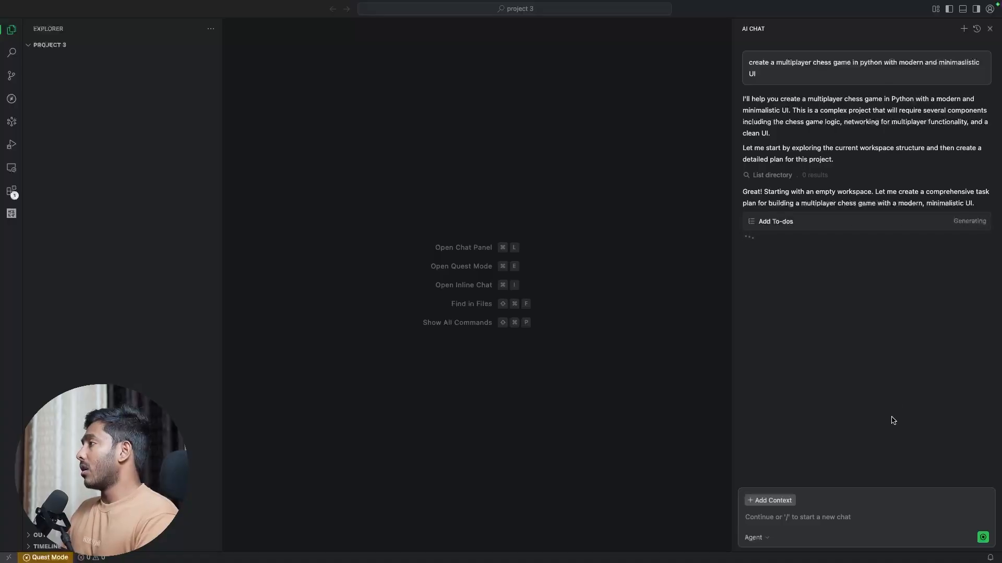
mouse_move(867, 172)
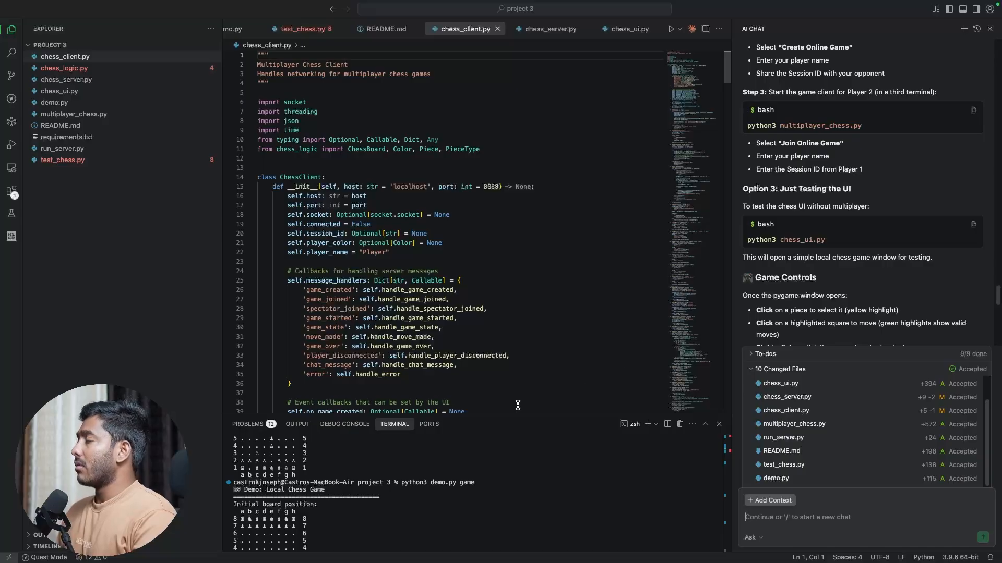
mouse_move(861, 144)
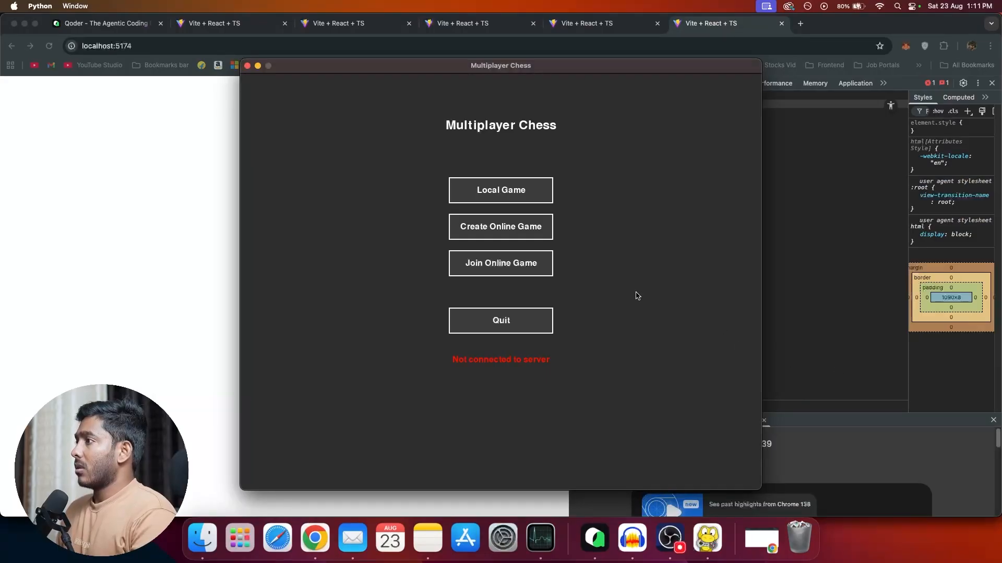
mouse_move(501, 190)
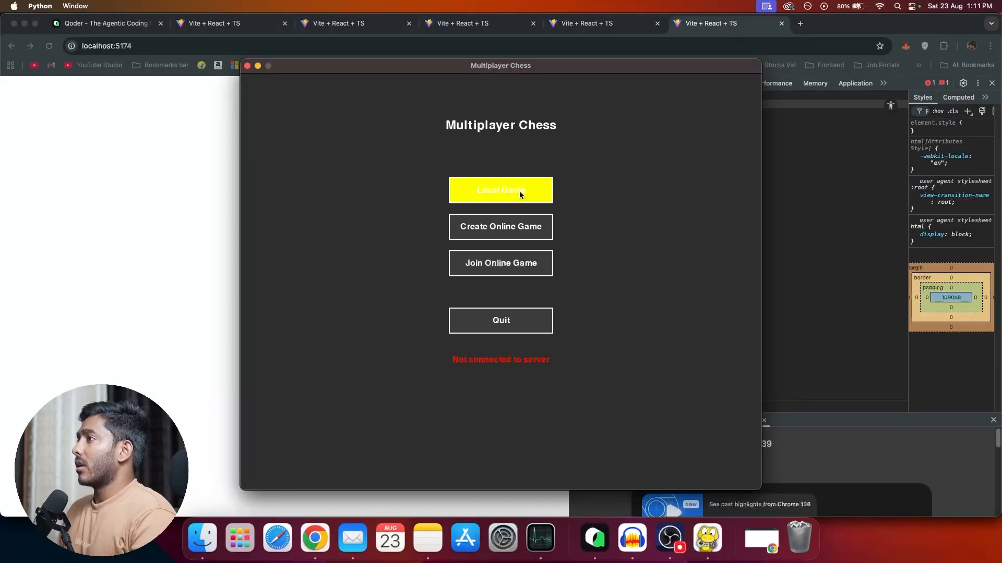
- Start a local game and play opening moves including a pawn capture on f4 and a knight move from f3
click(500, 190)
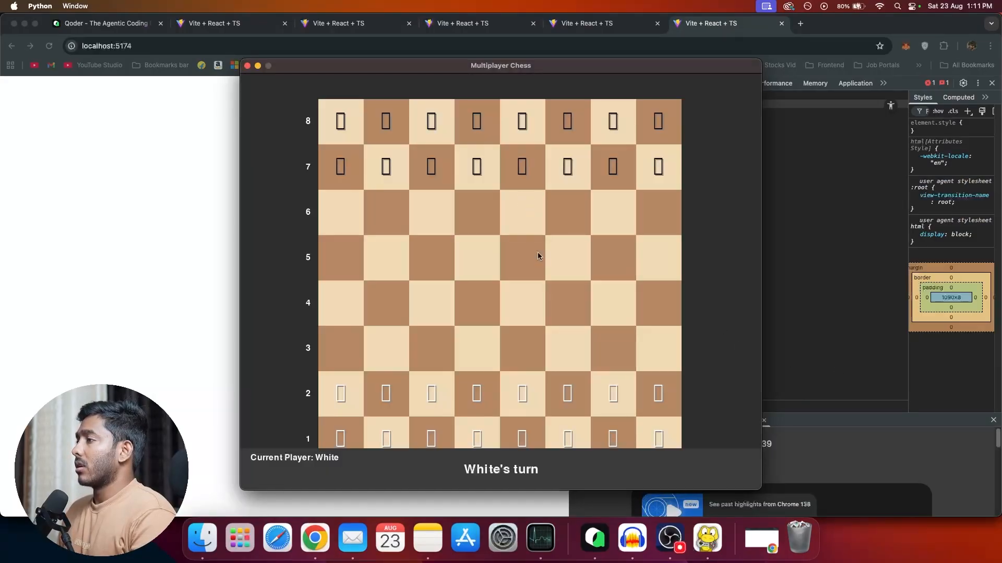
click(521, 394)
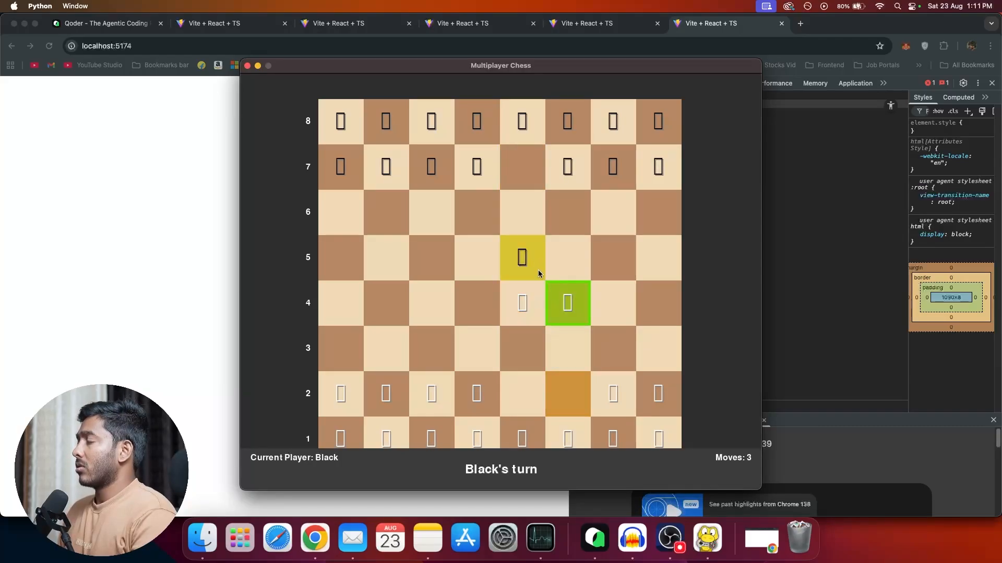
click(566, 303)
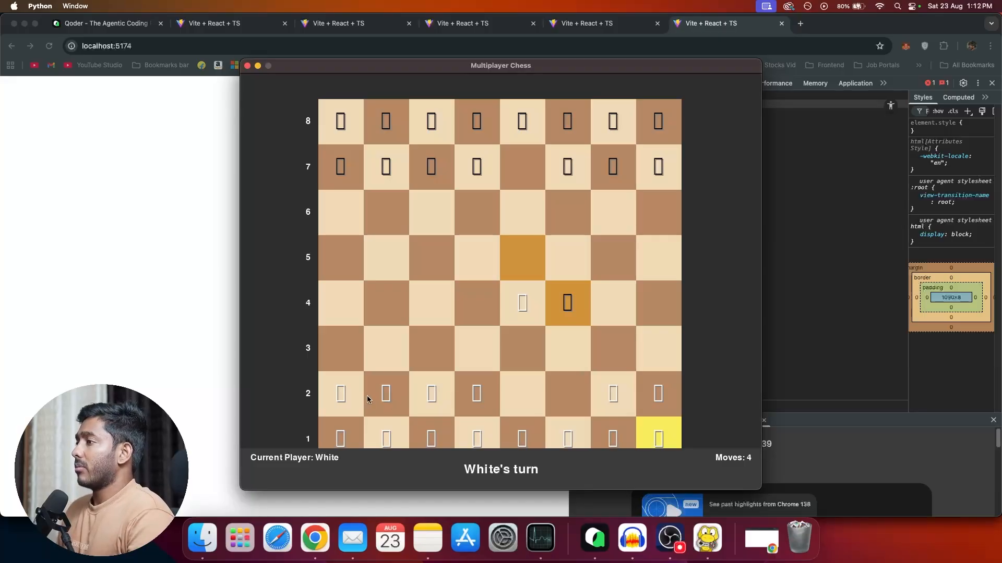
mouse_move(476, 442)
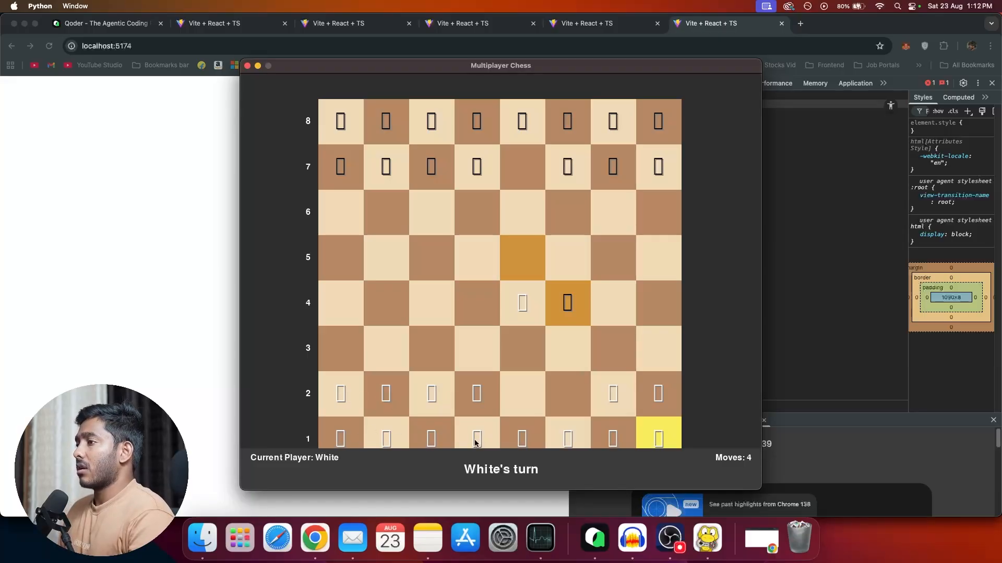
mouse_move(468, 425)
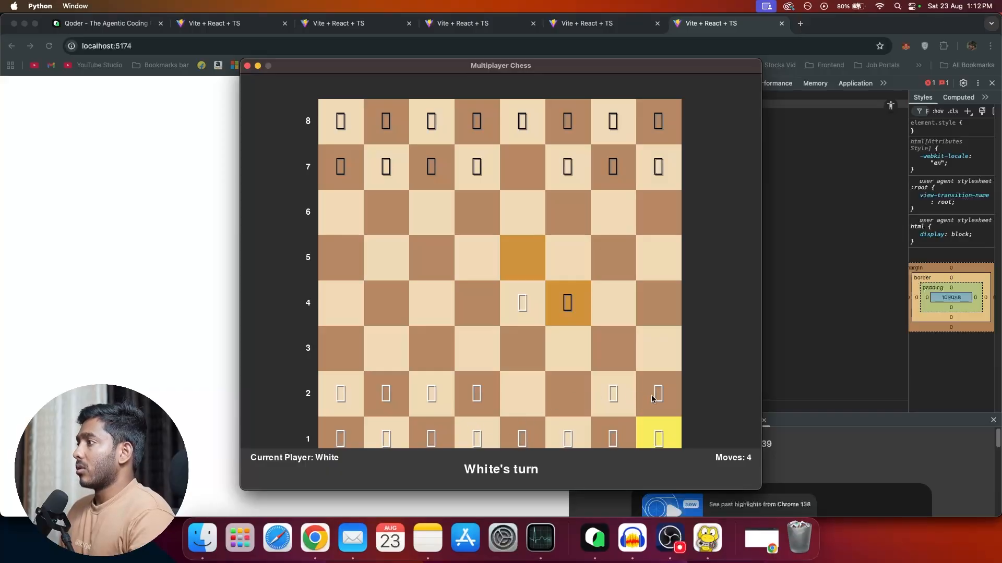
mouse_move(346, 135)
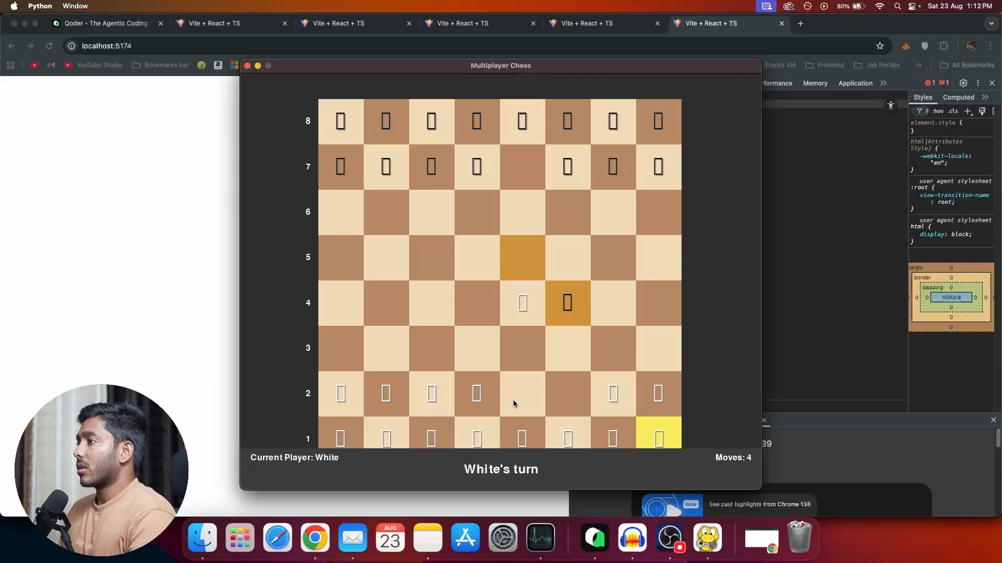
click(612, 439)
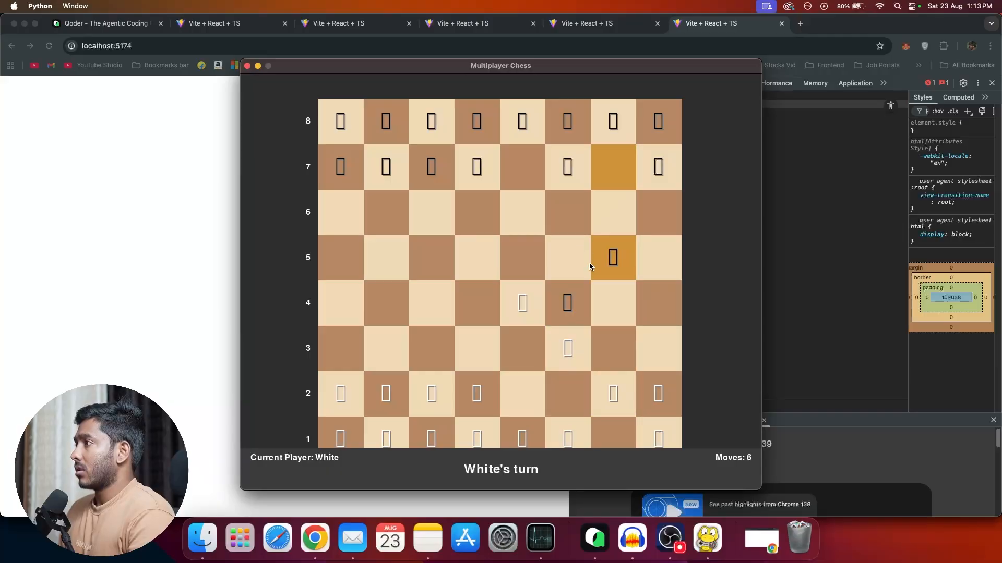
click(612, 258)
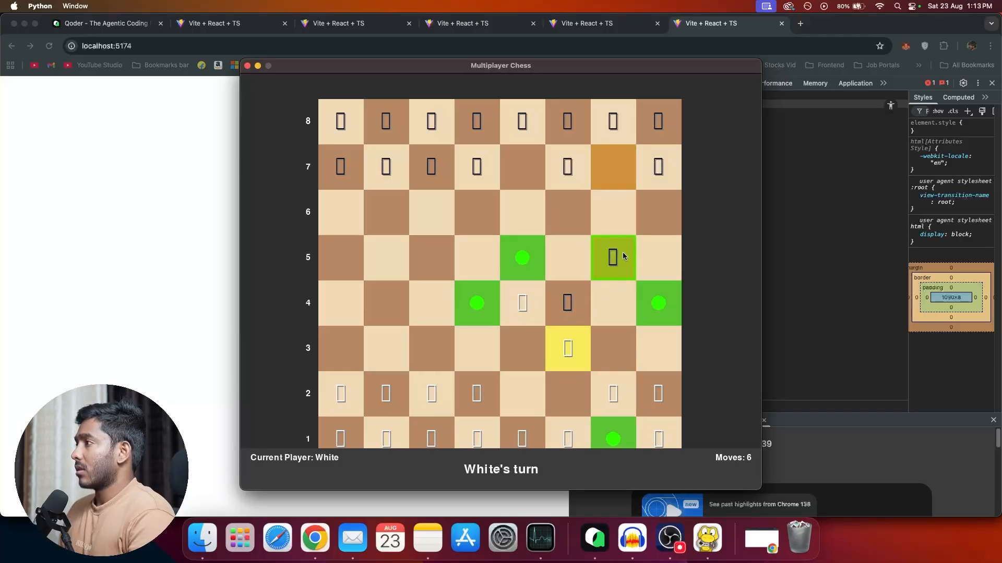
click(611, 256)
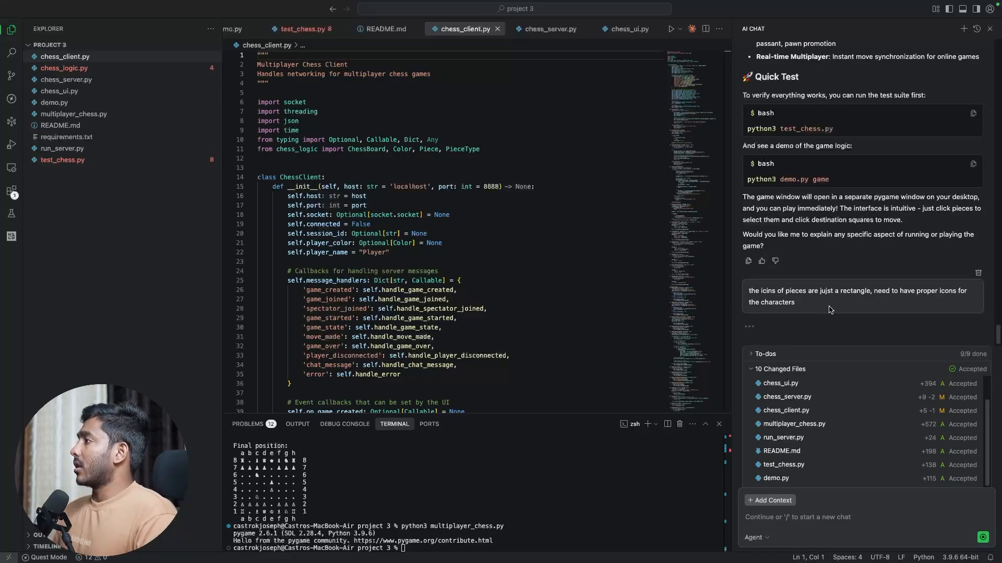
mouse_move(944, 310)
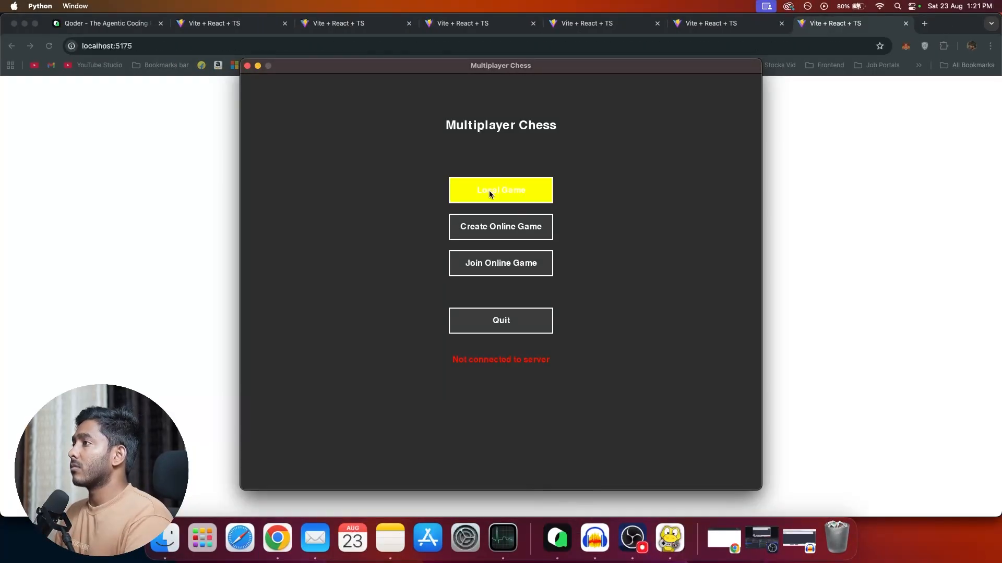
- Start a fresh local game with the redrawn pieces and play moves including the h1 rook
click(500, 190)
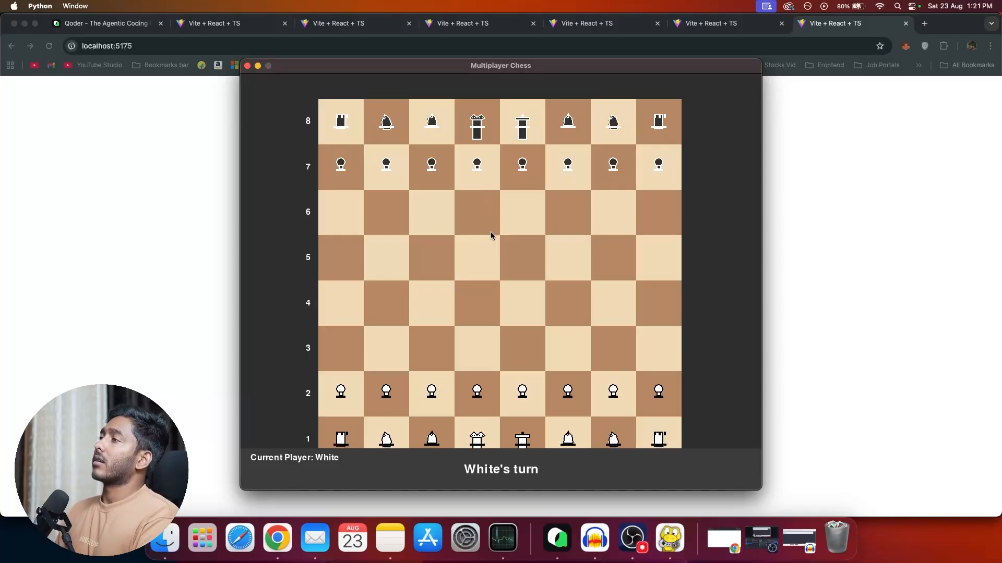
mouse_move(459, 432)
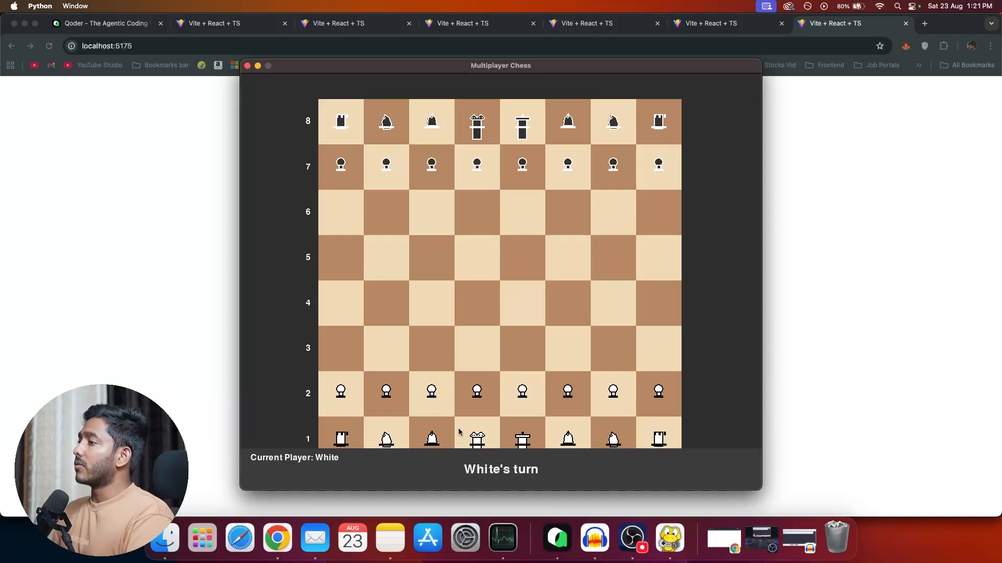
click(658, 439)
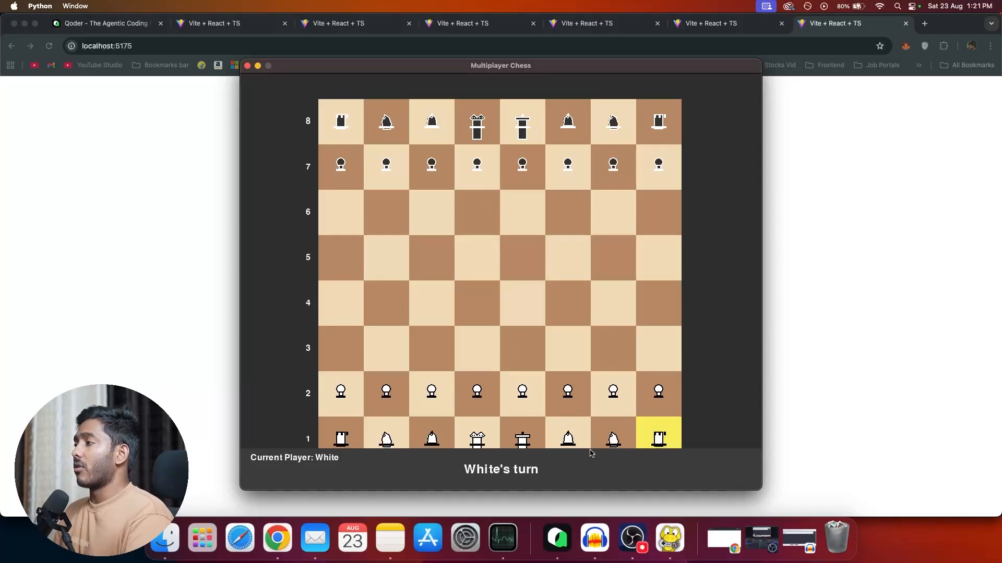
mouse_move(557, 467)
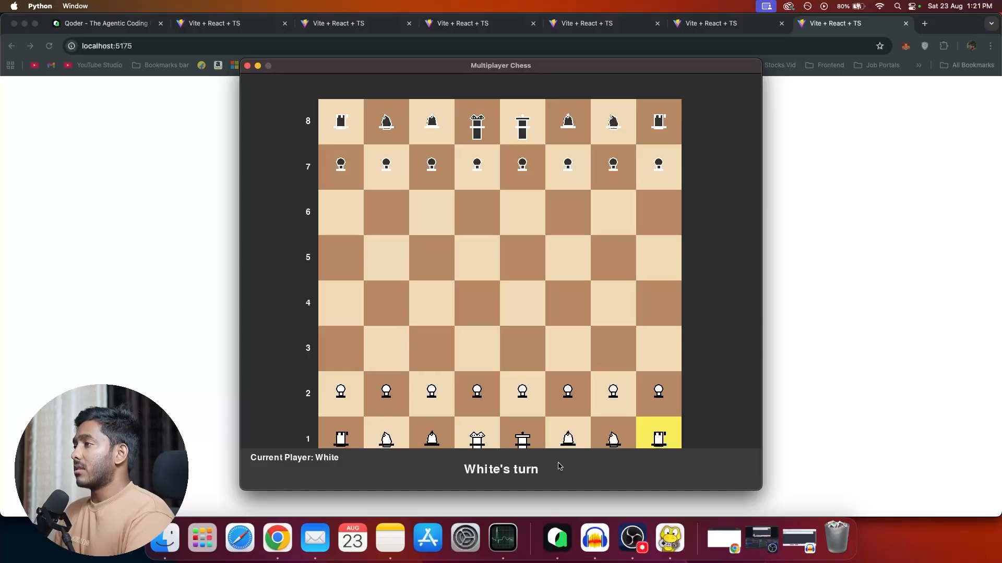
mouse_move(516, 419)
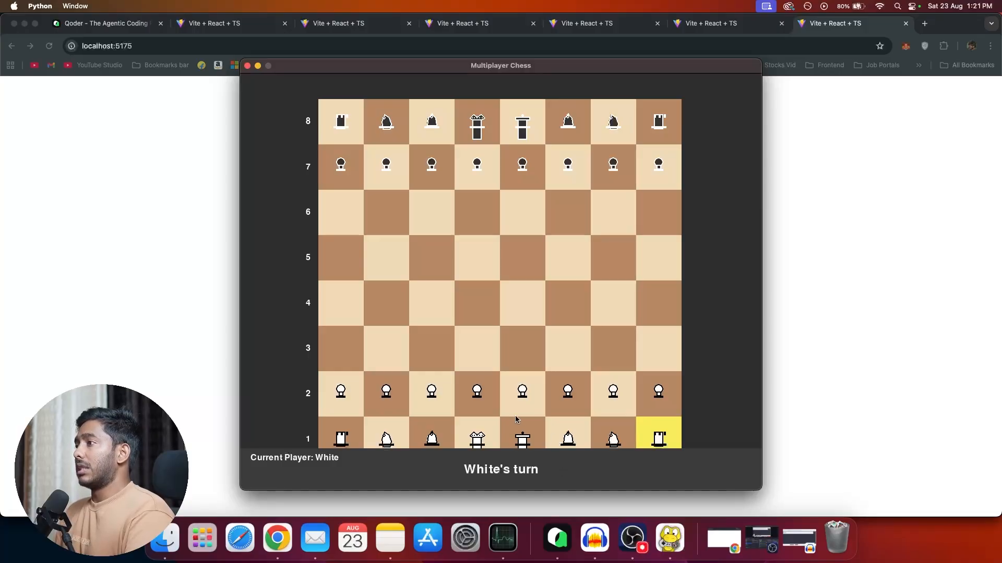
click(566, 391)
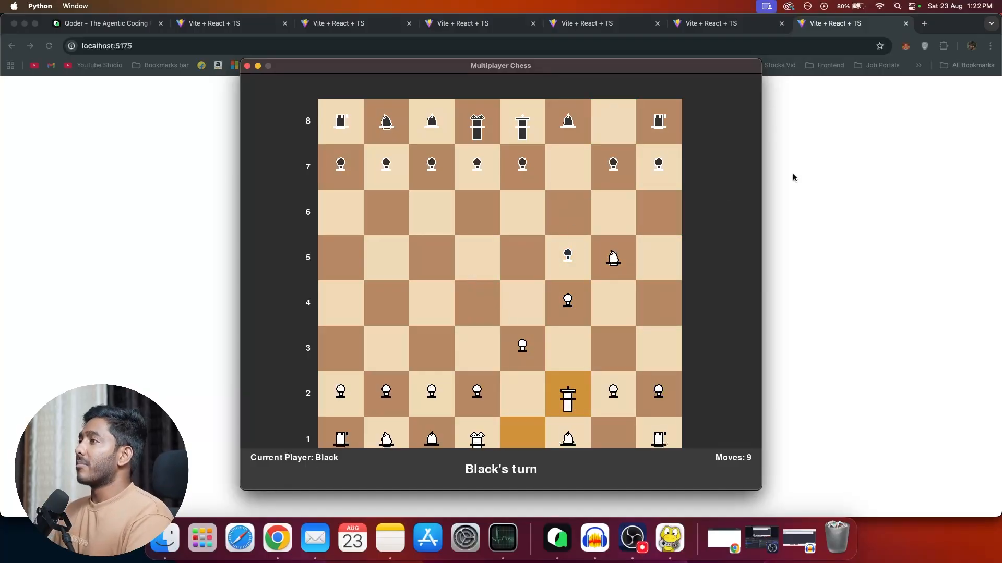
mouse_move(300, 146)
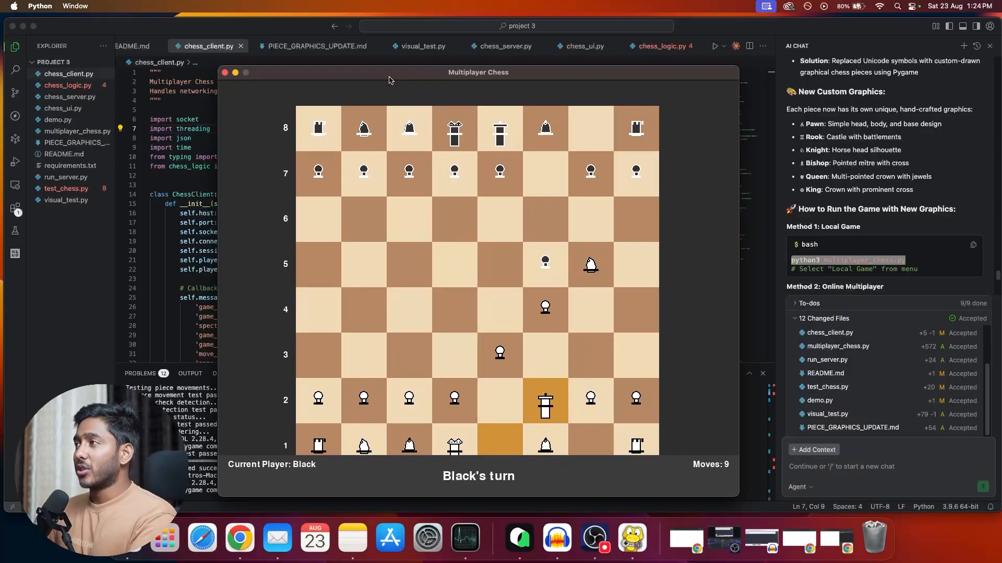
mouse_move(390, 87)
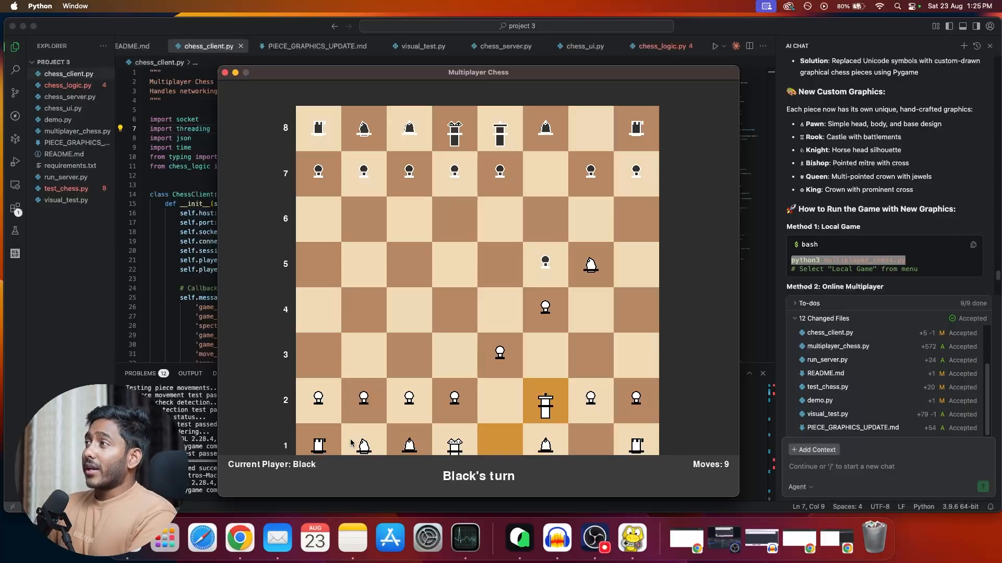
mouse_move(307, 411)
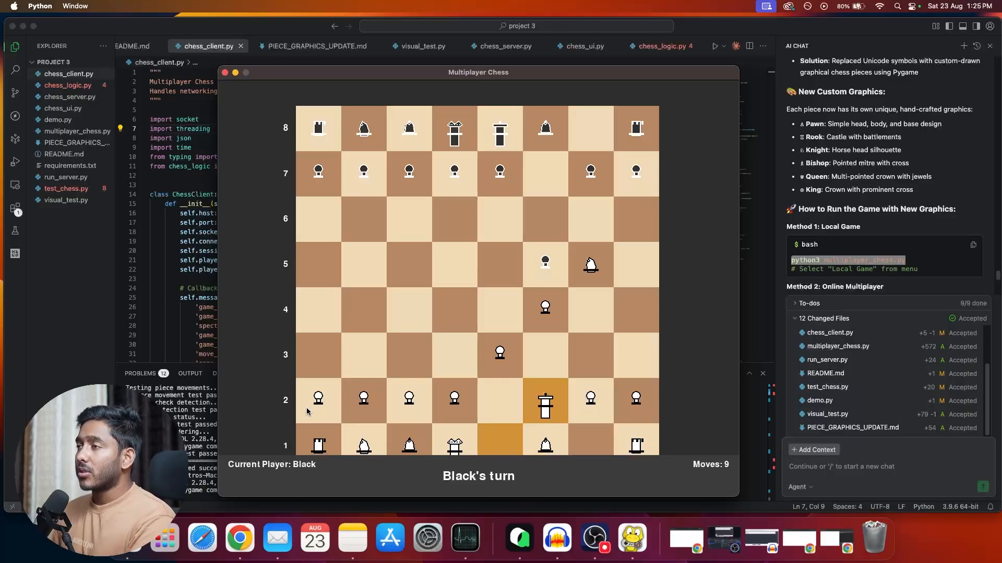
mouse_move(286, 401)
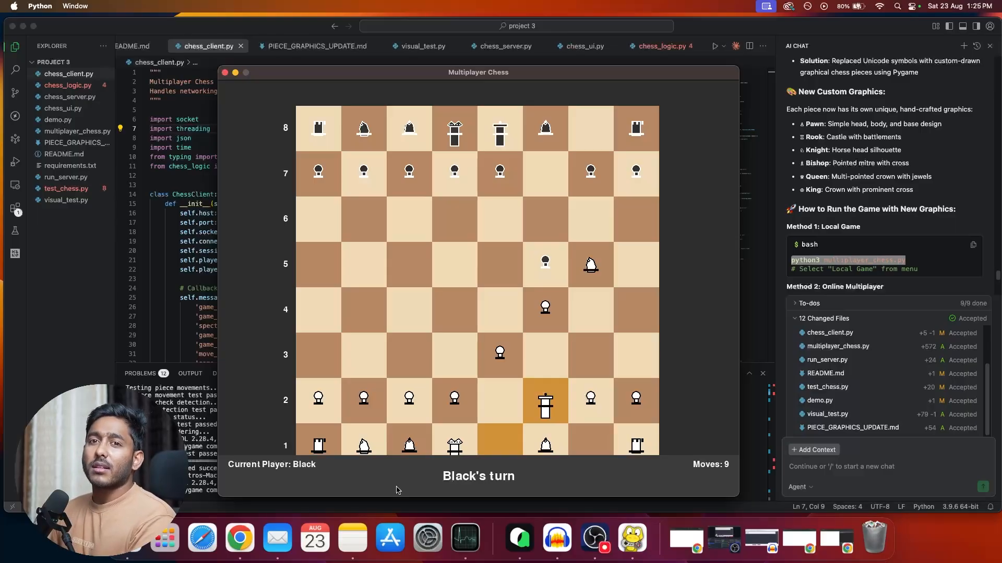
mouse_move(369, 487)
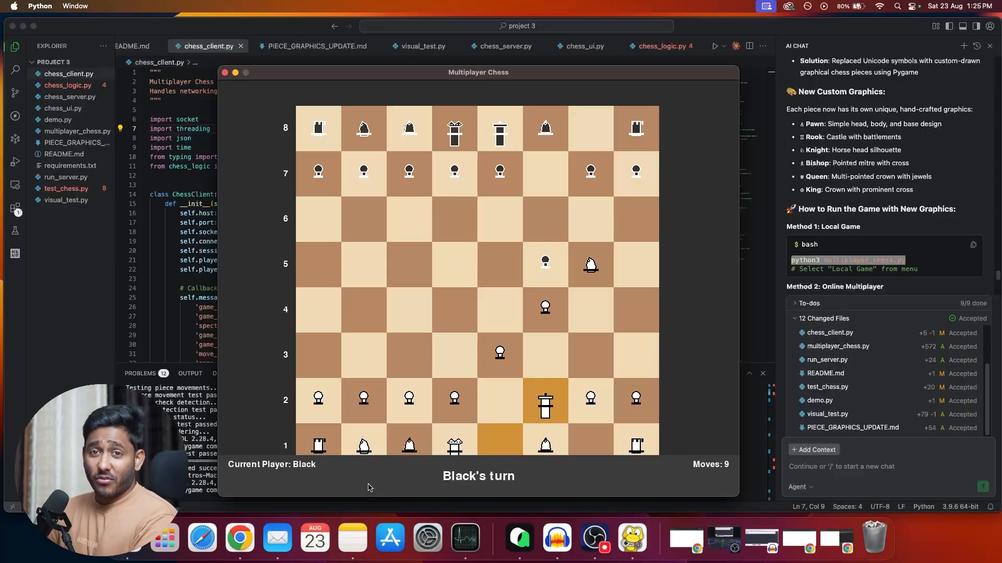